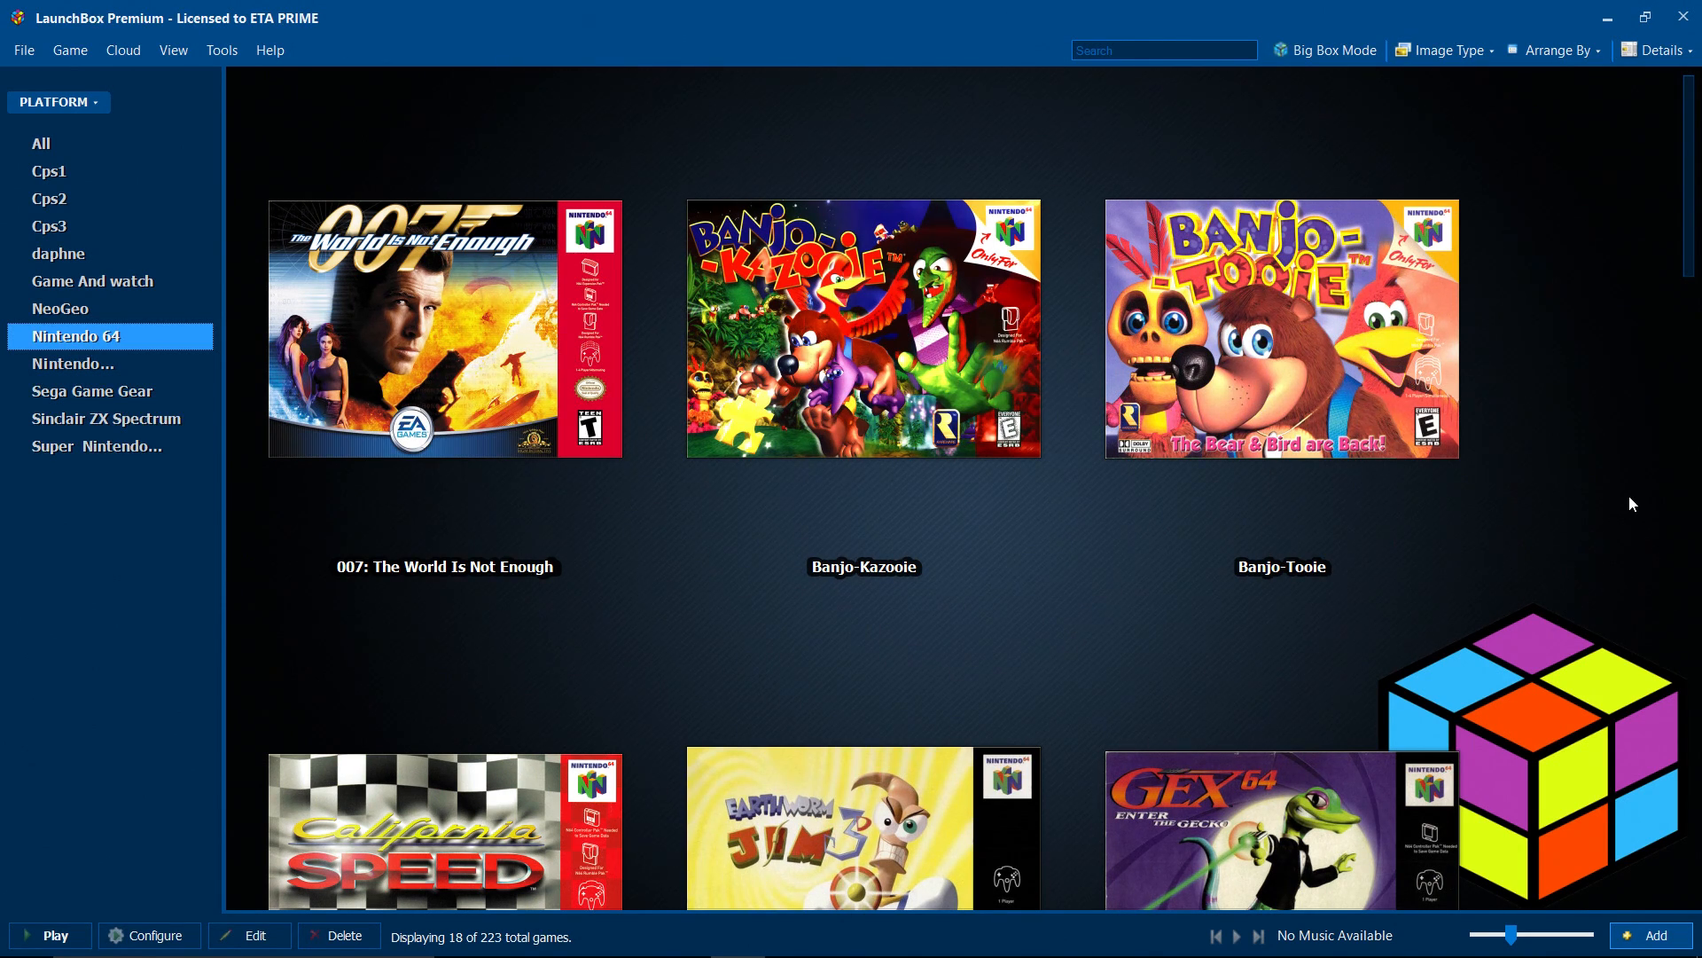
# - Select the Banjo-Kazooie tile so its artwork fills the Nintendo 64 grid background
pyautogui.click(444, 362)
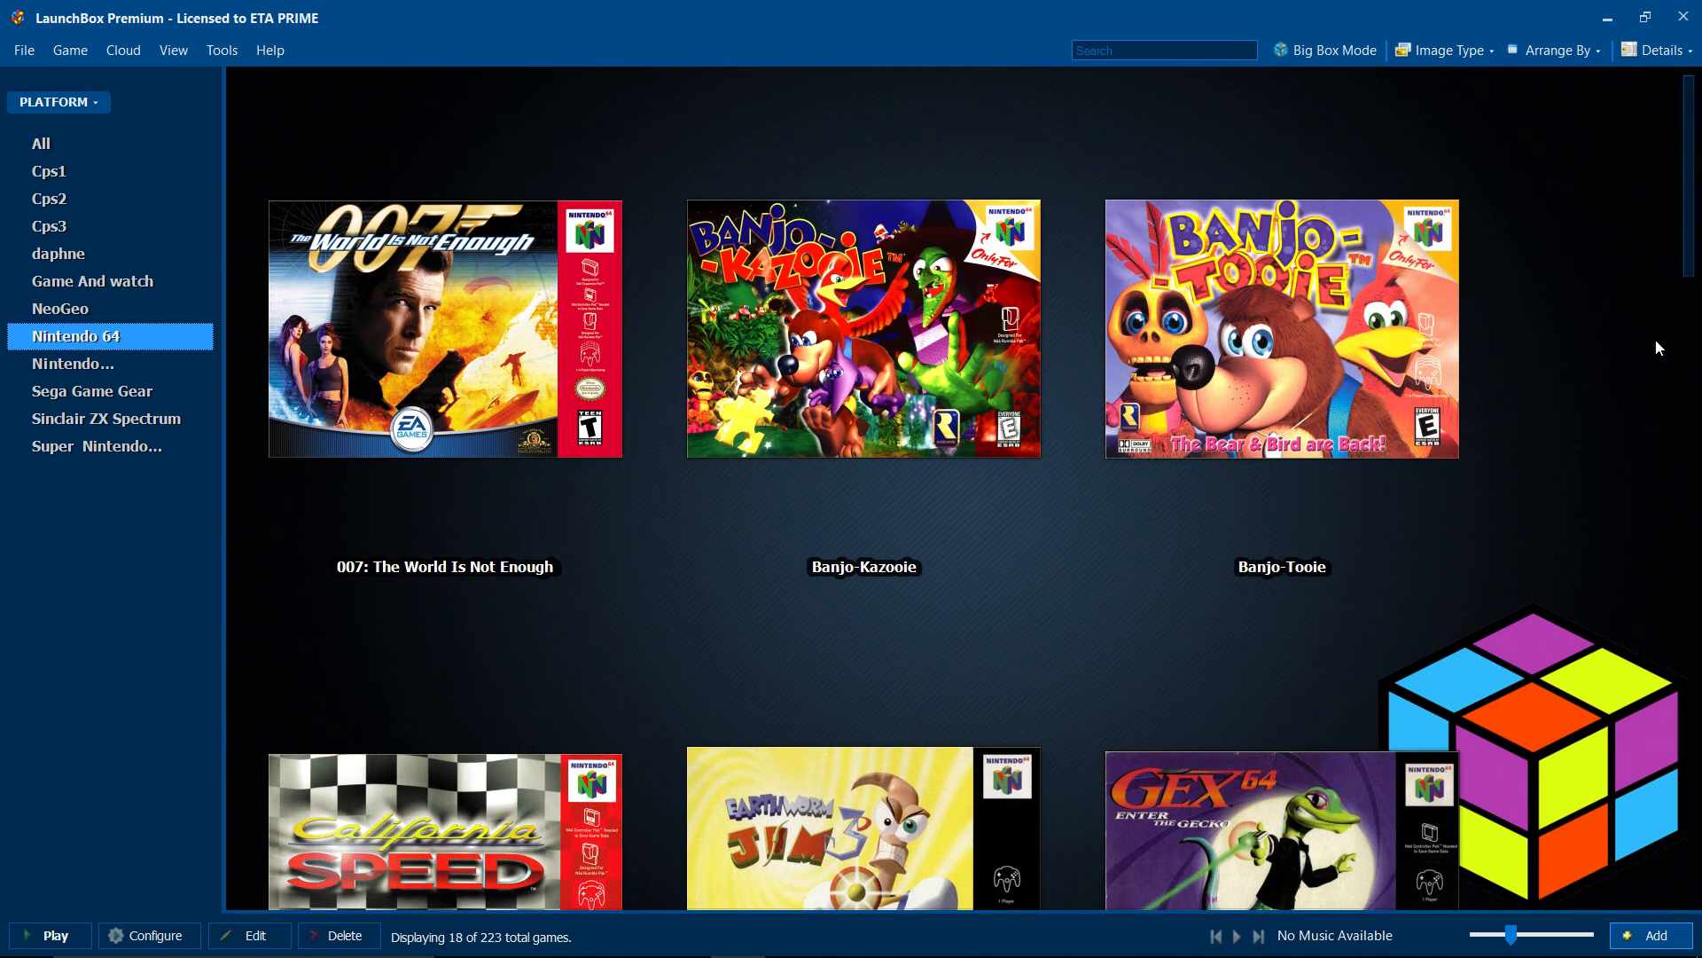
pyautogui.click(863, 329)
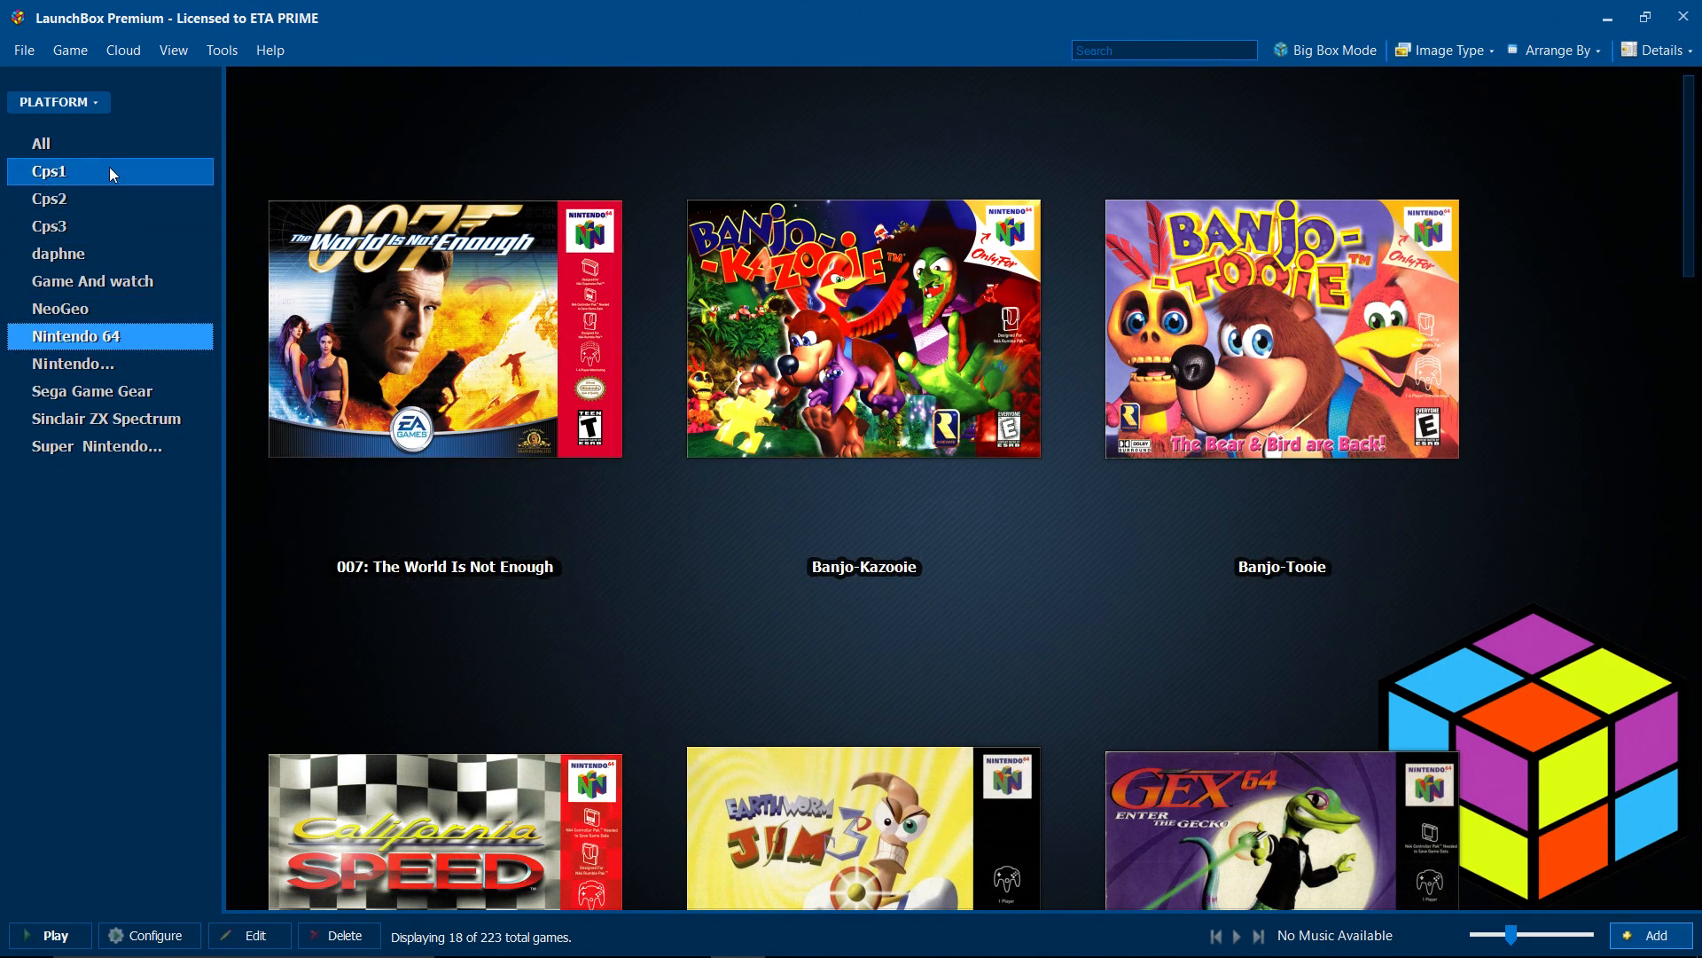
pyautogui.moveTo(101, 490)
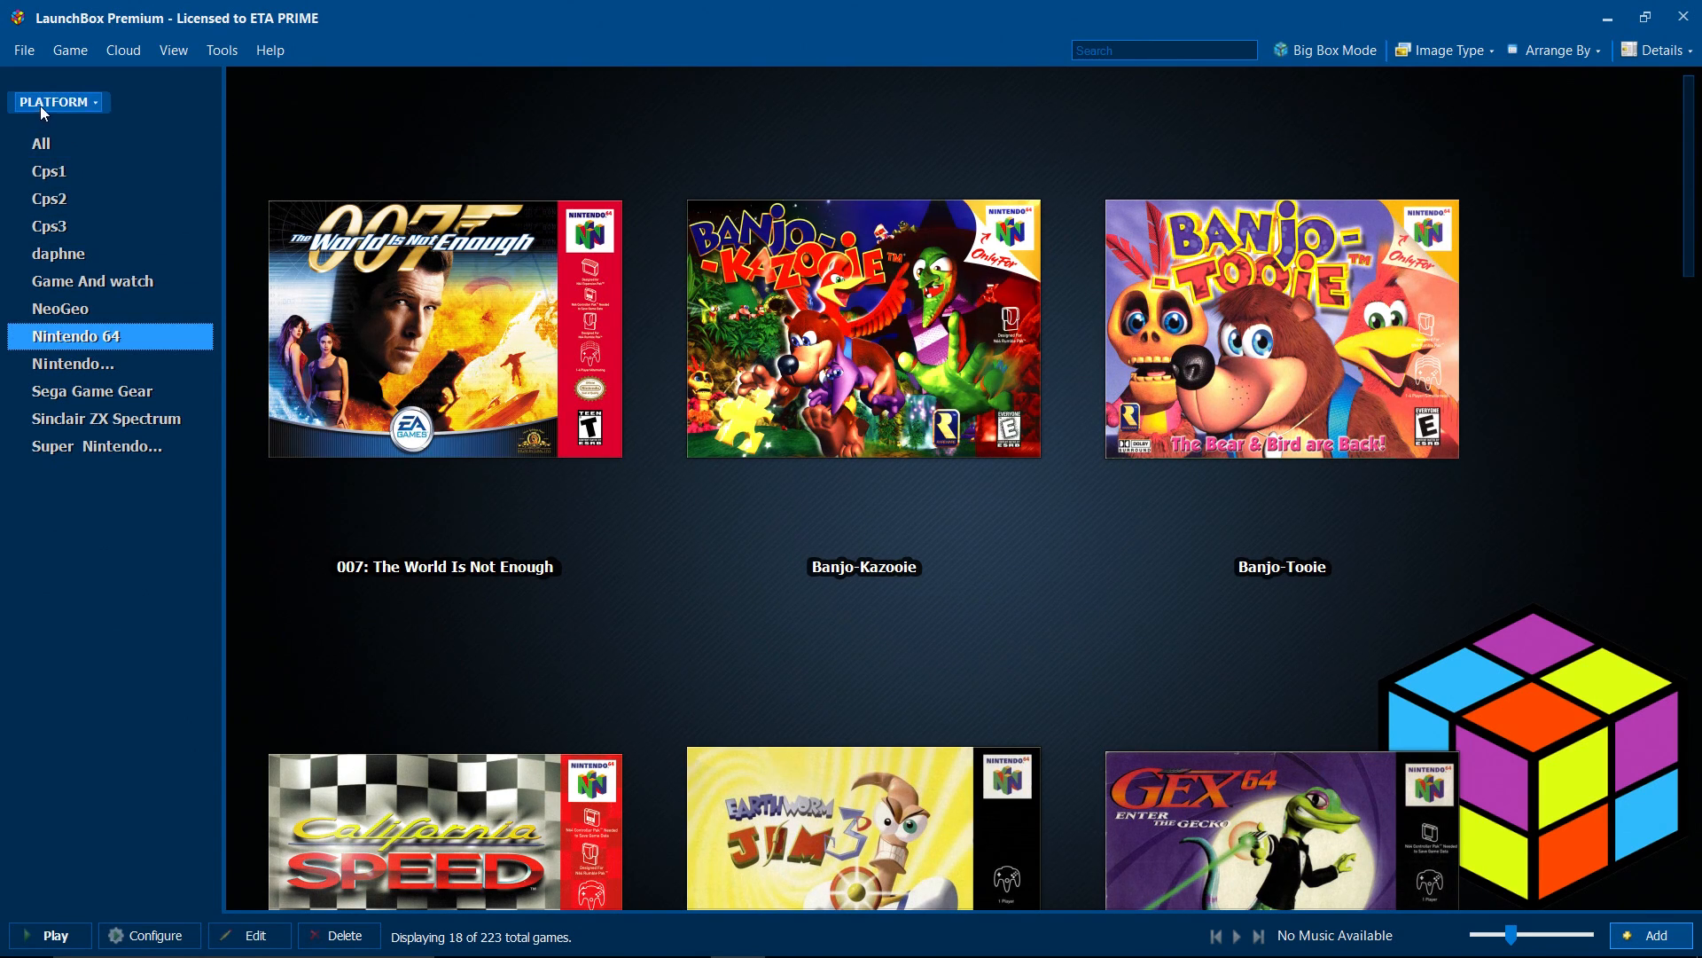
pyautogui.click(54, 102)
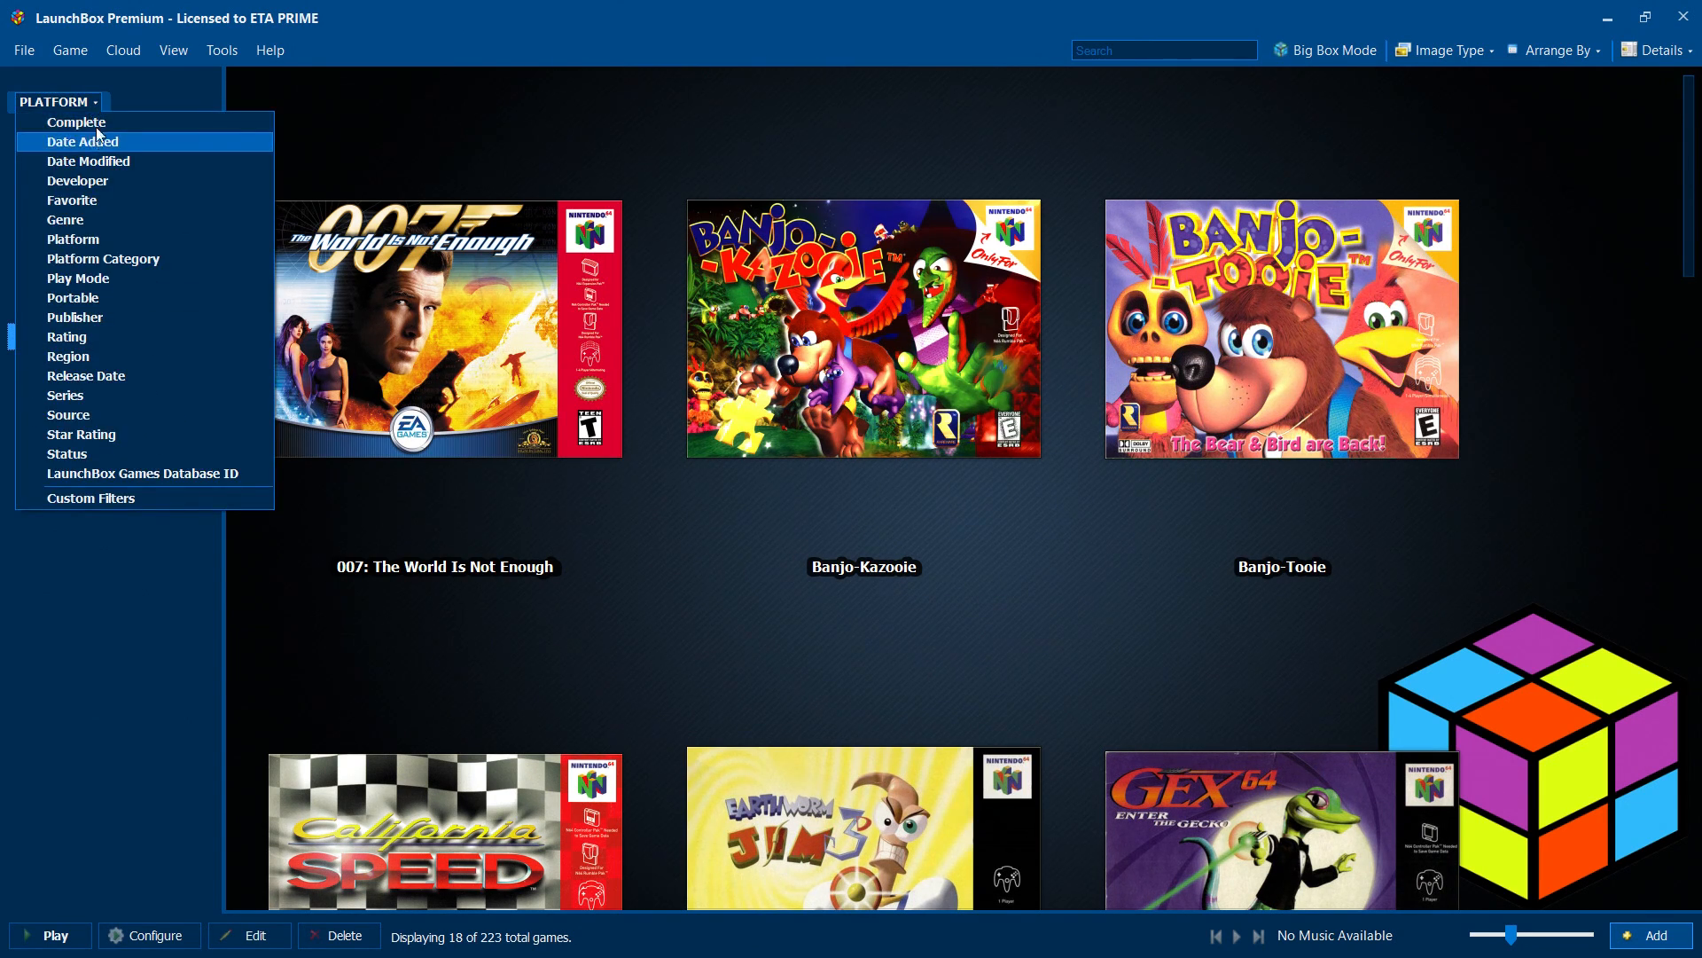
pyautogui.moveTo(122, 161)
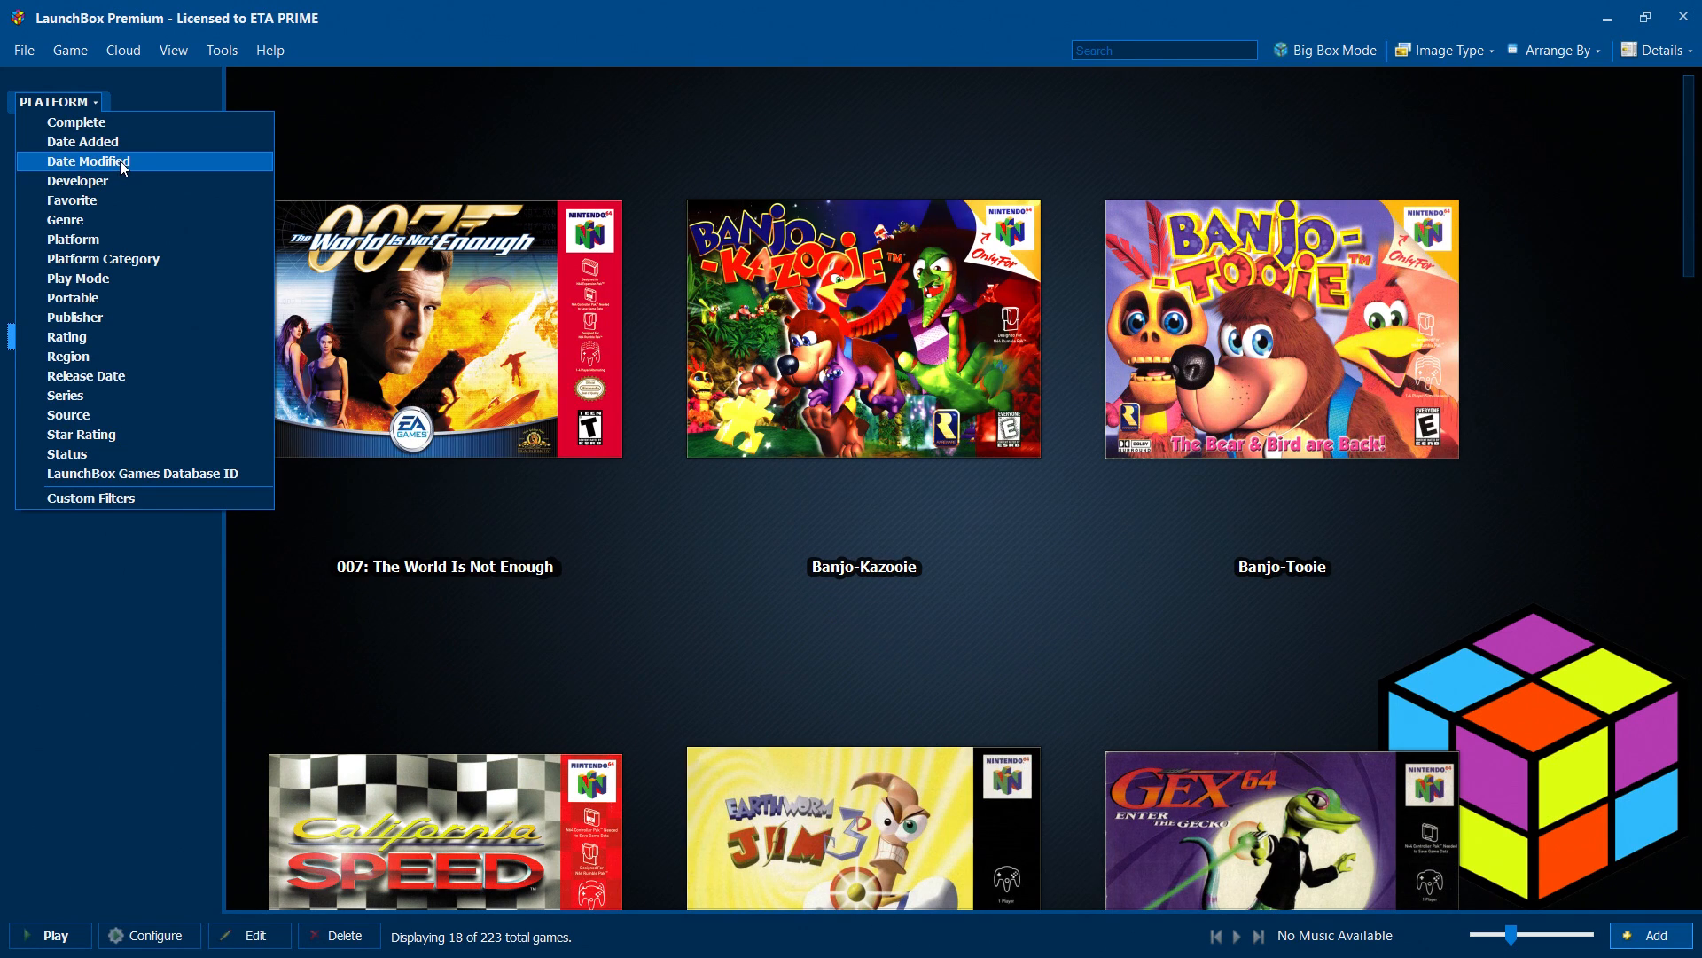
pyautogui.moveTo(72, 219)
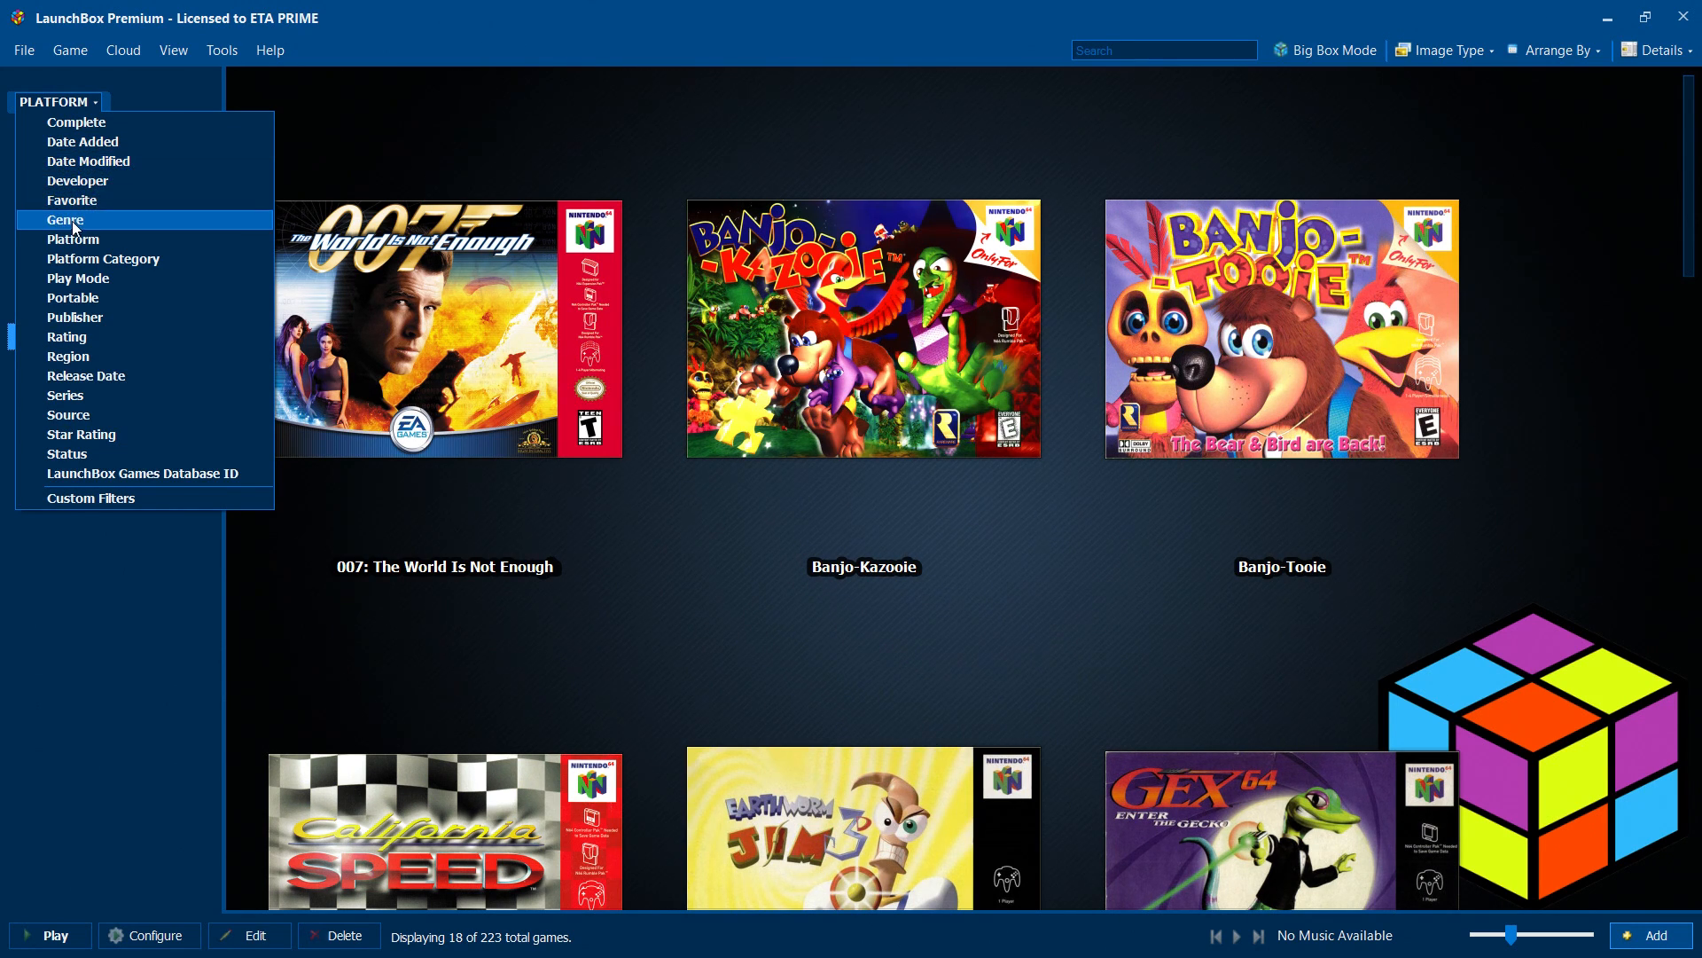
pyautogui.moveTo(82, 338)
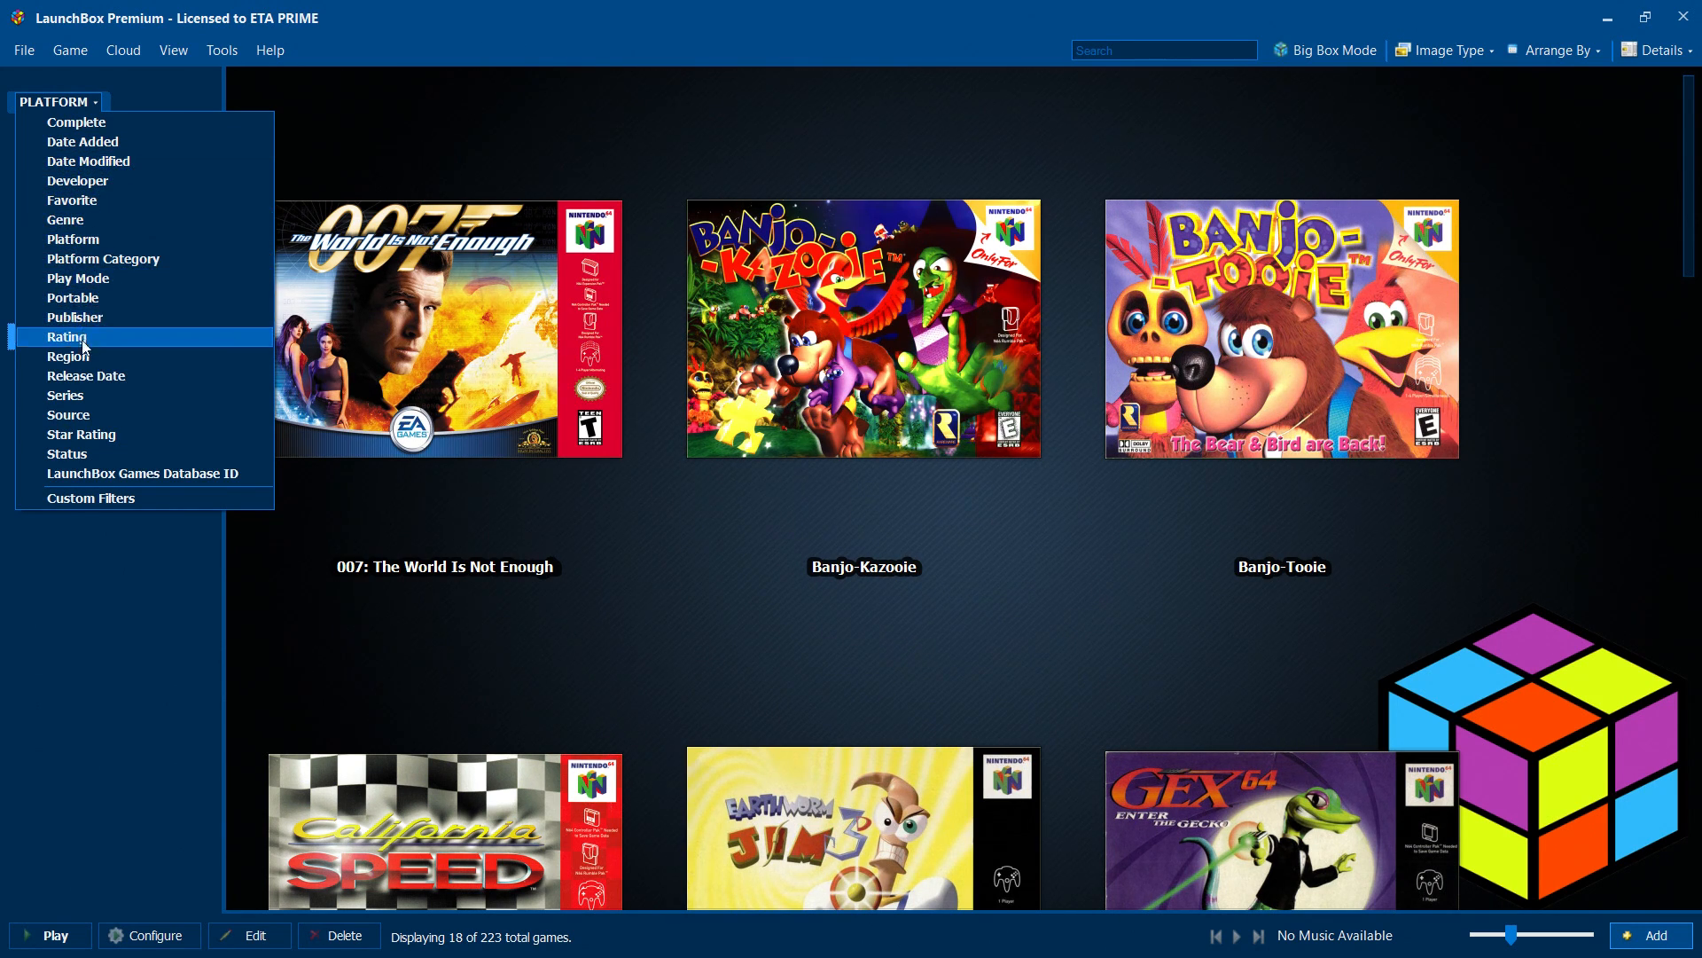
pyautogui.click(72, 239)
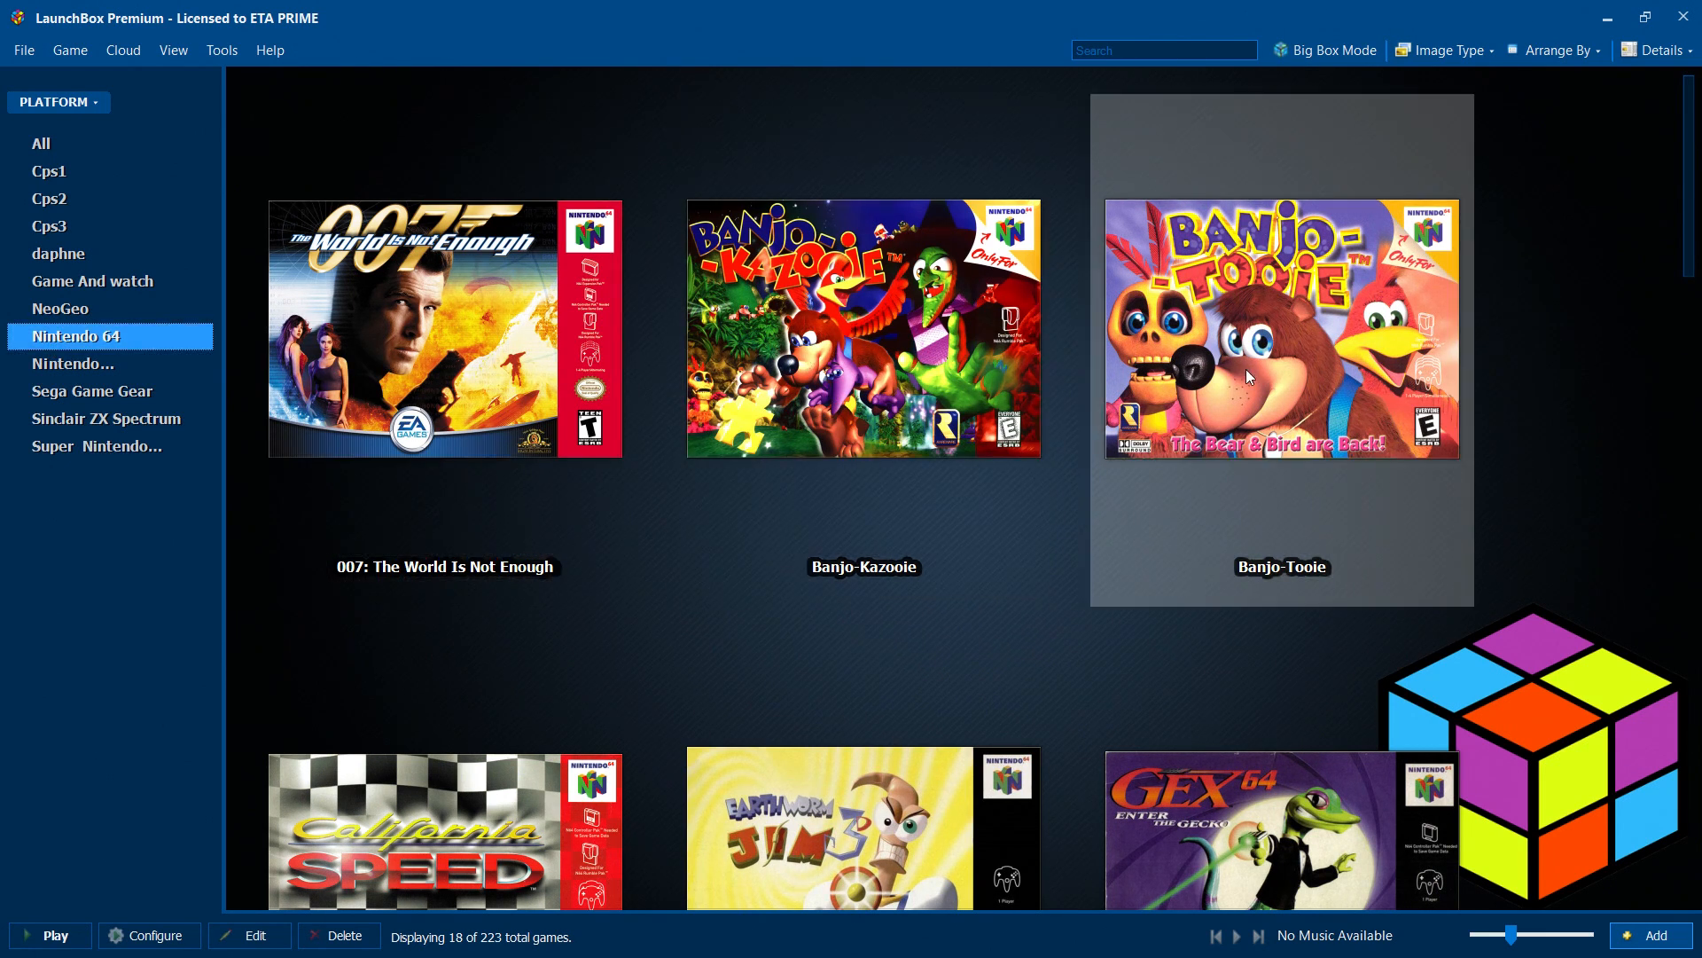
pyautogui.click(863, 329)
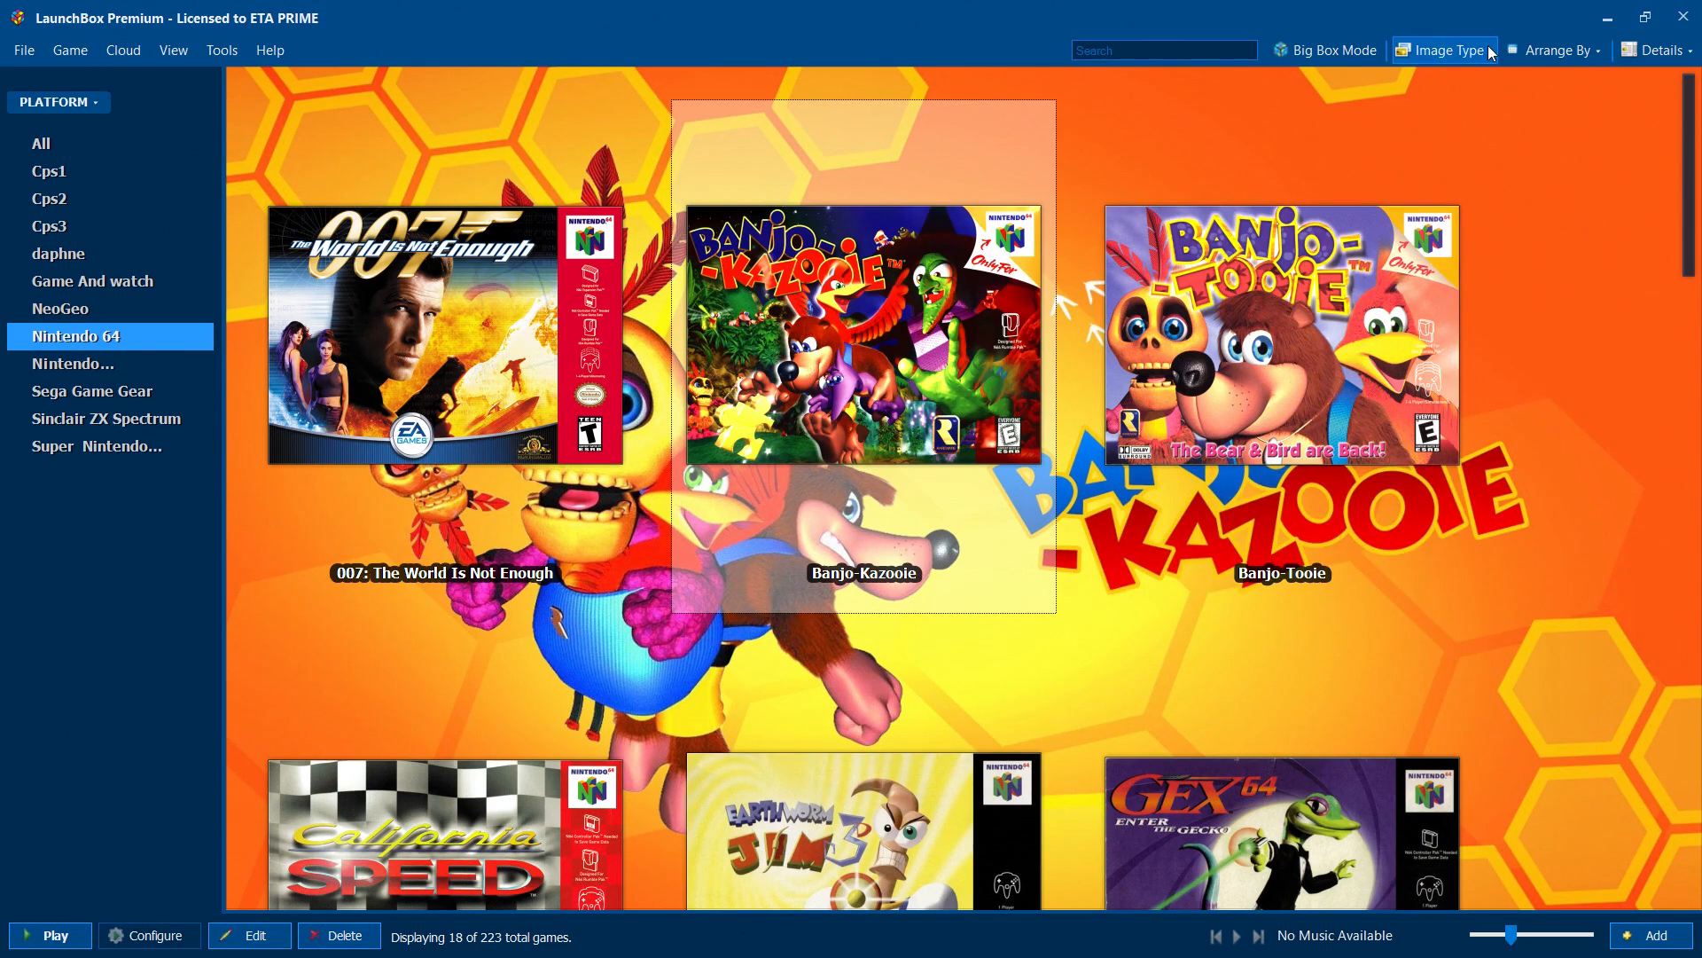
# - Switch Nintendo 64 image type to 3D Boxes, then Carts, then 3D Carts, and scroll the grid
pyautogui.click(1445, 50)
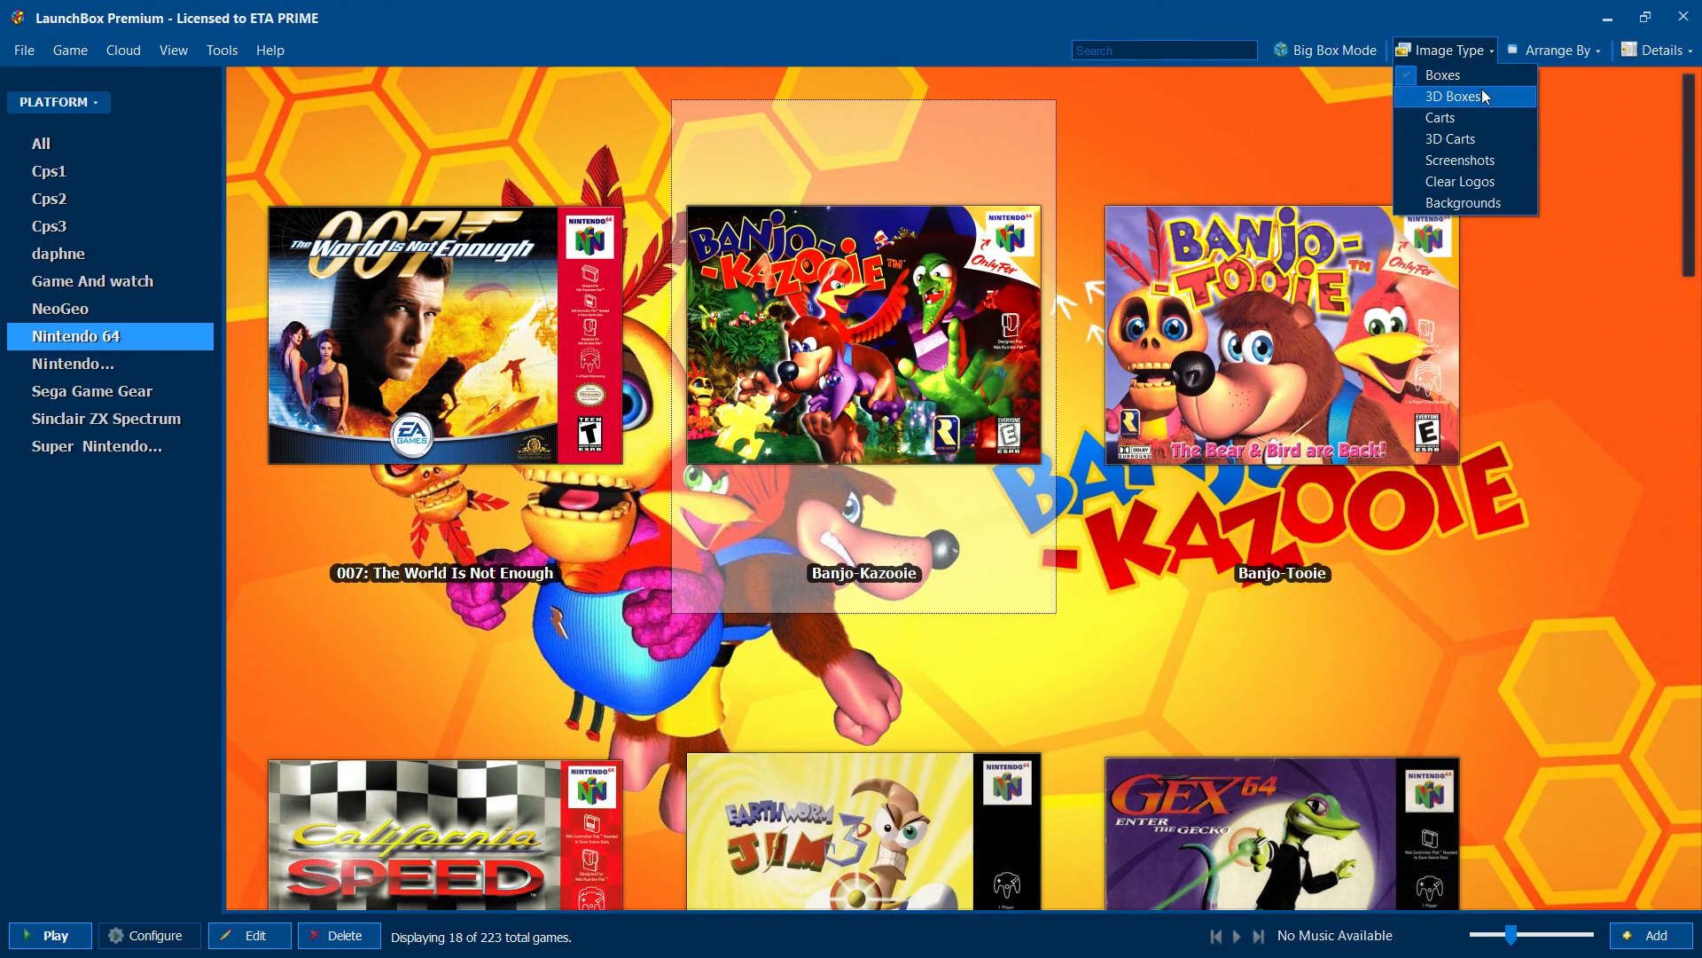
pyautogui.click(1455, 95)
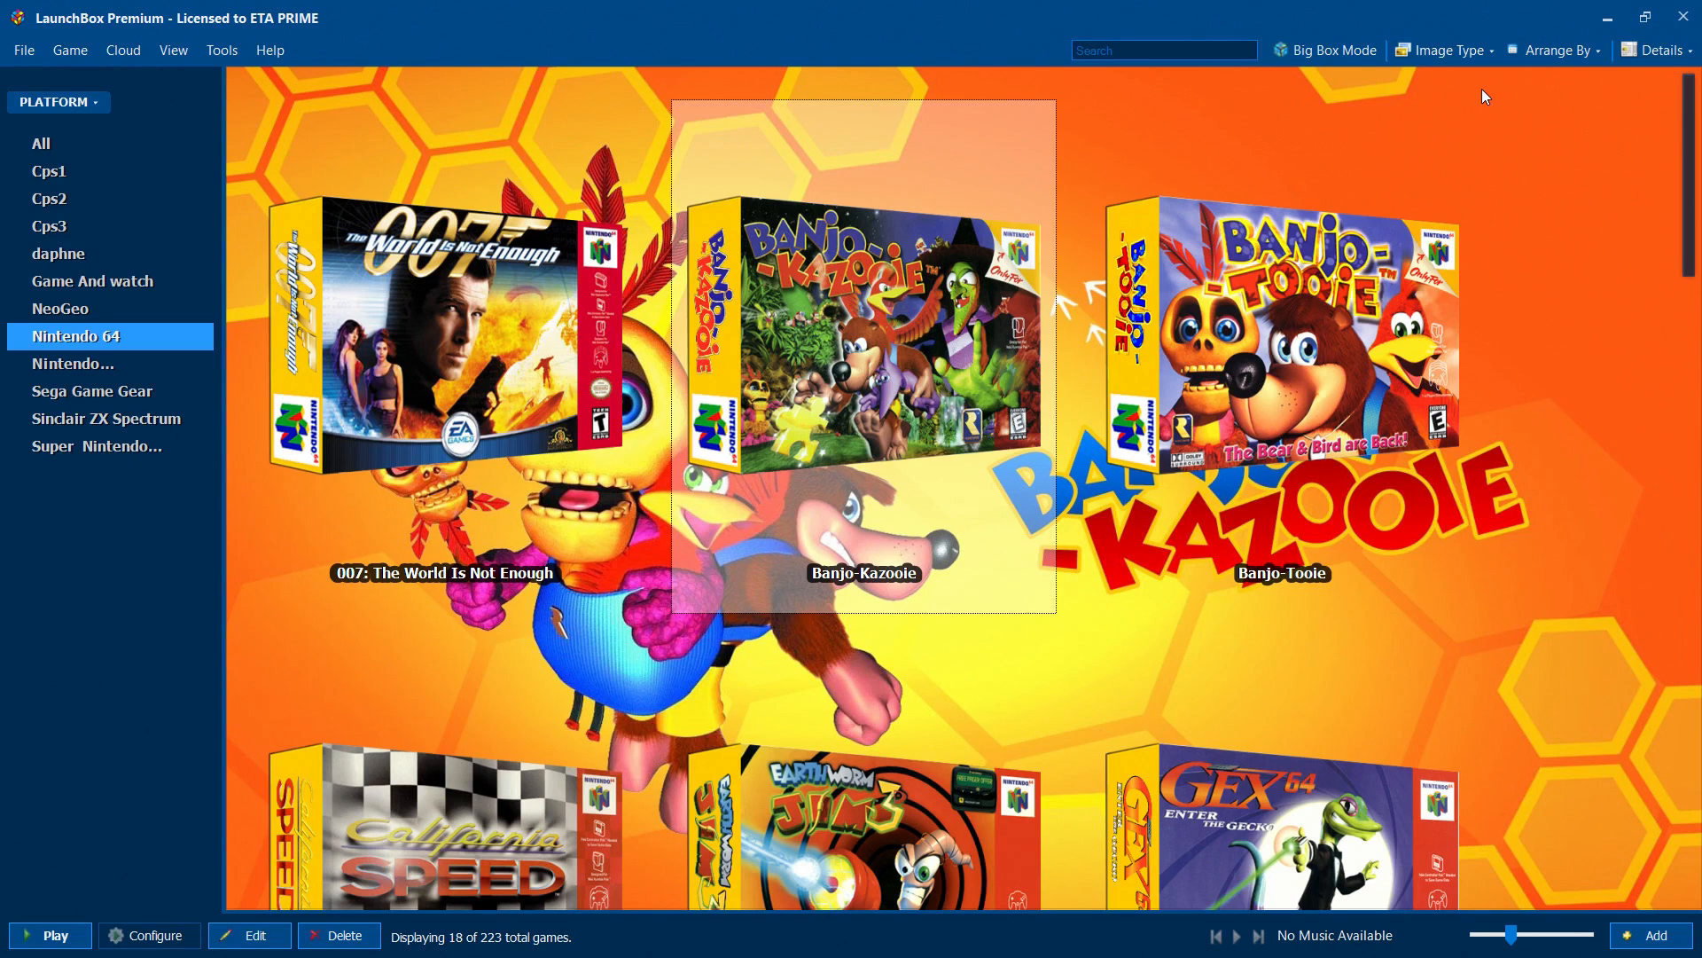
pyautogui.click(1444, 50)
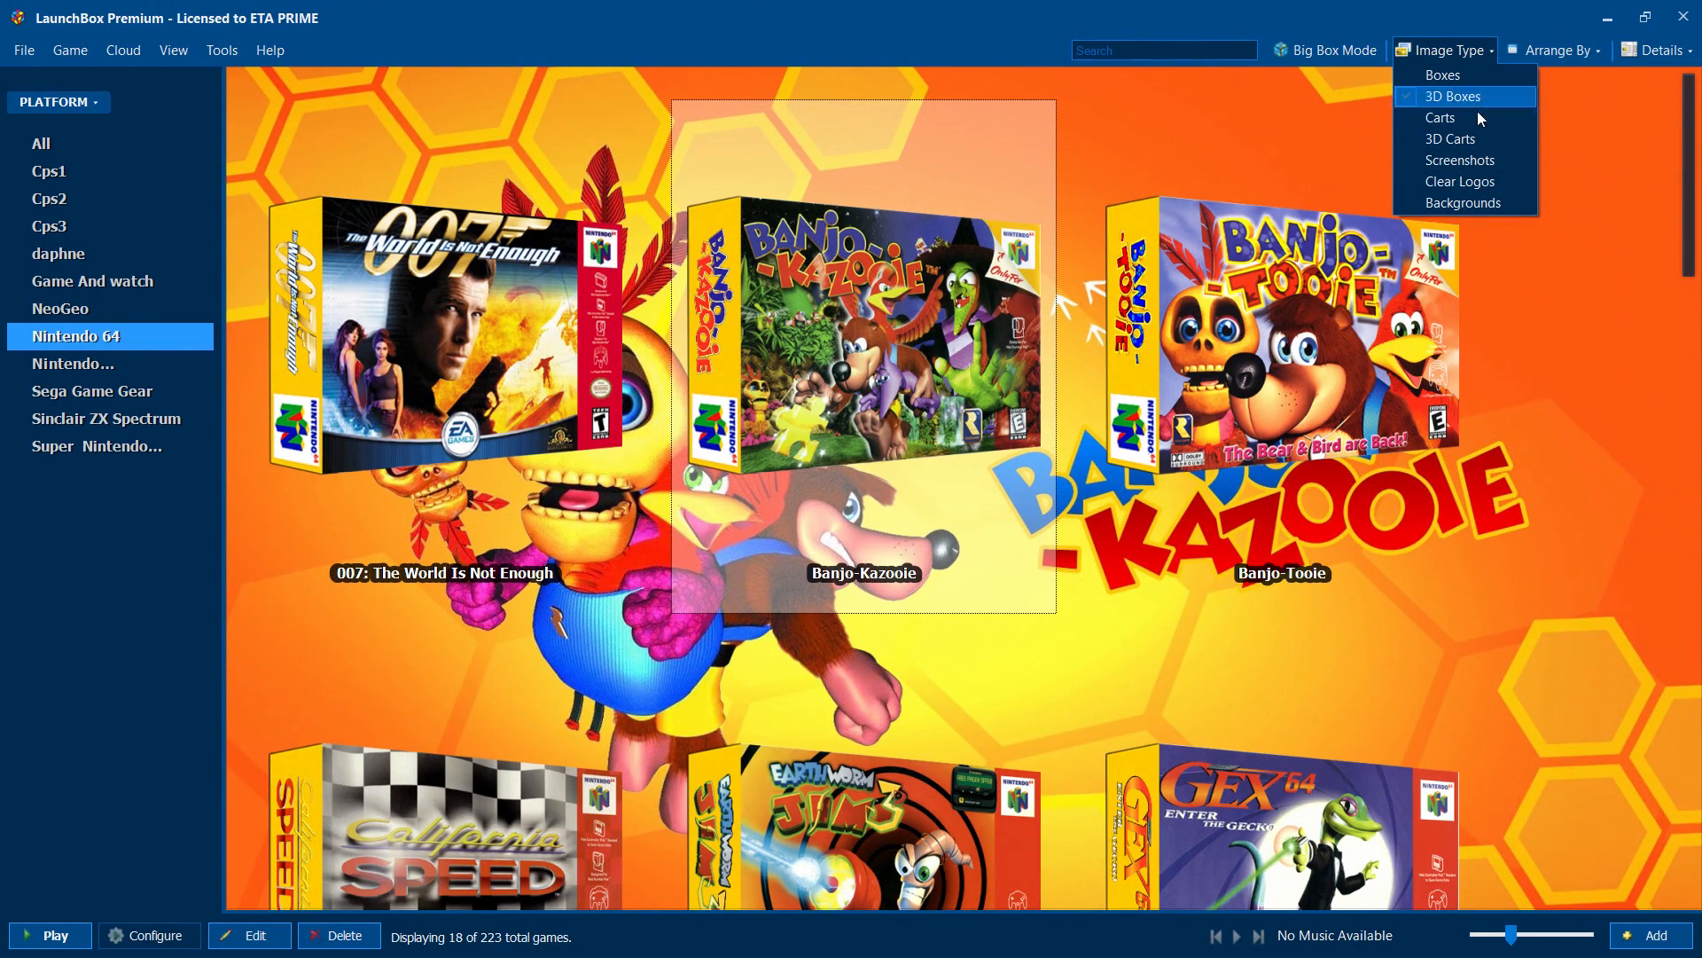
pyautogui.click(1440, 117)
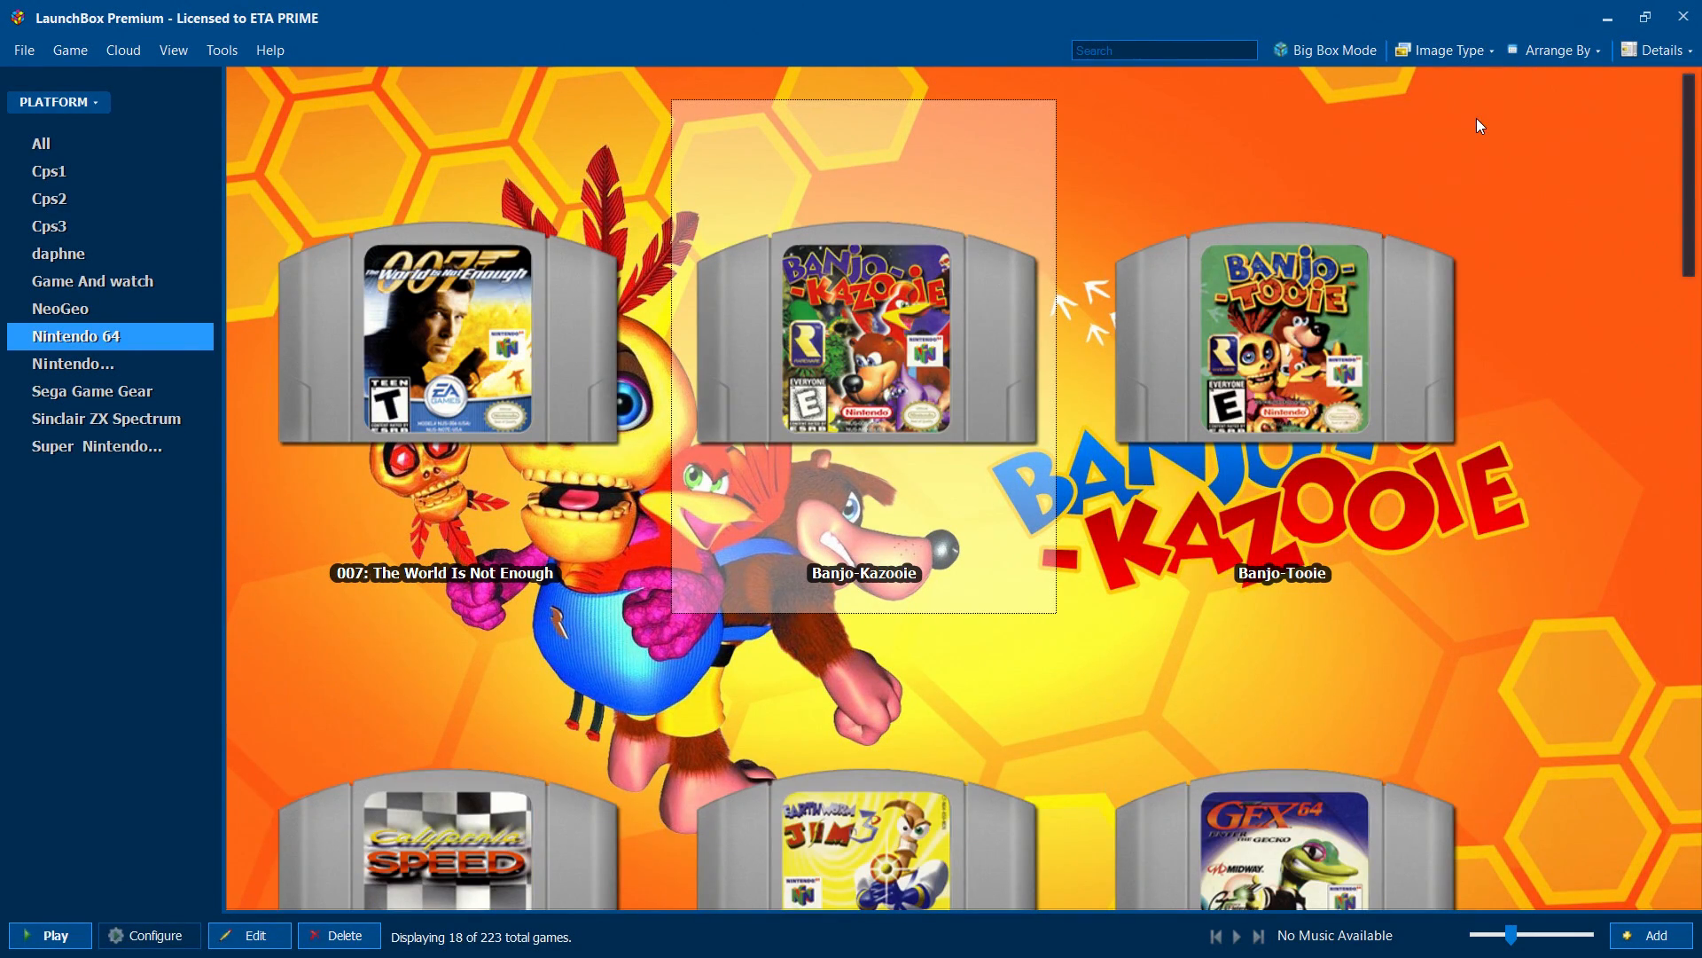
pyautogui.click(1444, 50)
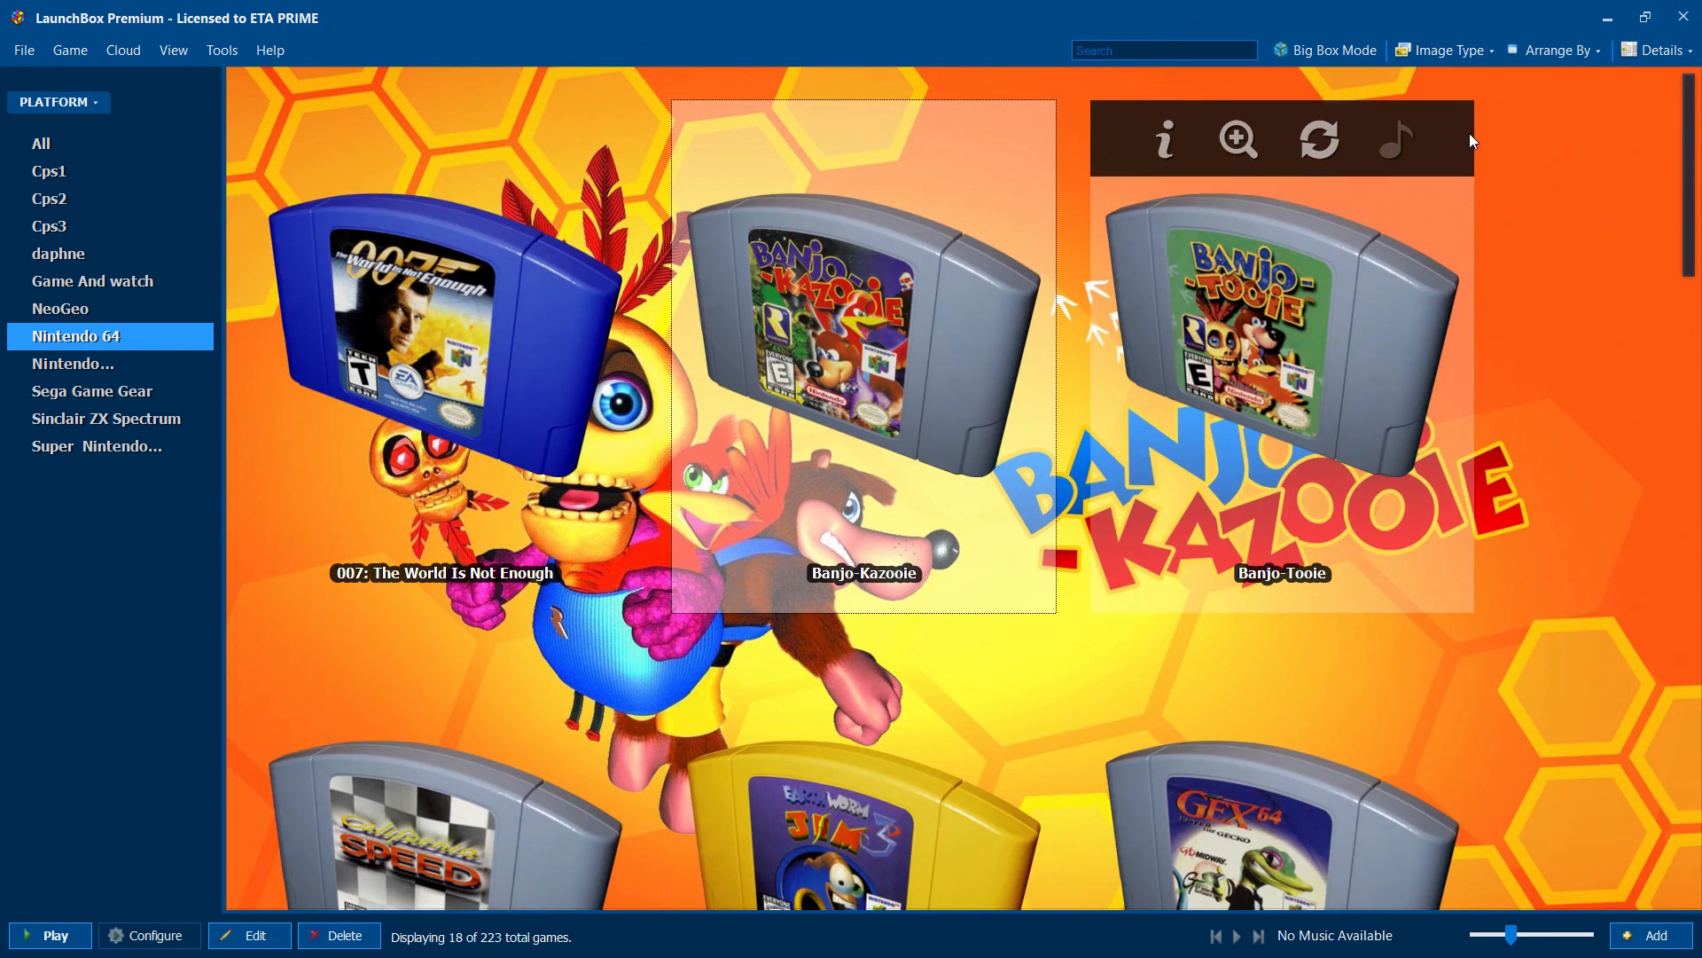
pyautogui.scroll(-3)
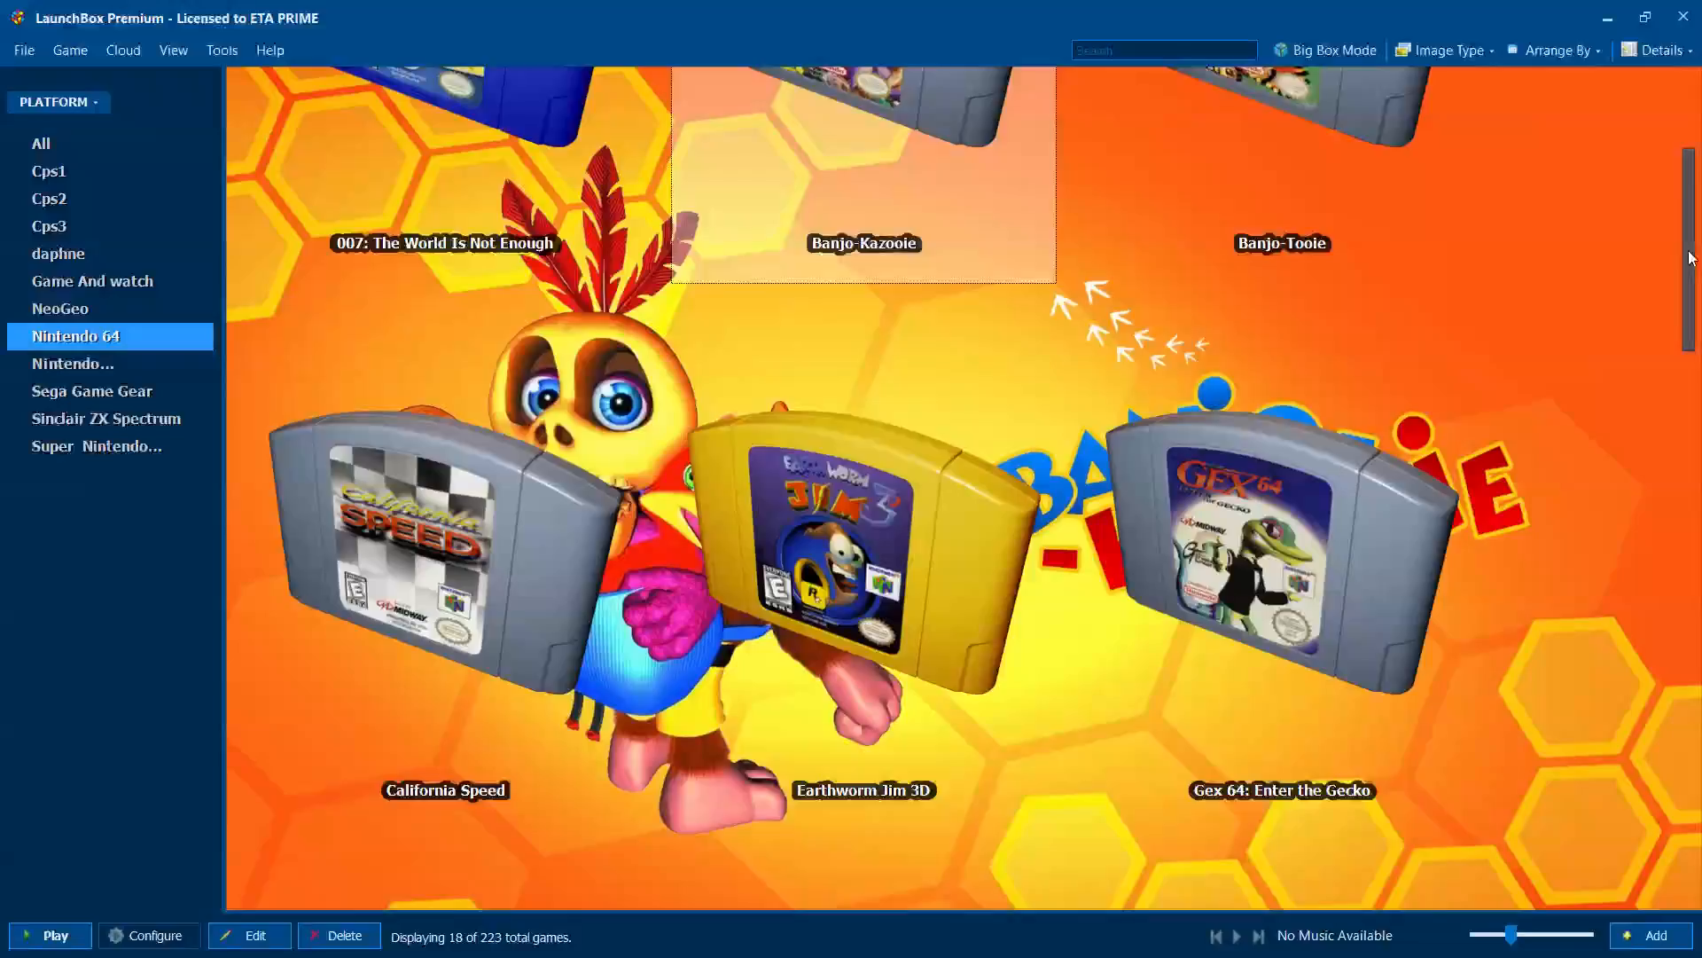
pyautogui.scroll(-3)
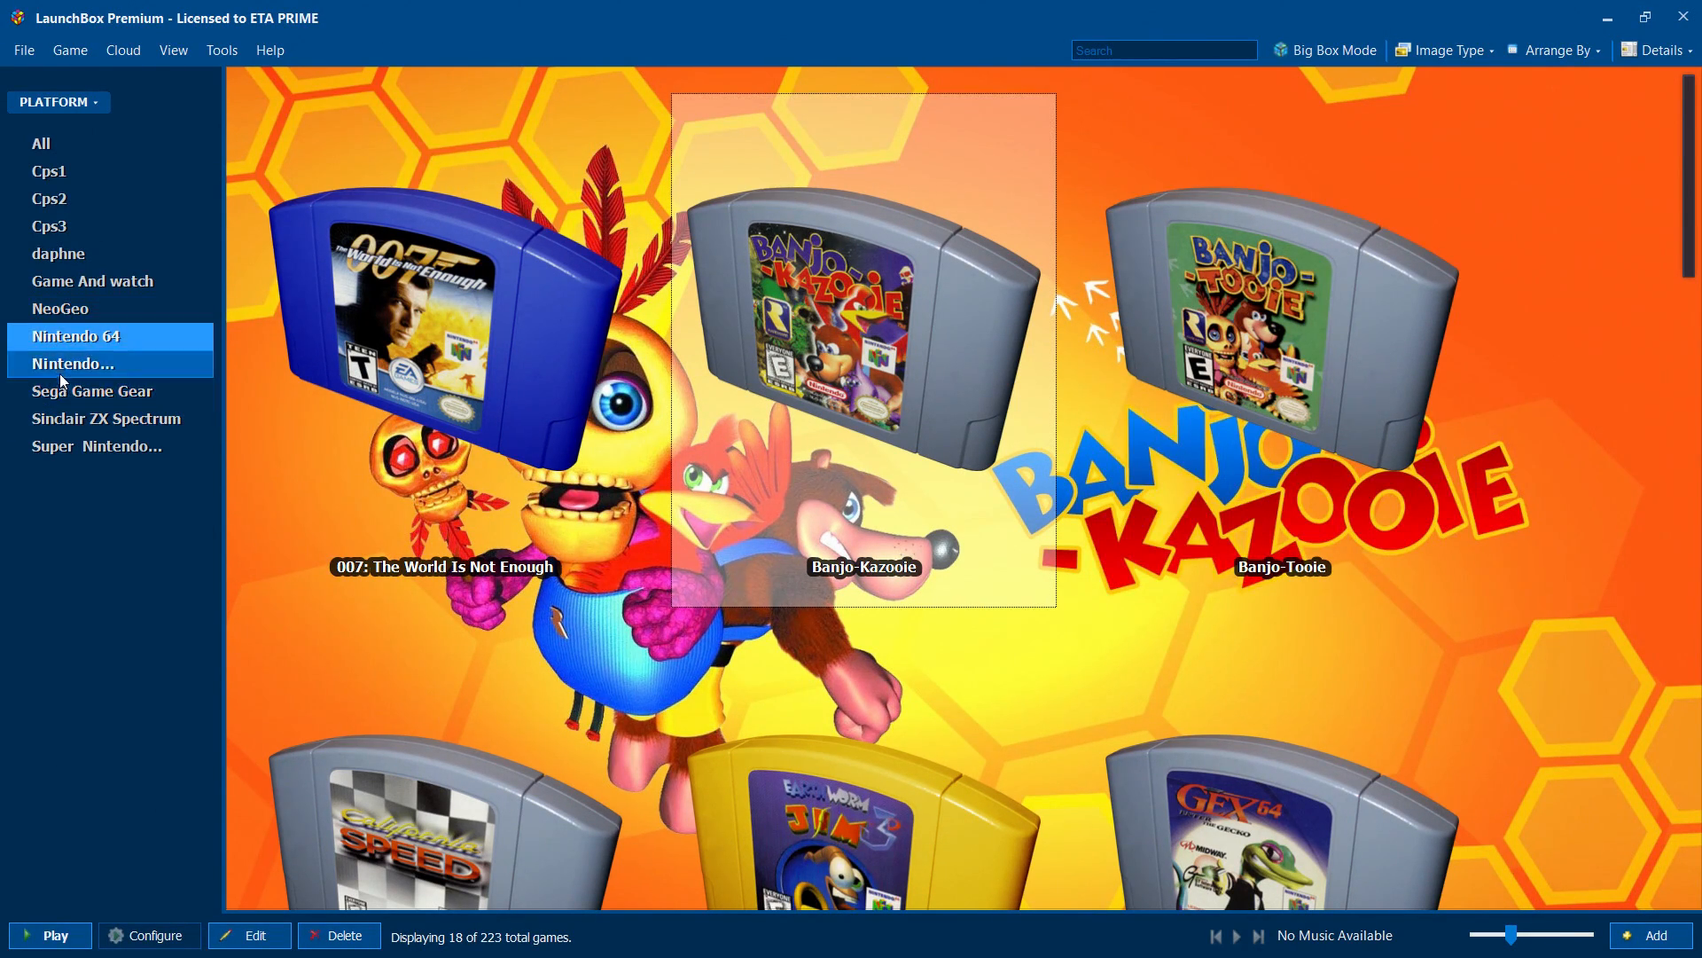
# - Show the 37 Nintendo Entertainment System games from the platform sidebar
pyautogui.click(72, 364)
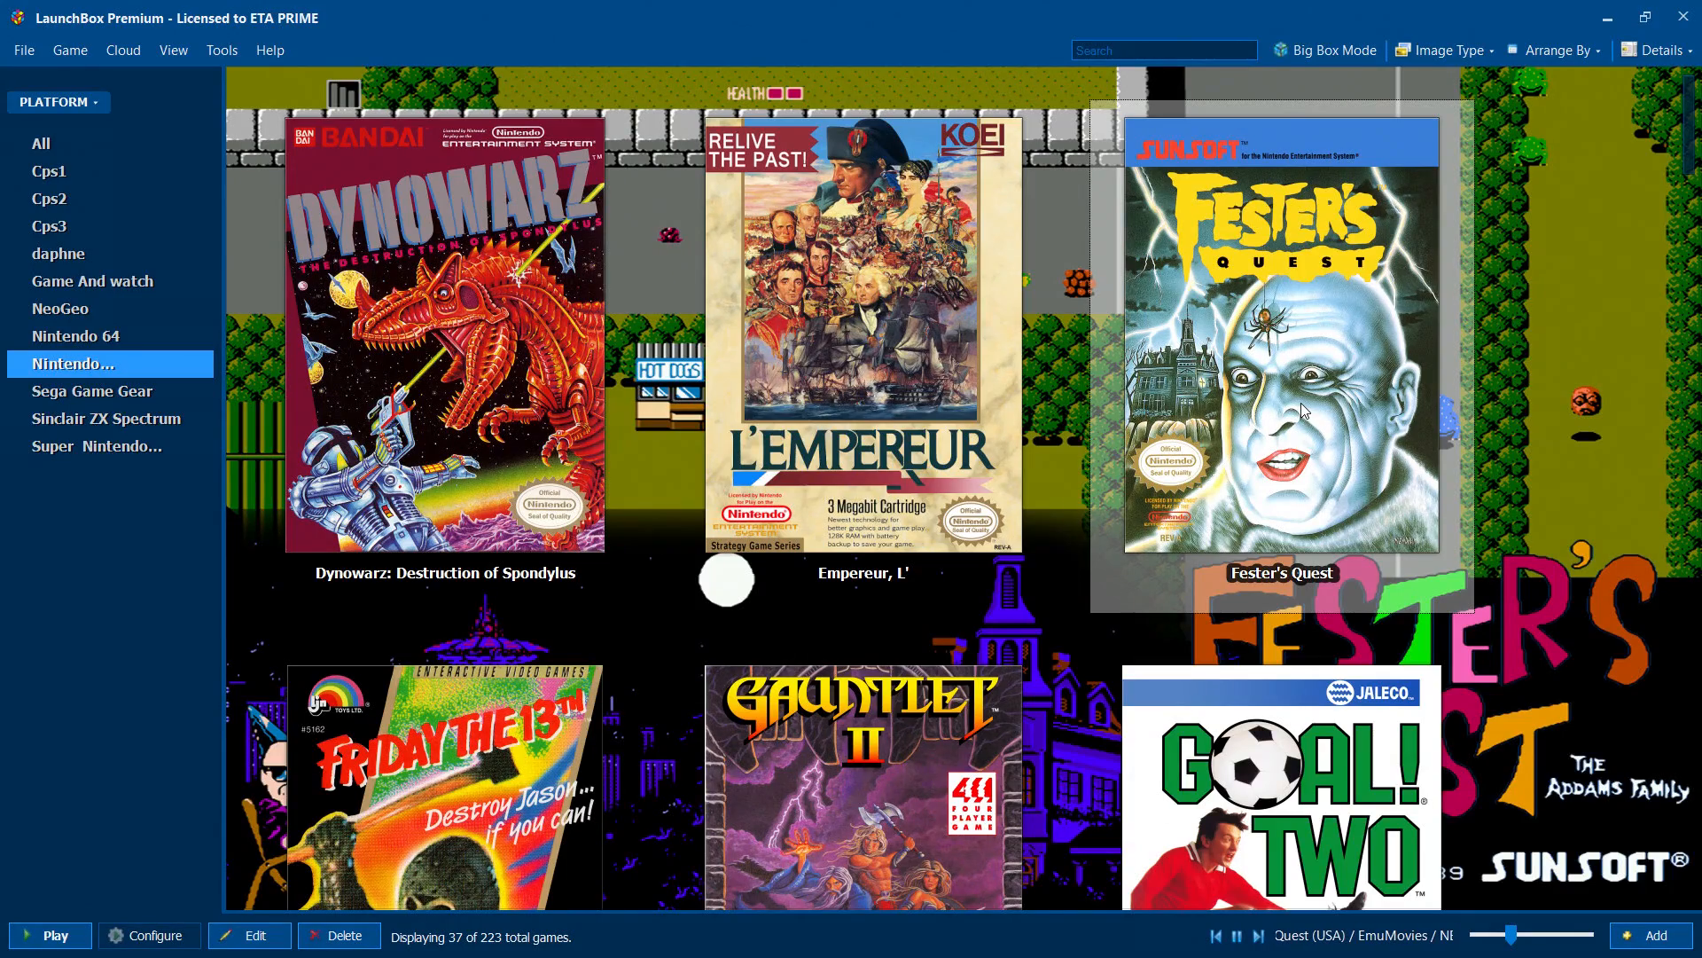
# - Set the NES games' image type to 3D Carts
pyautogui.click(1445, 50)
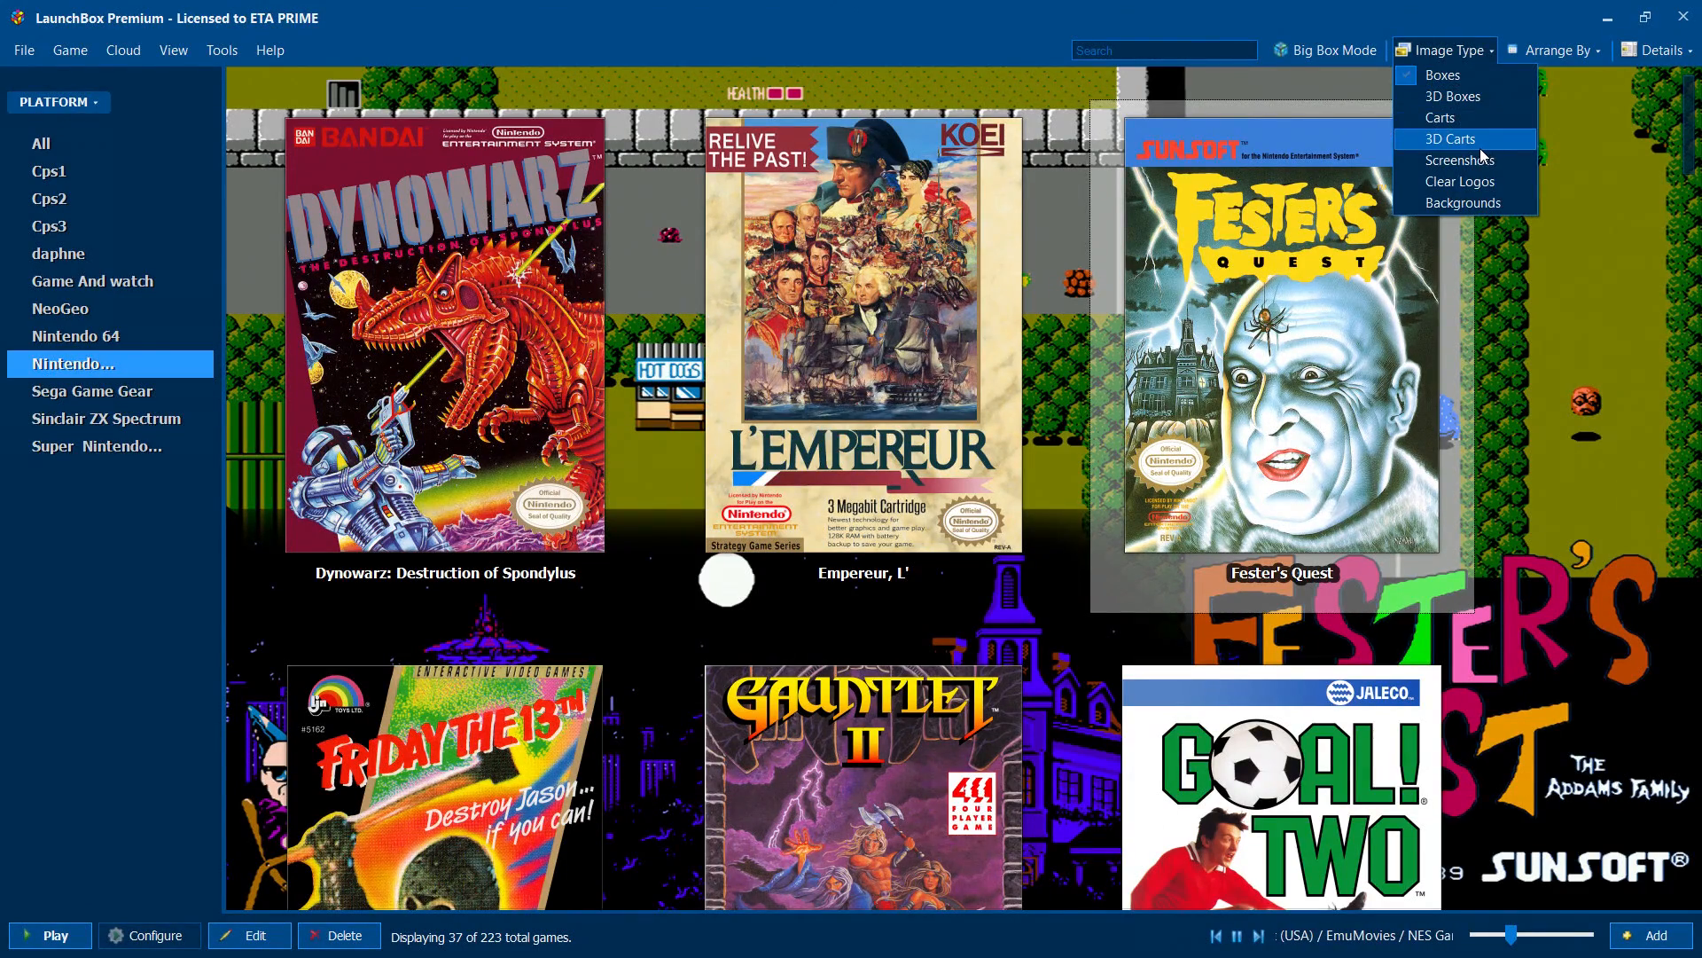
pyautogui.click(1448, 138)
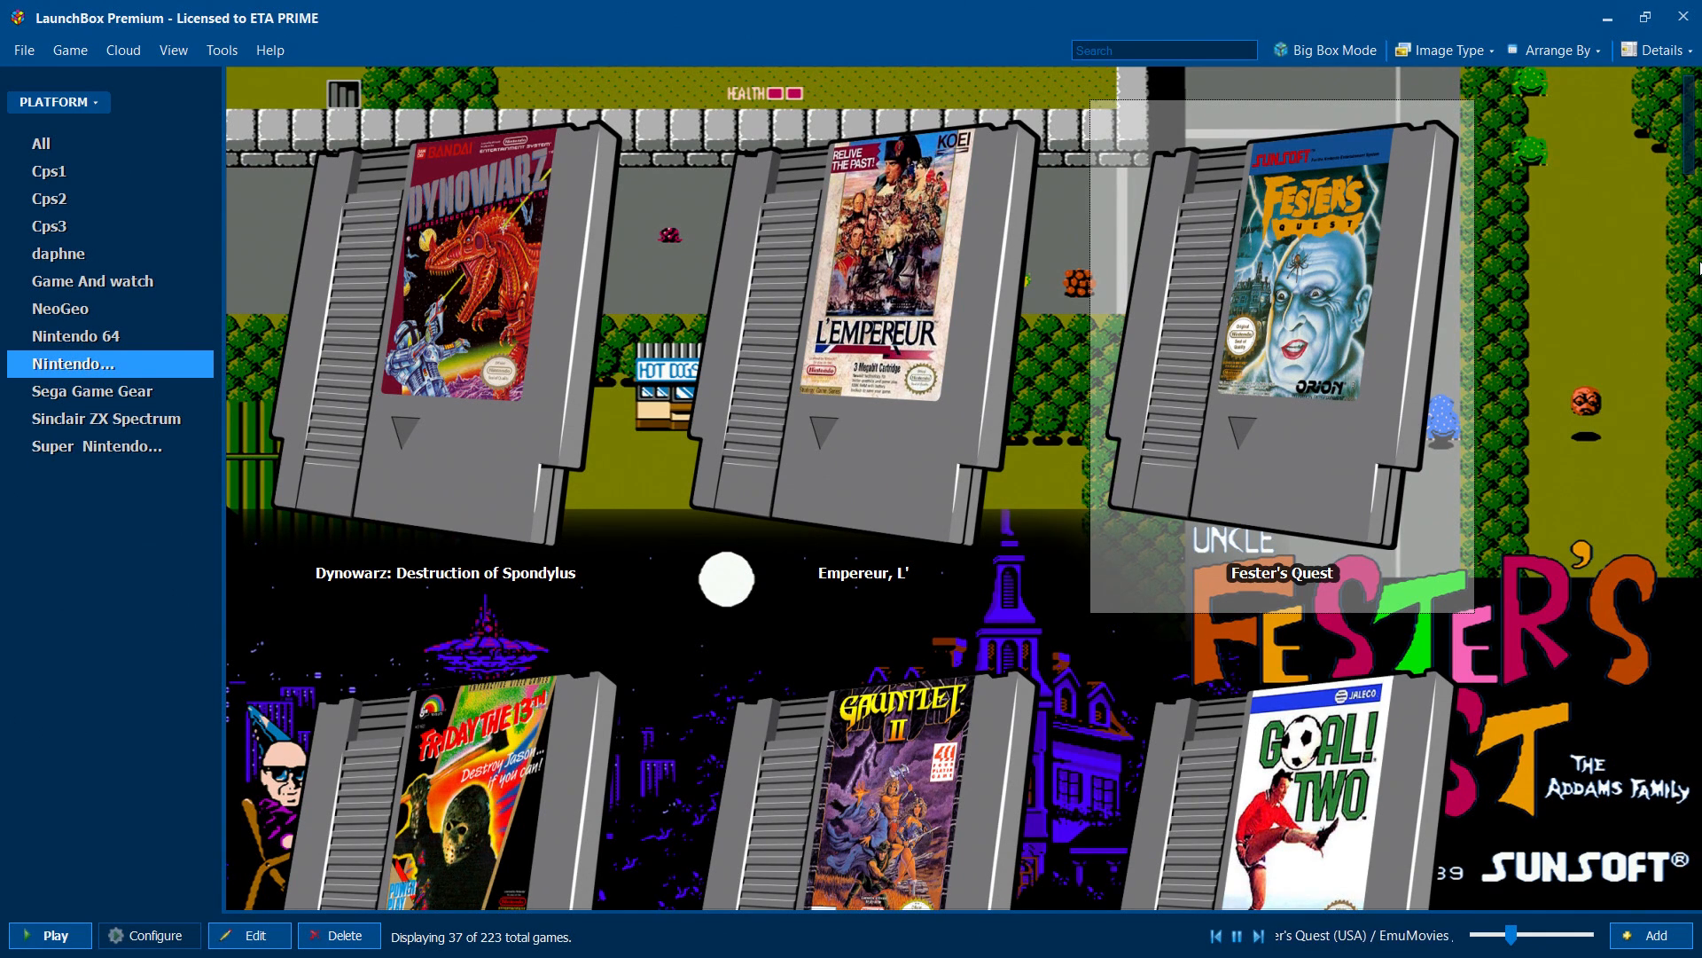
# - Open Fester's Quest details, rate it, favourite it, and scroll to its screenshots
pyautogui.click(1651, 50)
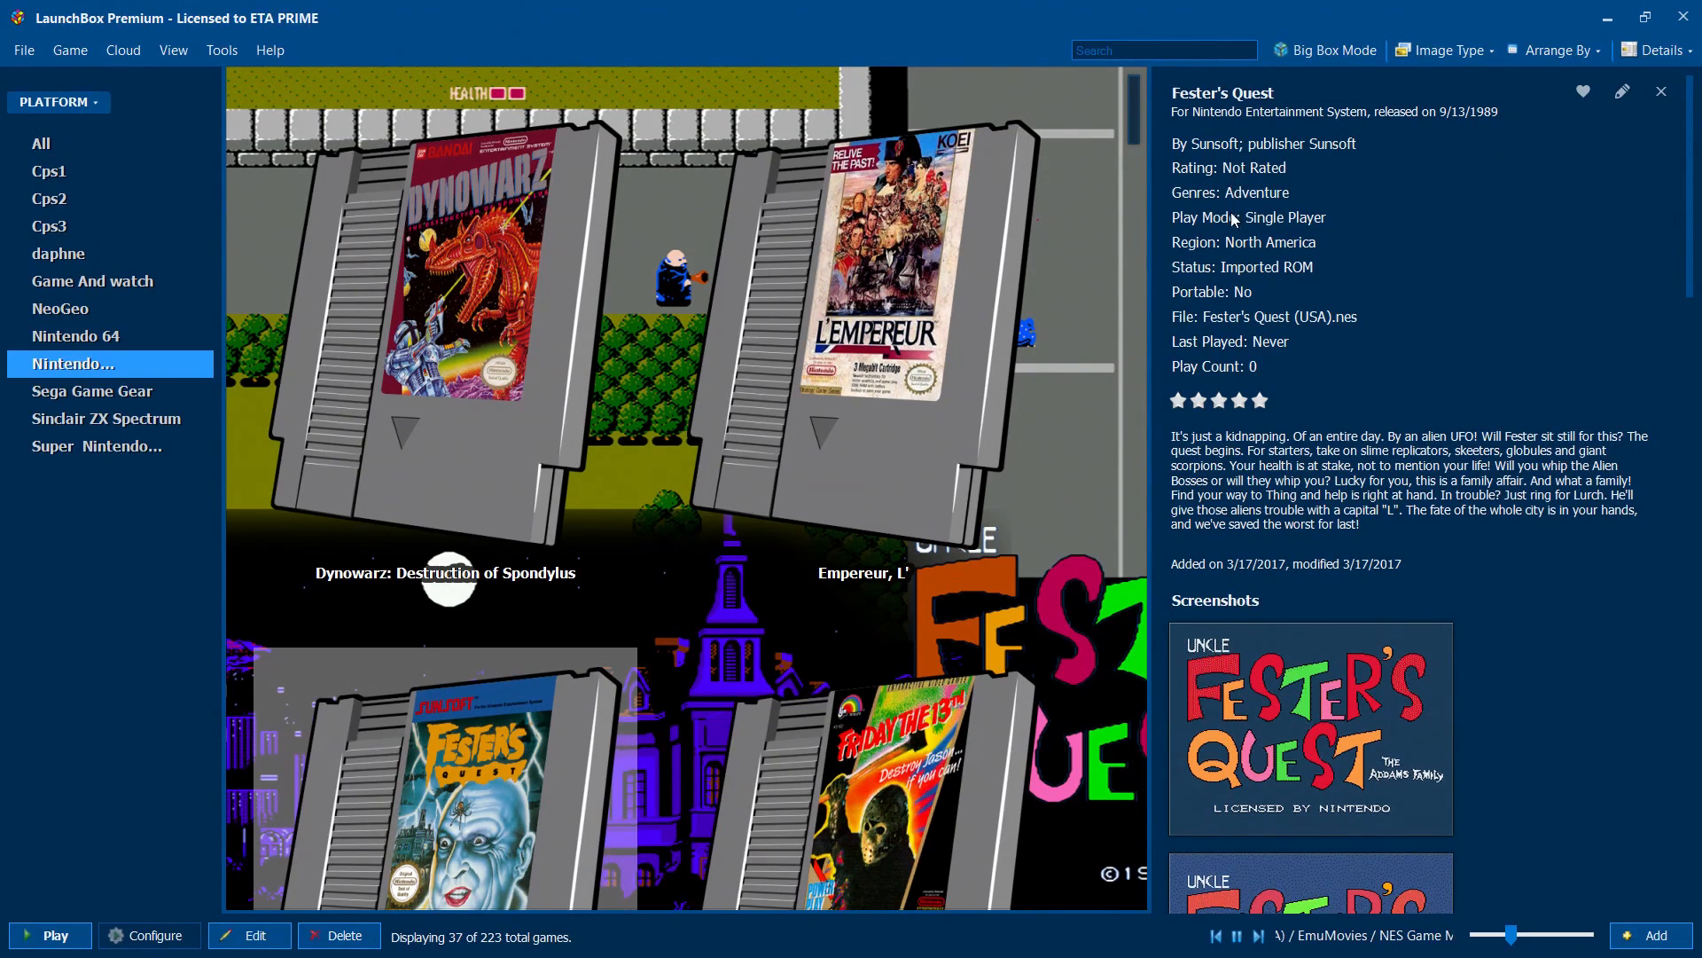
pyautogui.moveTo(1233, 363)
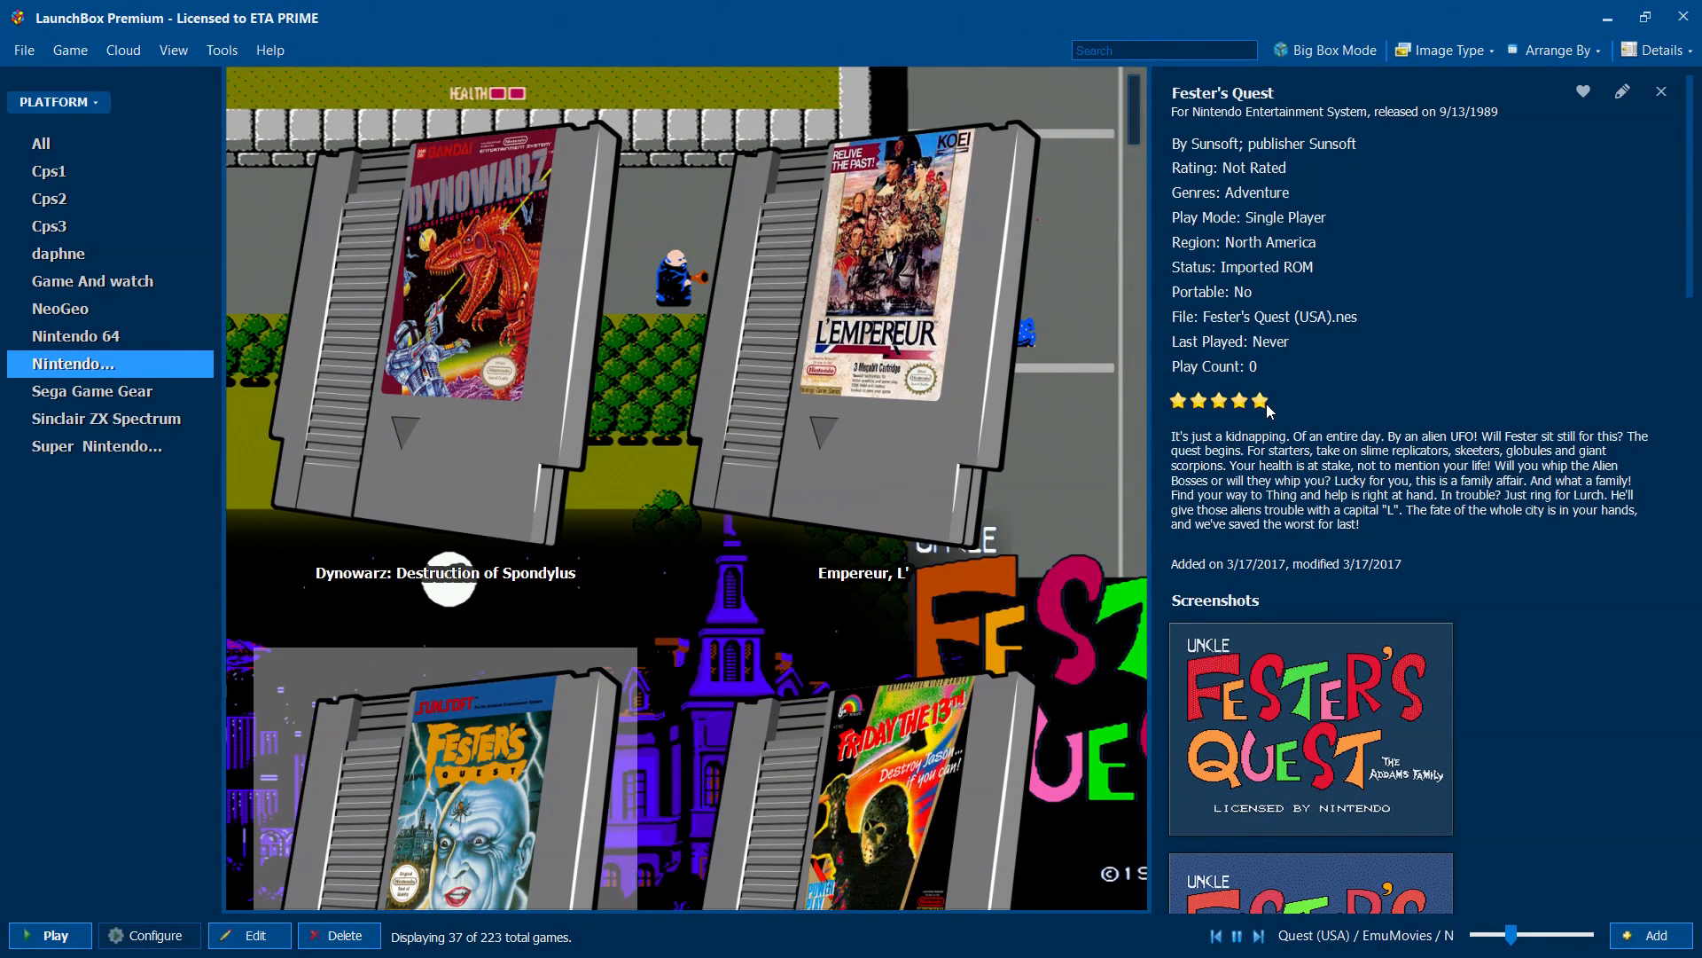
pyautogui.click(1582, 91)
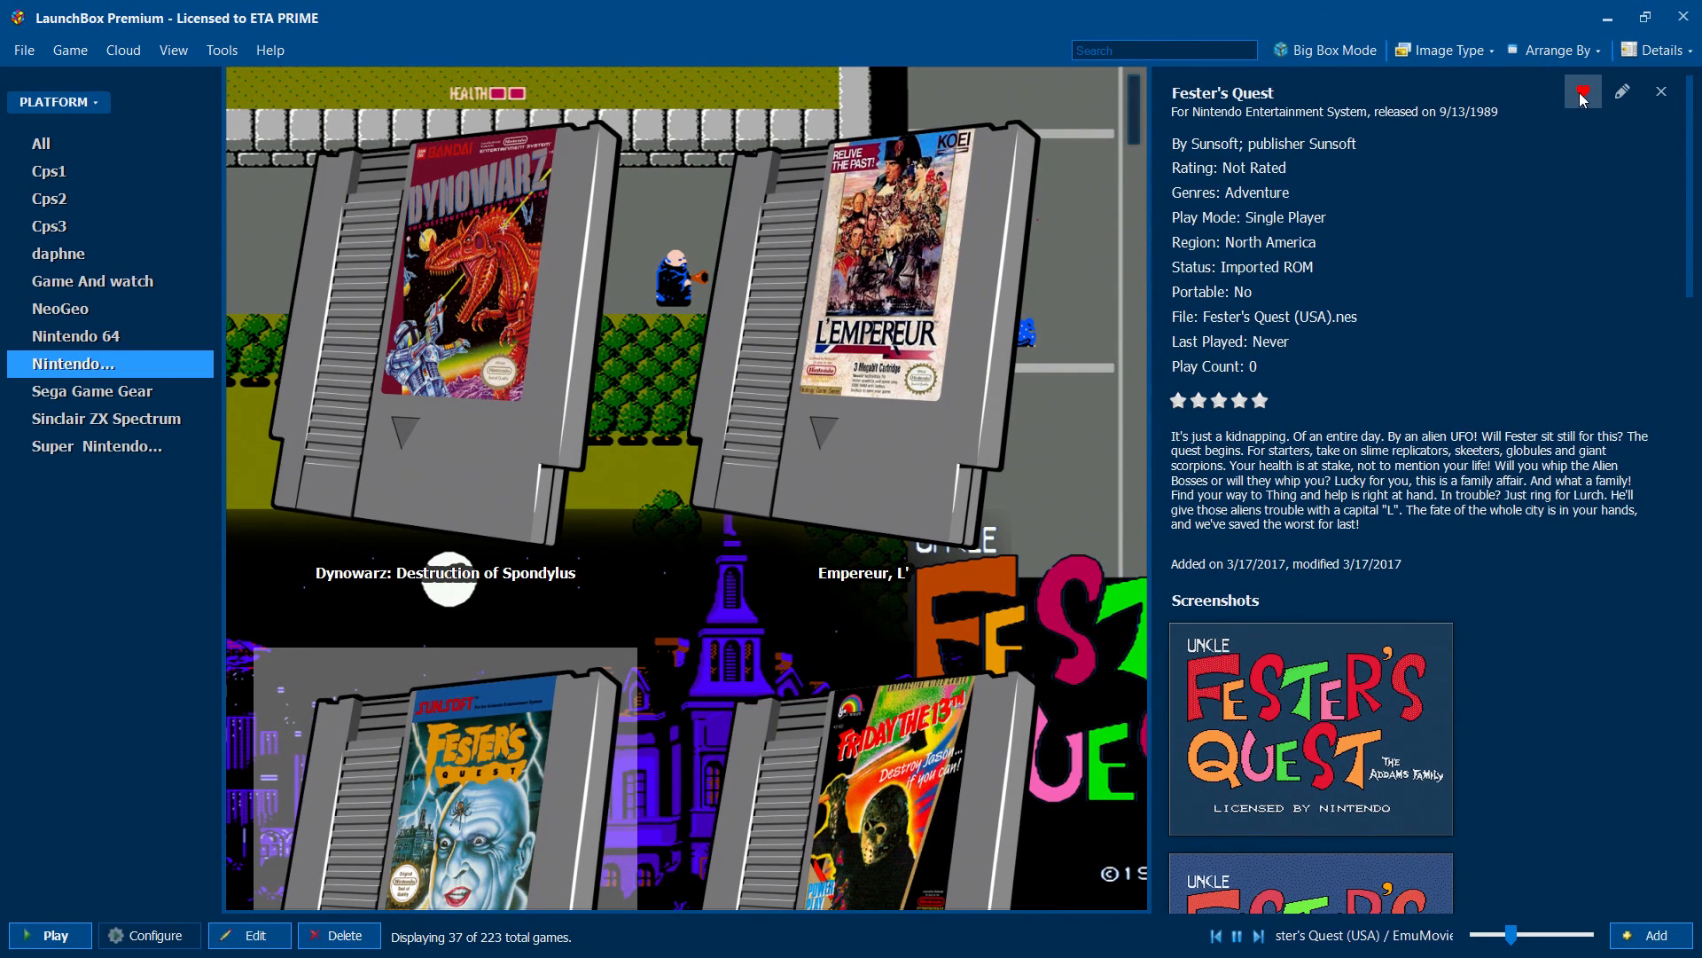
pyautogui.click(1213, 400)
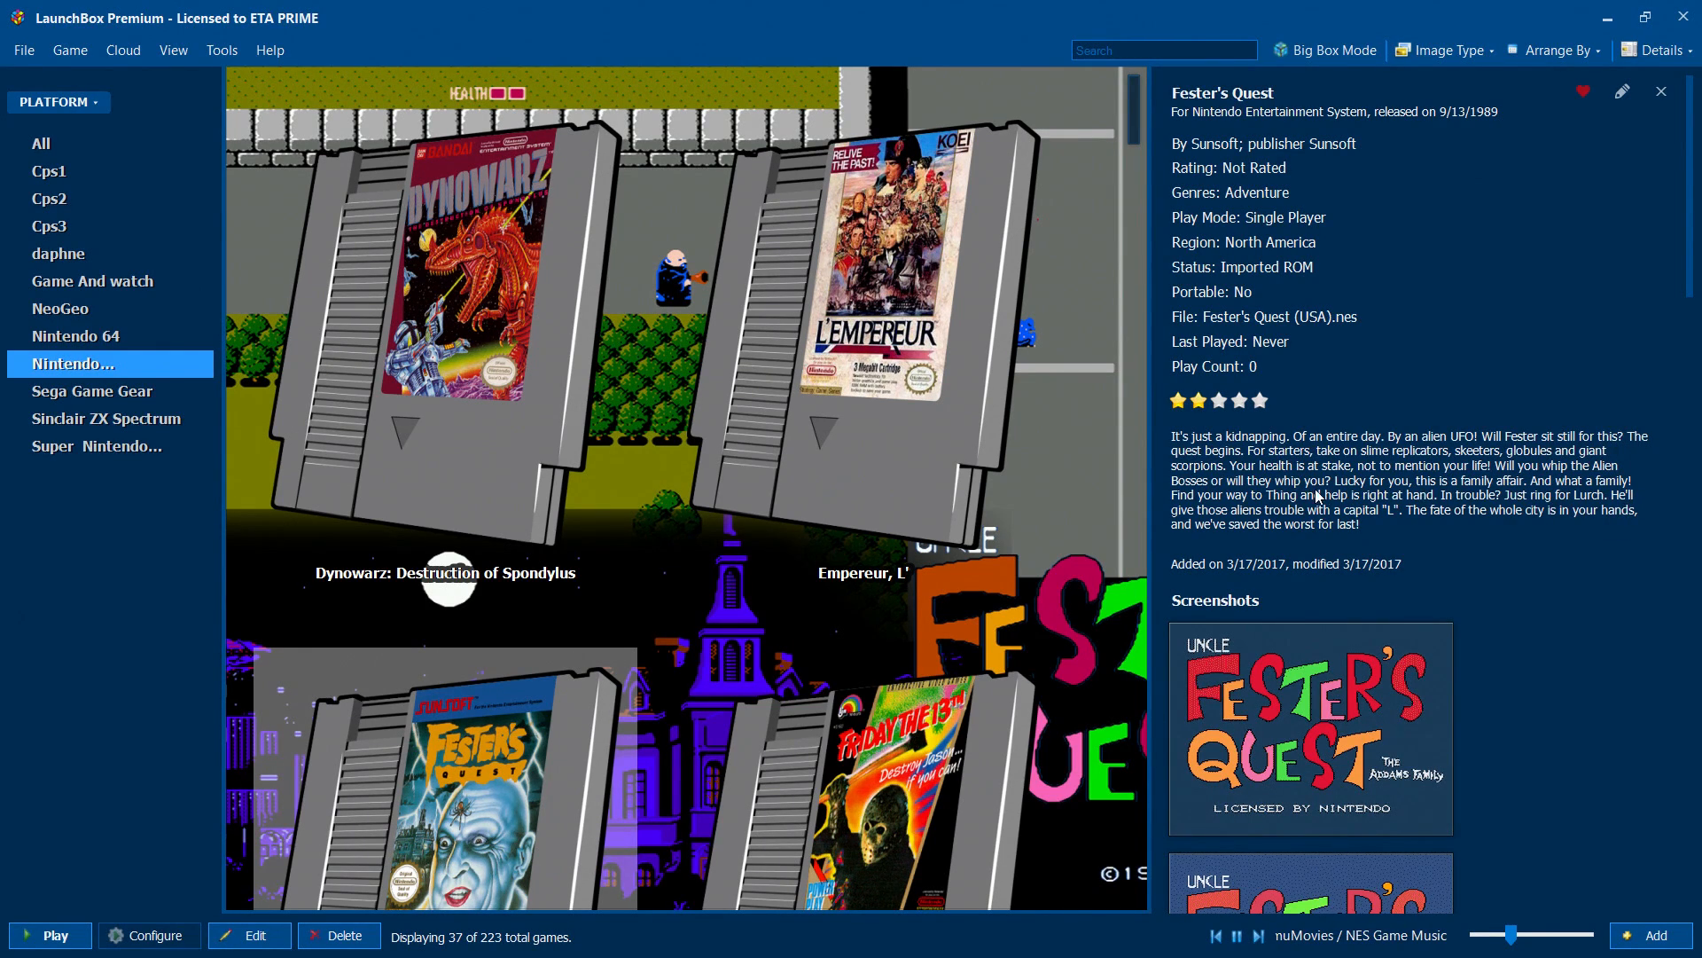
pyautogui.scroll(-3)
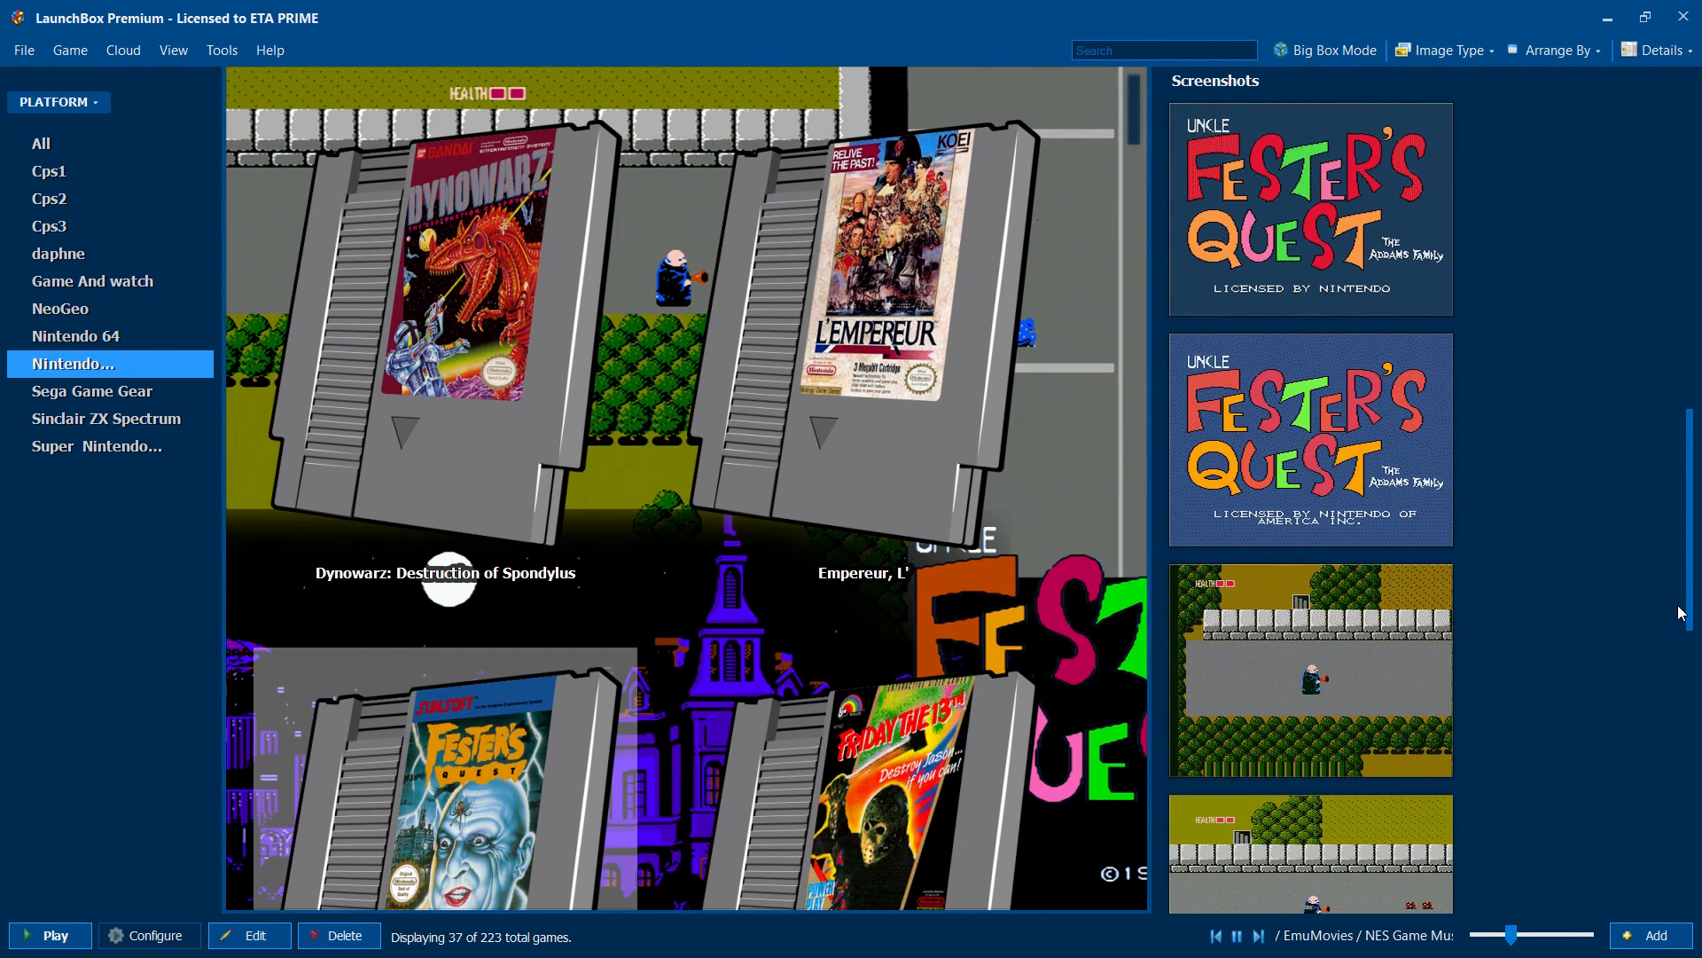
pyautogui.scroll(-3)
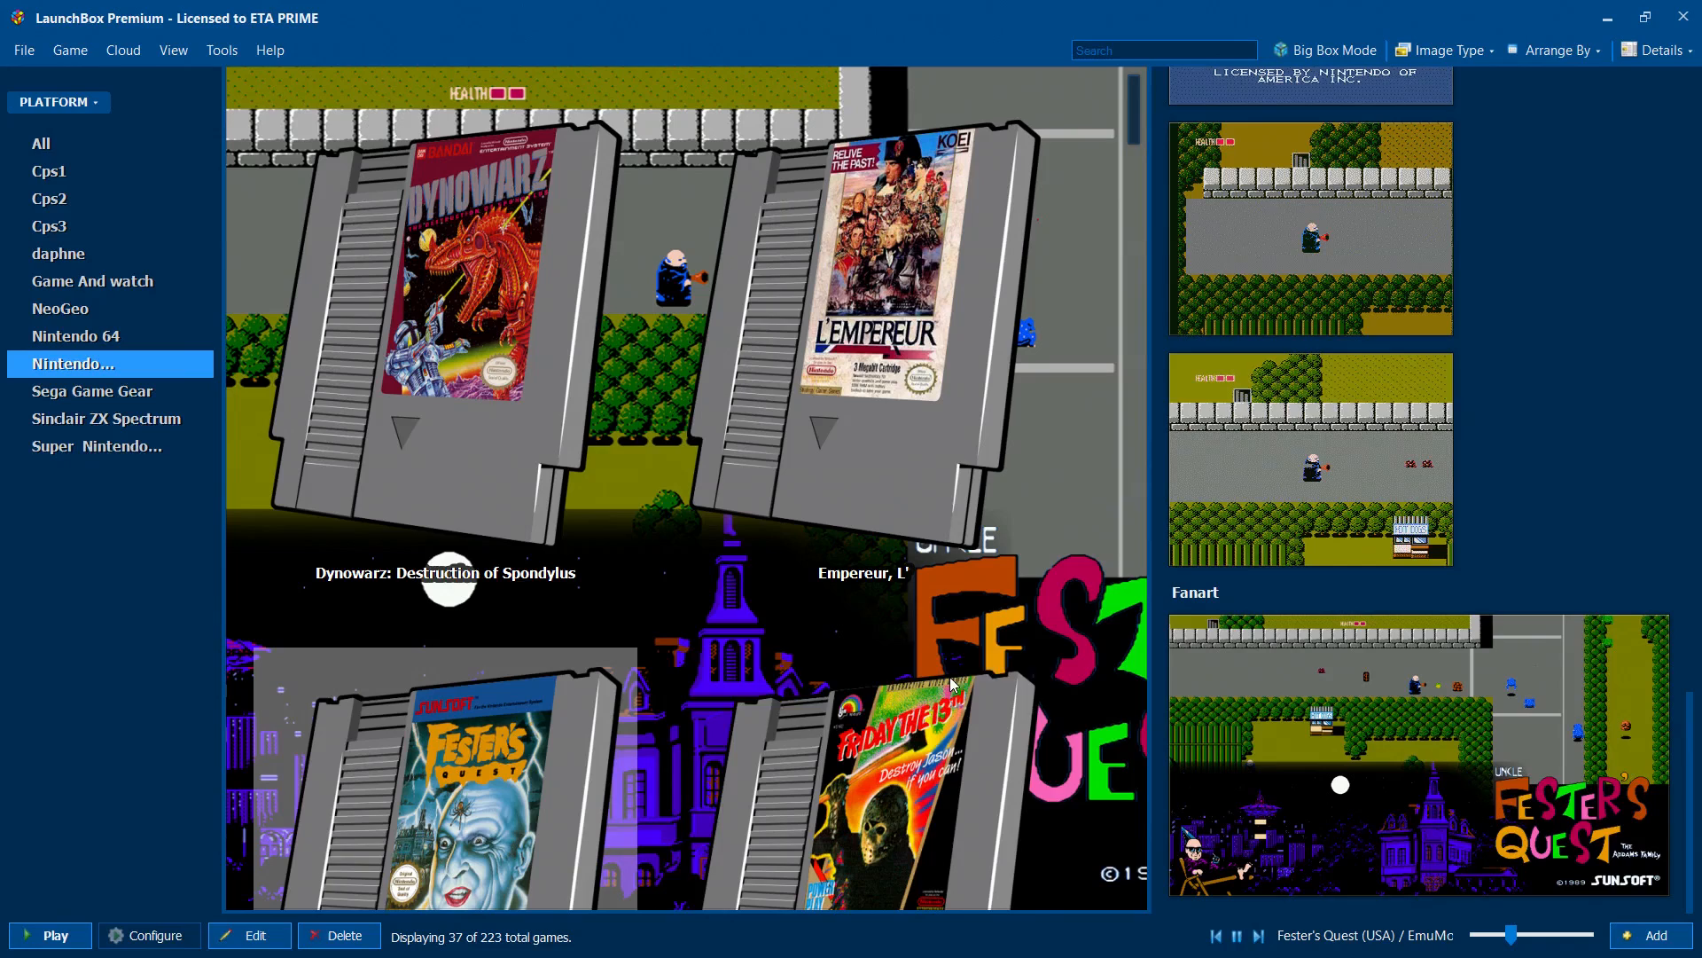
# - Show Super Nintendo games, view 3 Ninjas Kick Back details, then hide the Details pane
pyautogui.click(96, 446)
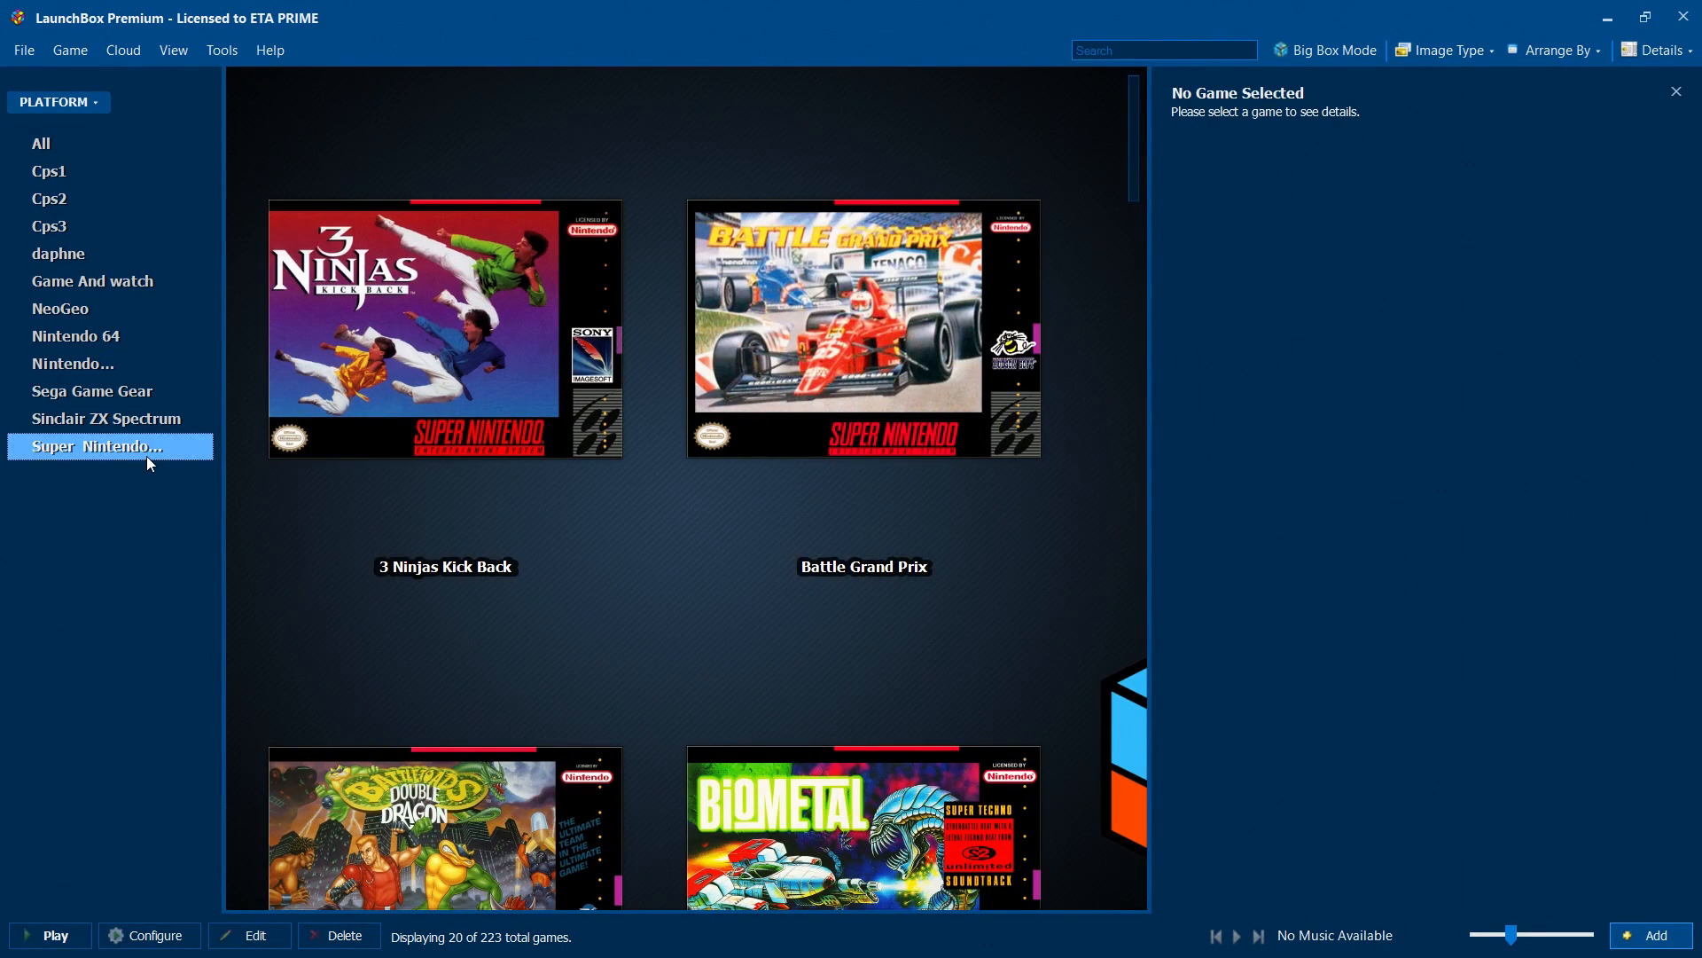
pyautogui.click(445, 331)
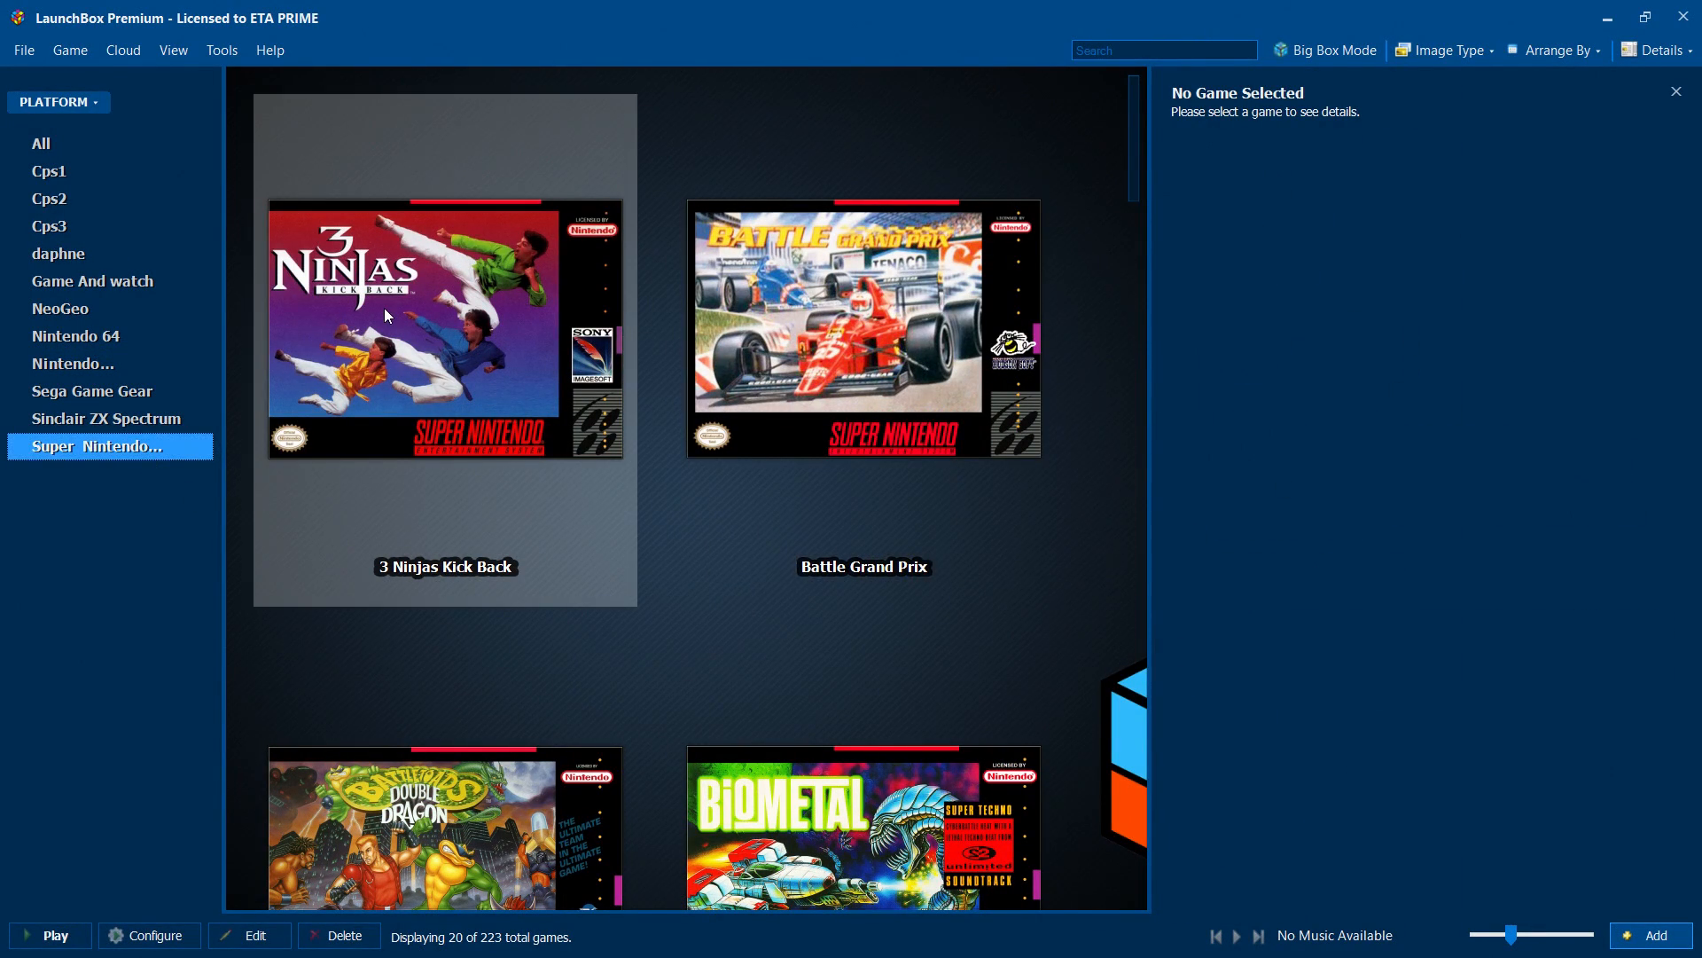
pyautogui.click(445, 331)
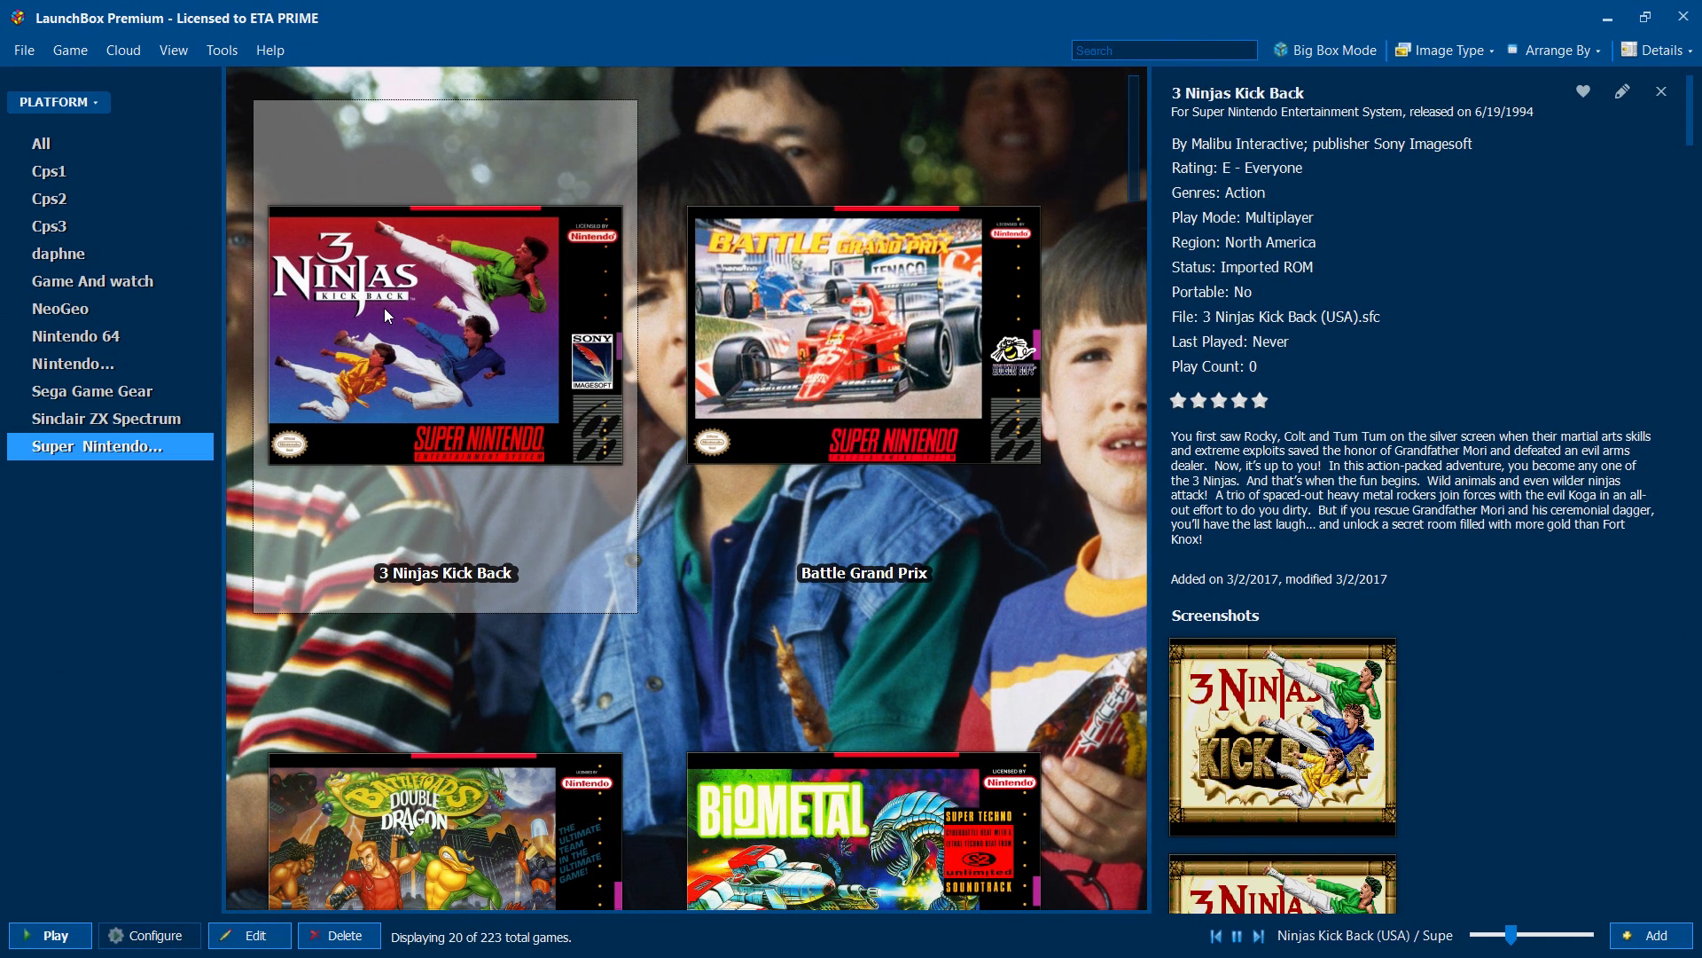
pyautogui.moveTo(1335, 160)
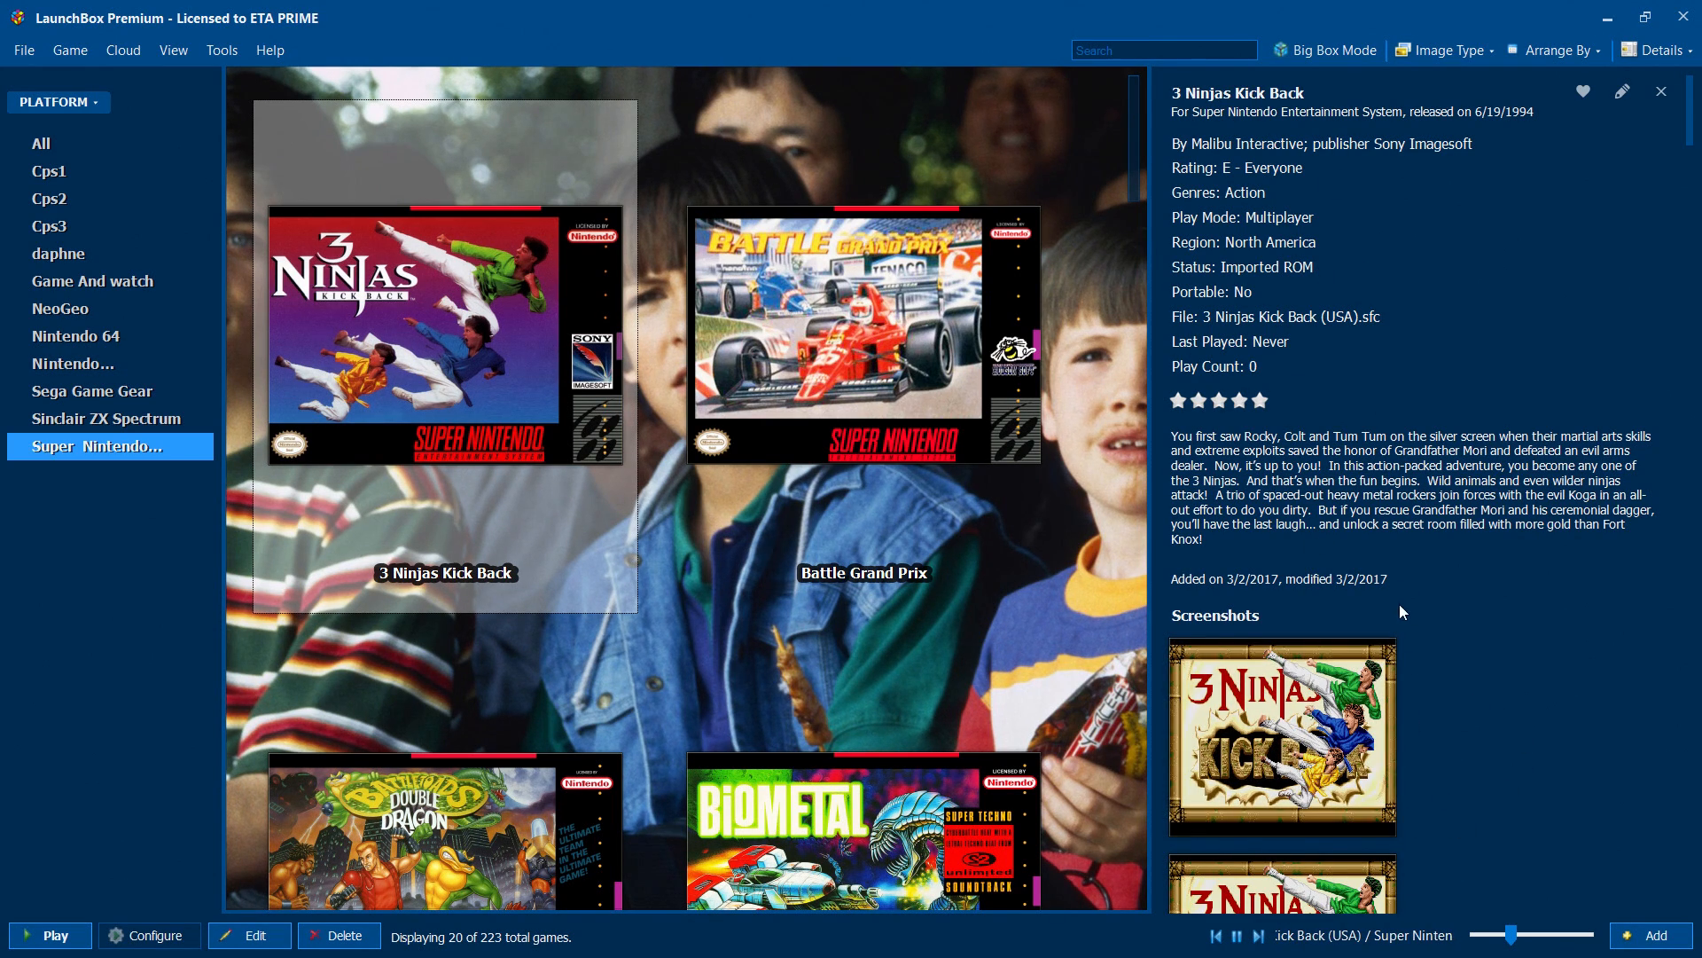
pyautogui.moveTo(1428, 735)
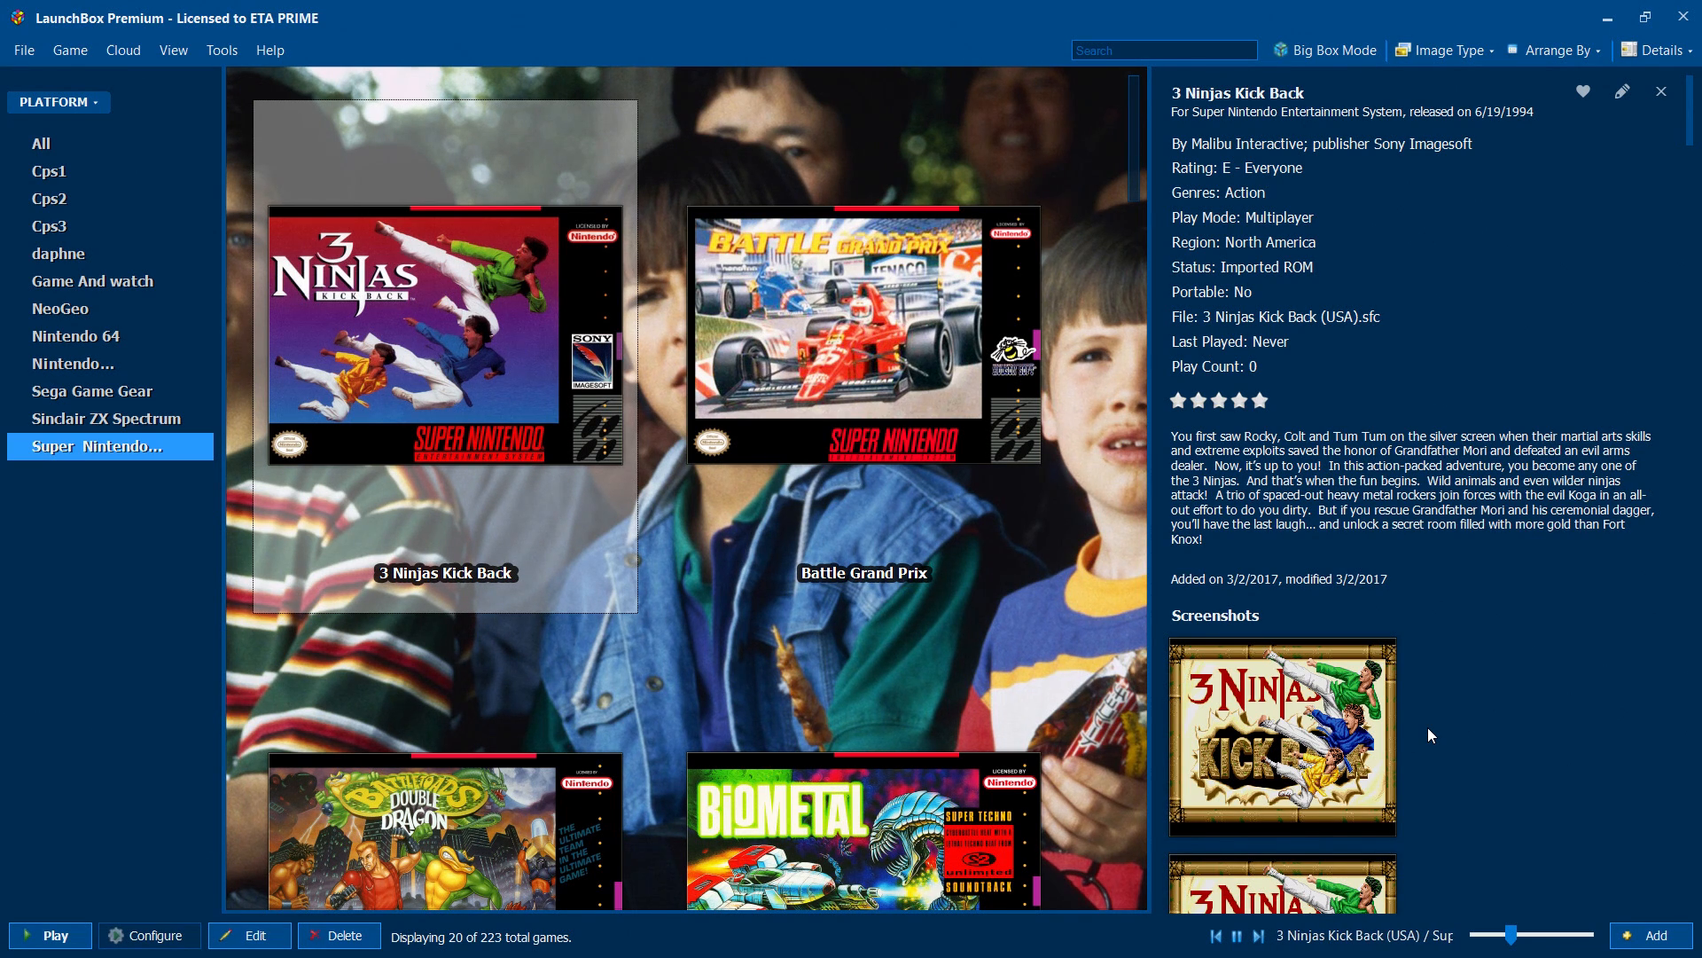
pyautogui.click(1655, 50)
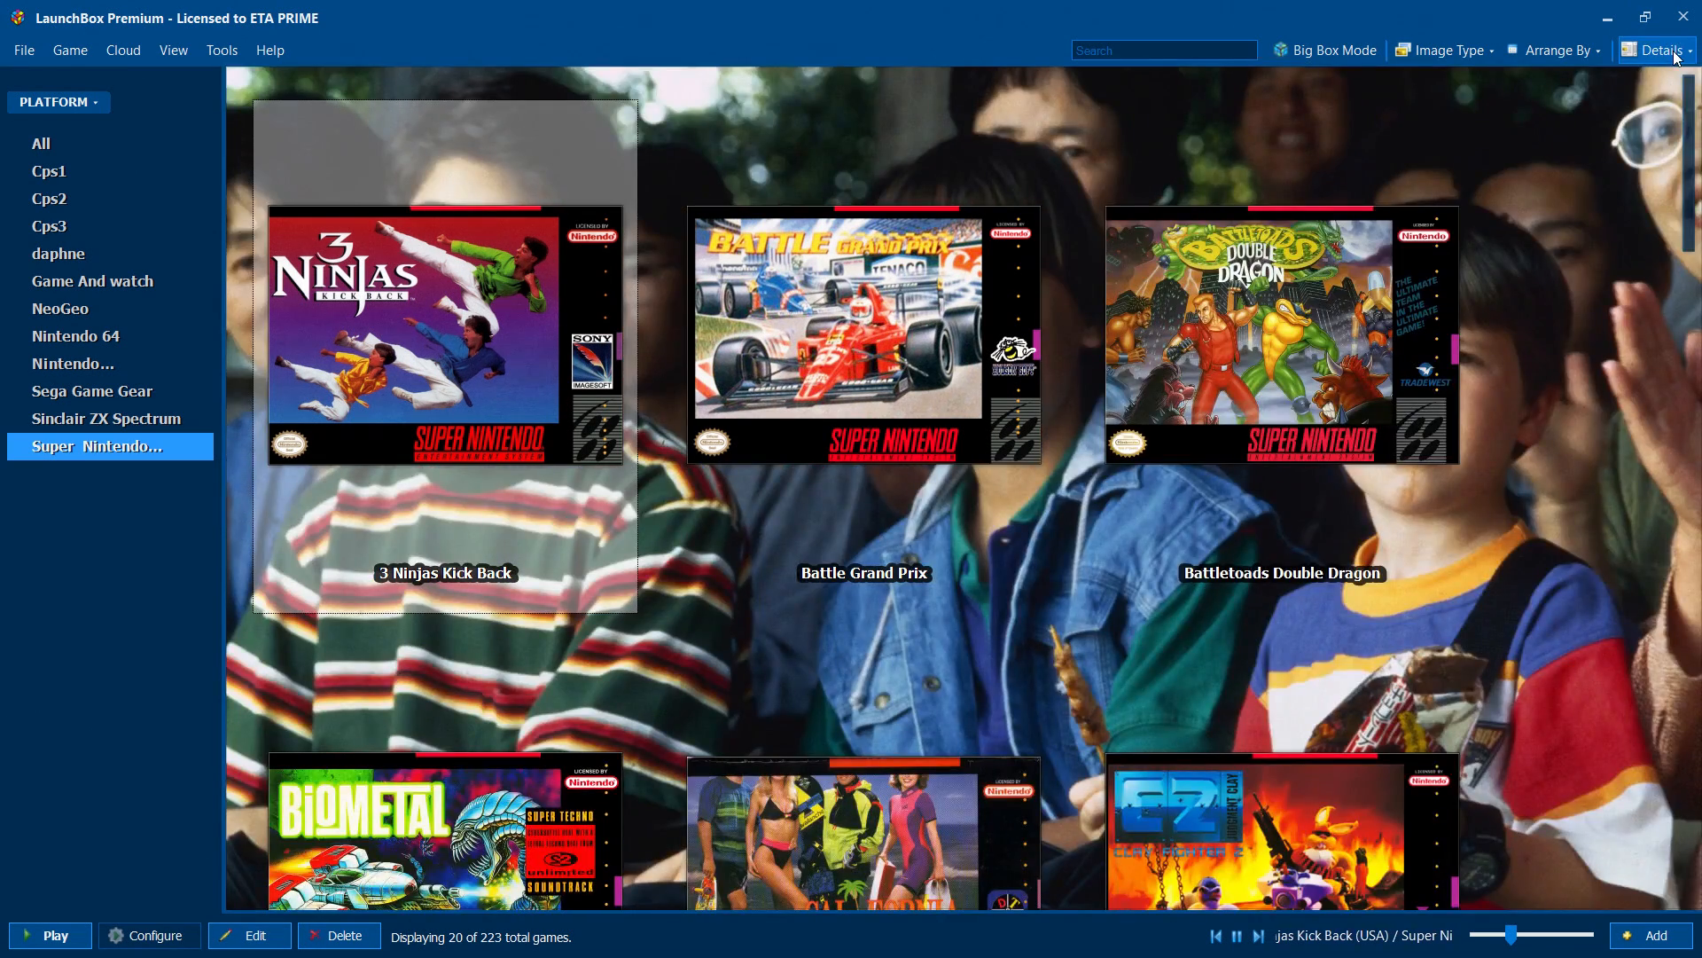
# - Switch the library grouping from Platform to Release Date and show the 1993 games
pyautogui.click(1658, 50)
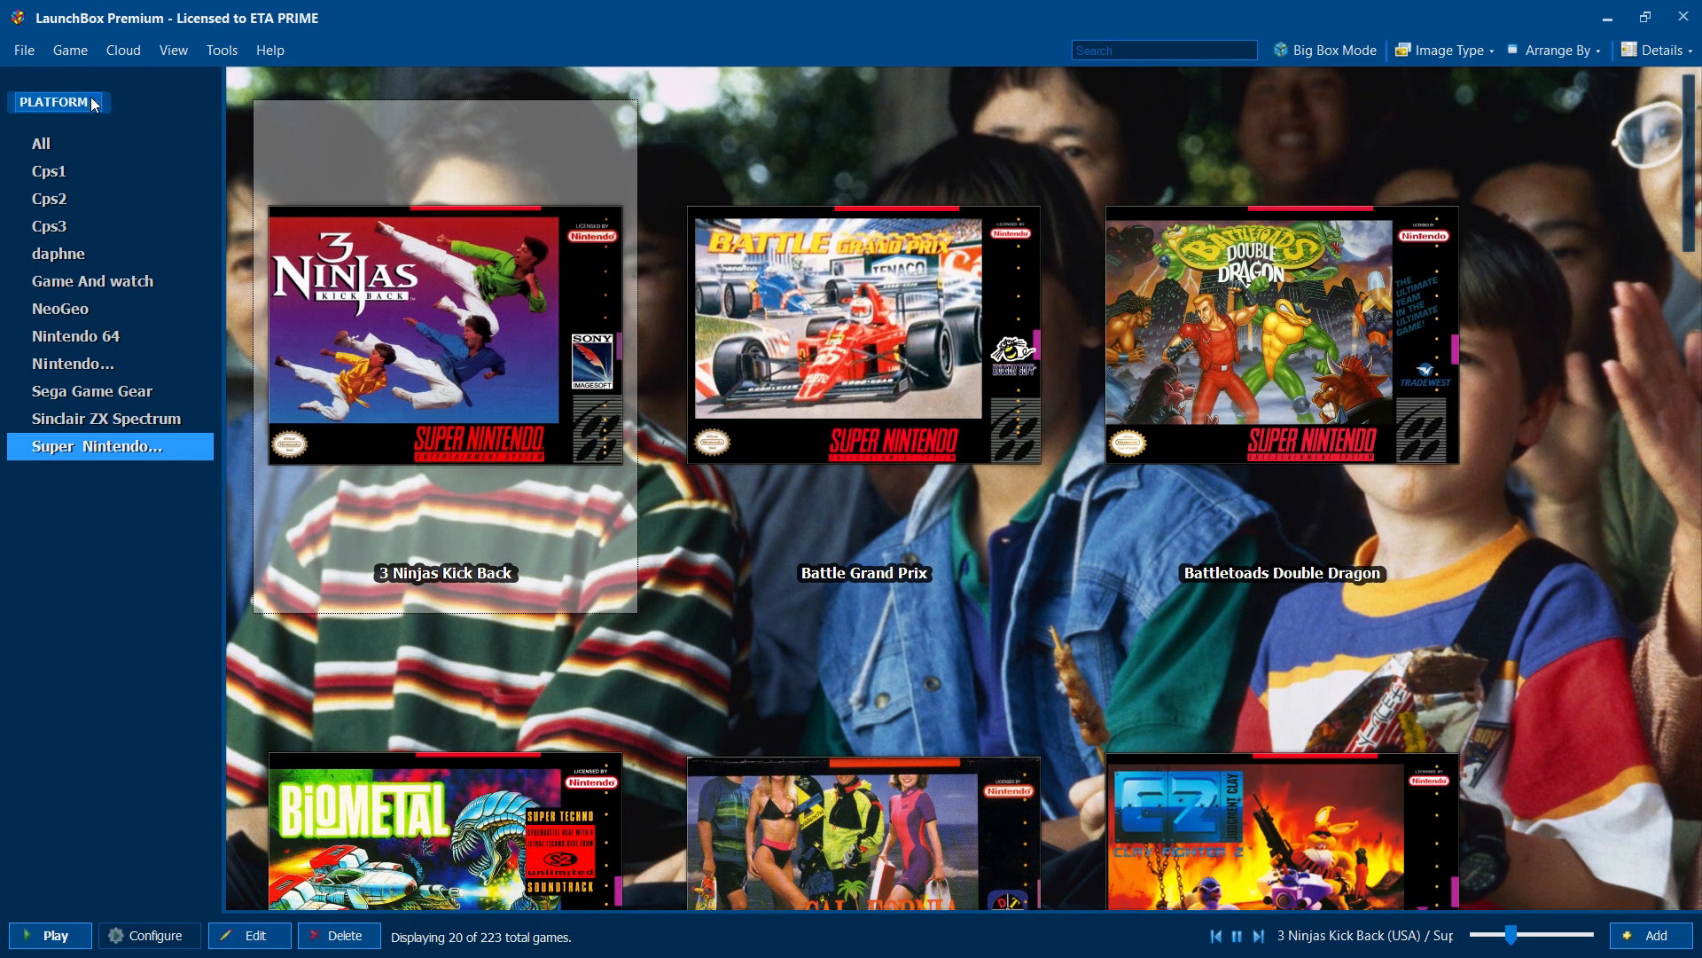
pyautogui.click(57, 101)
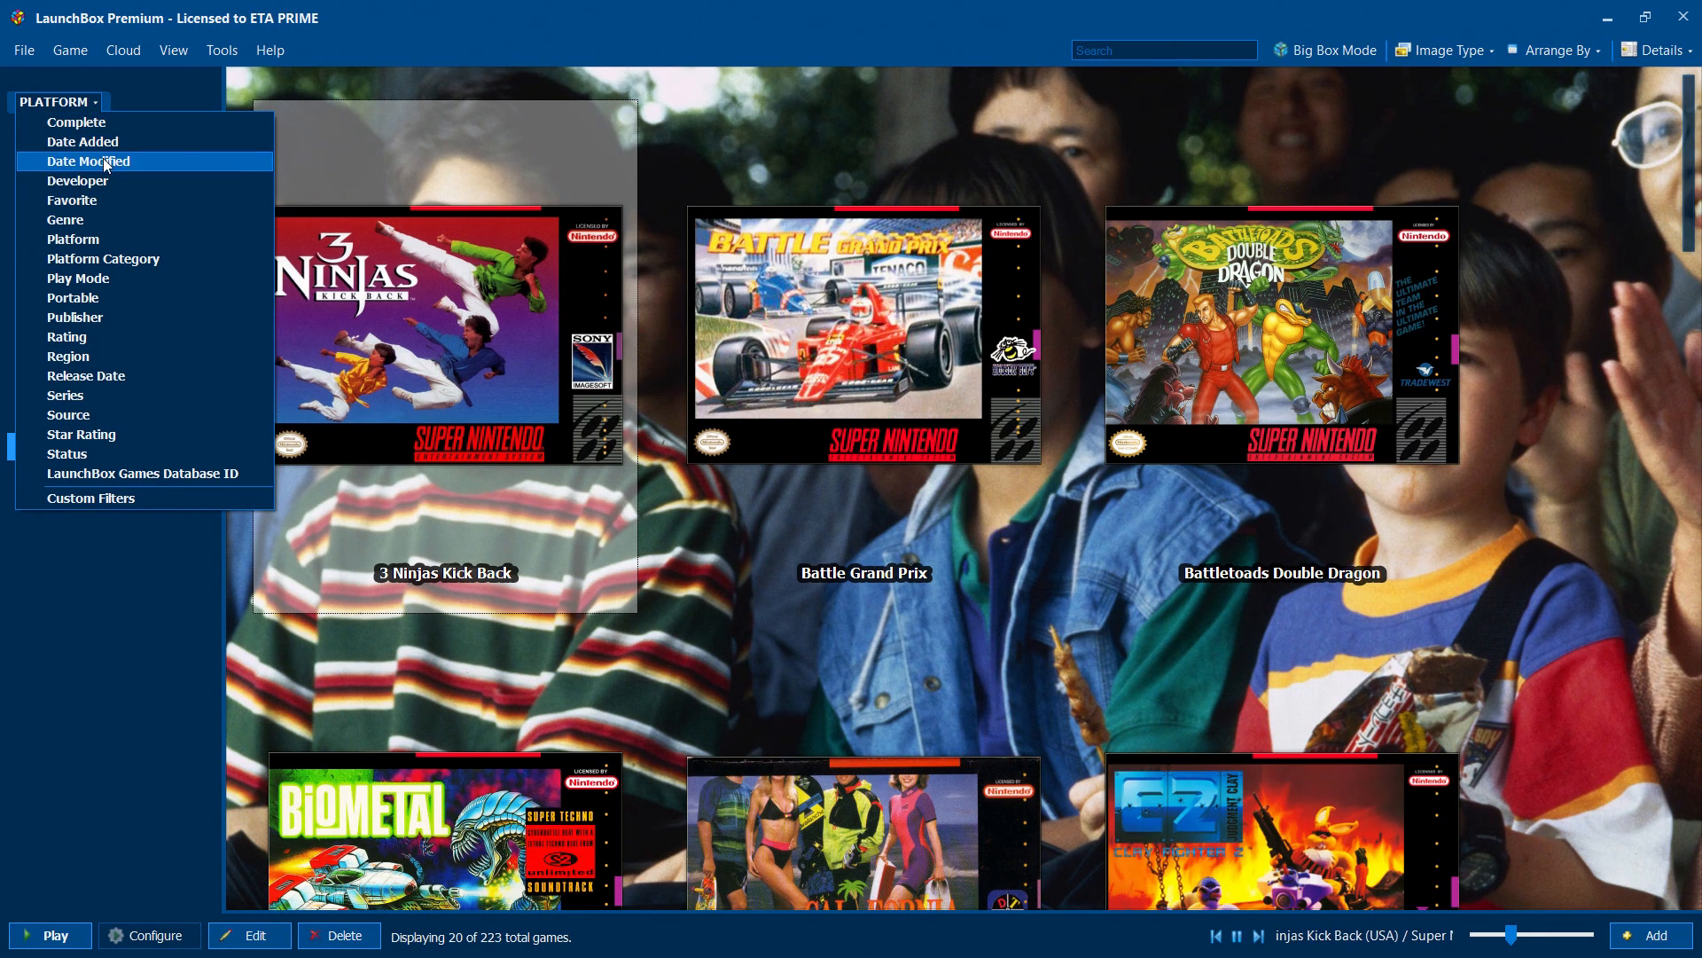
pyautogui.moveTo(127, 283)
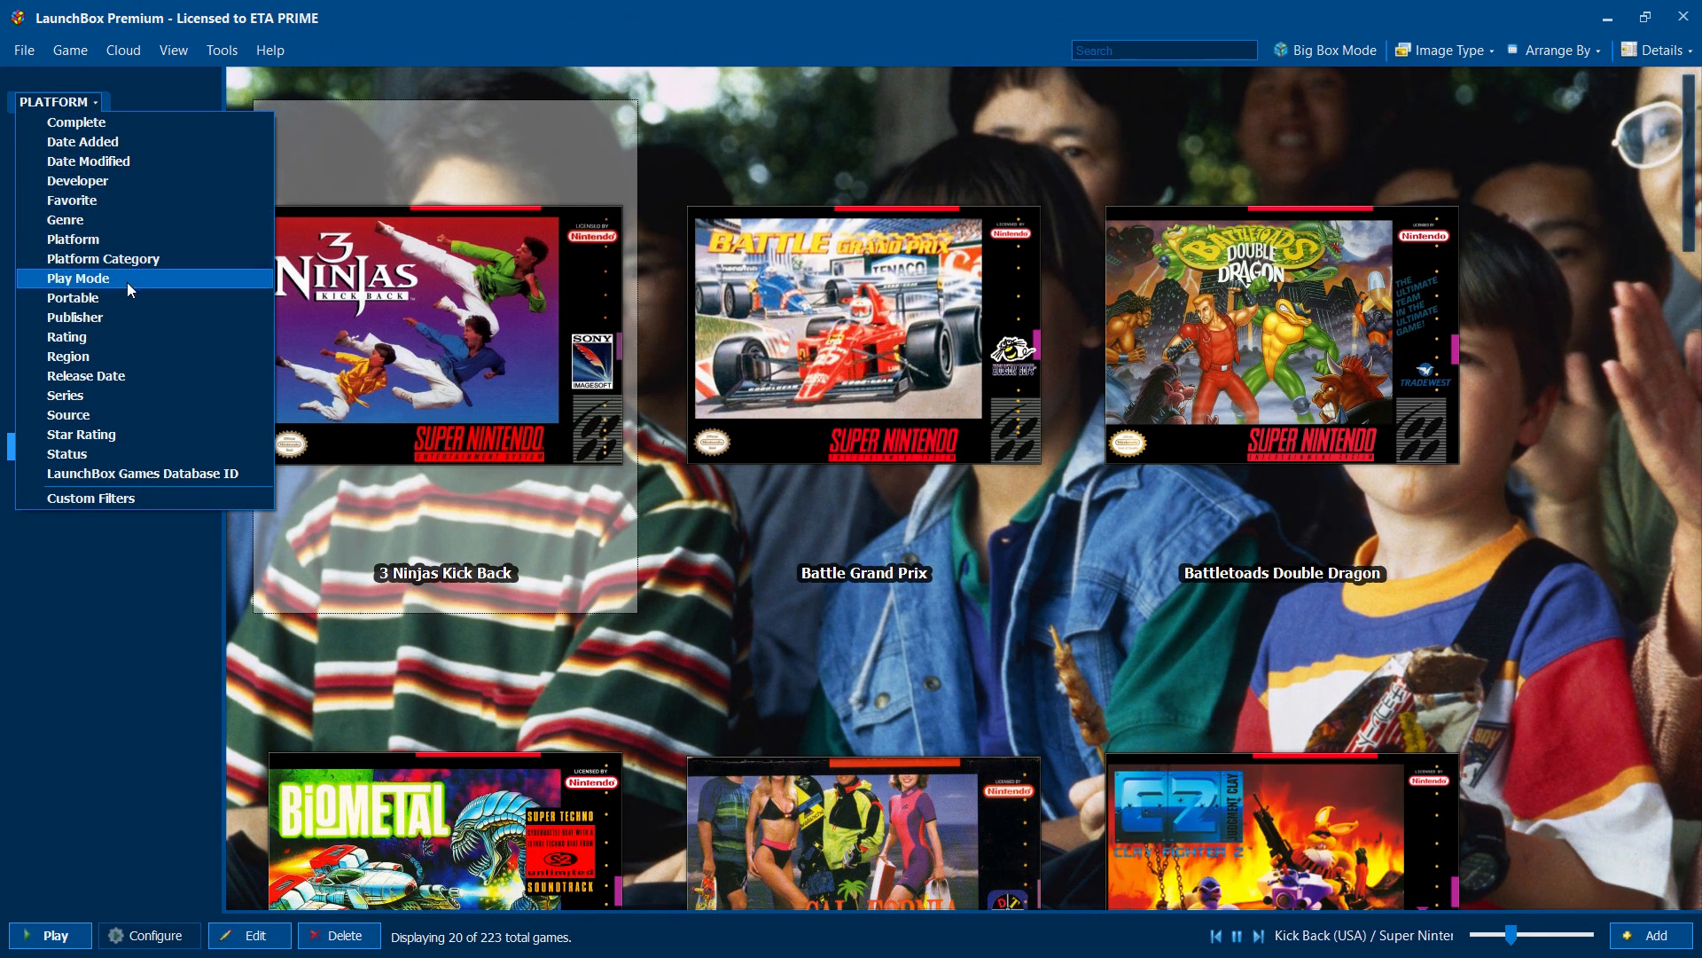
pyautogui.moveTo(130, 376)
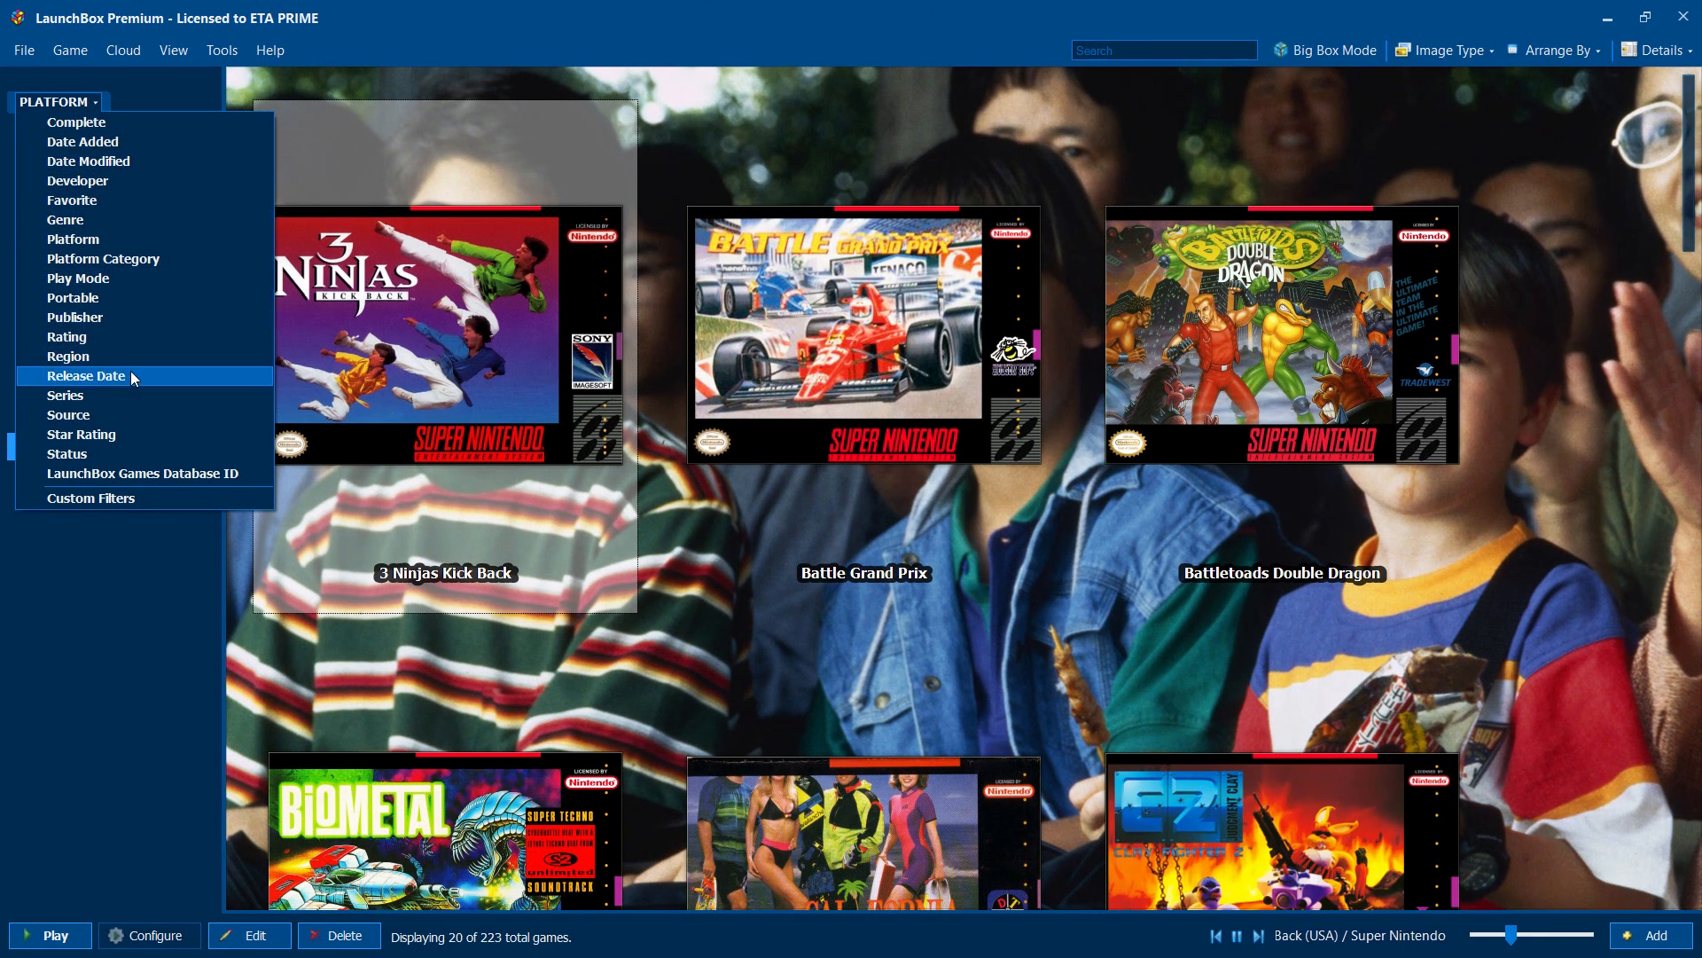
pyautogui.click(86, 376)
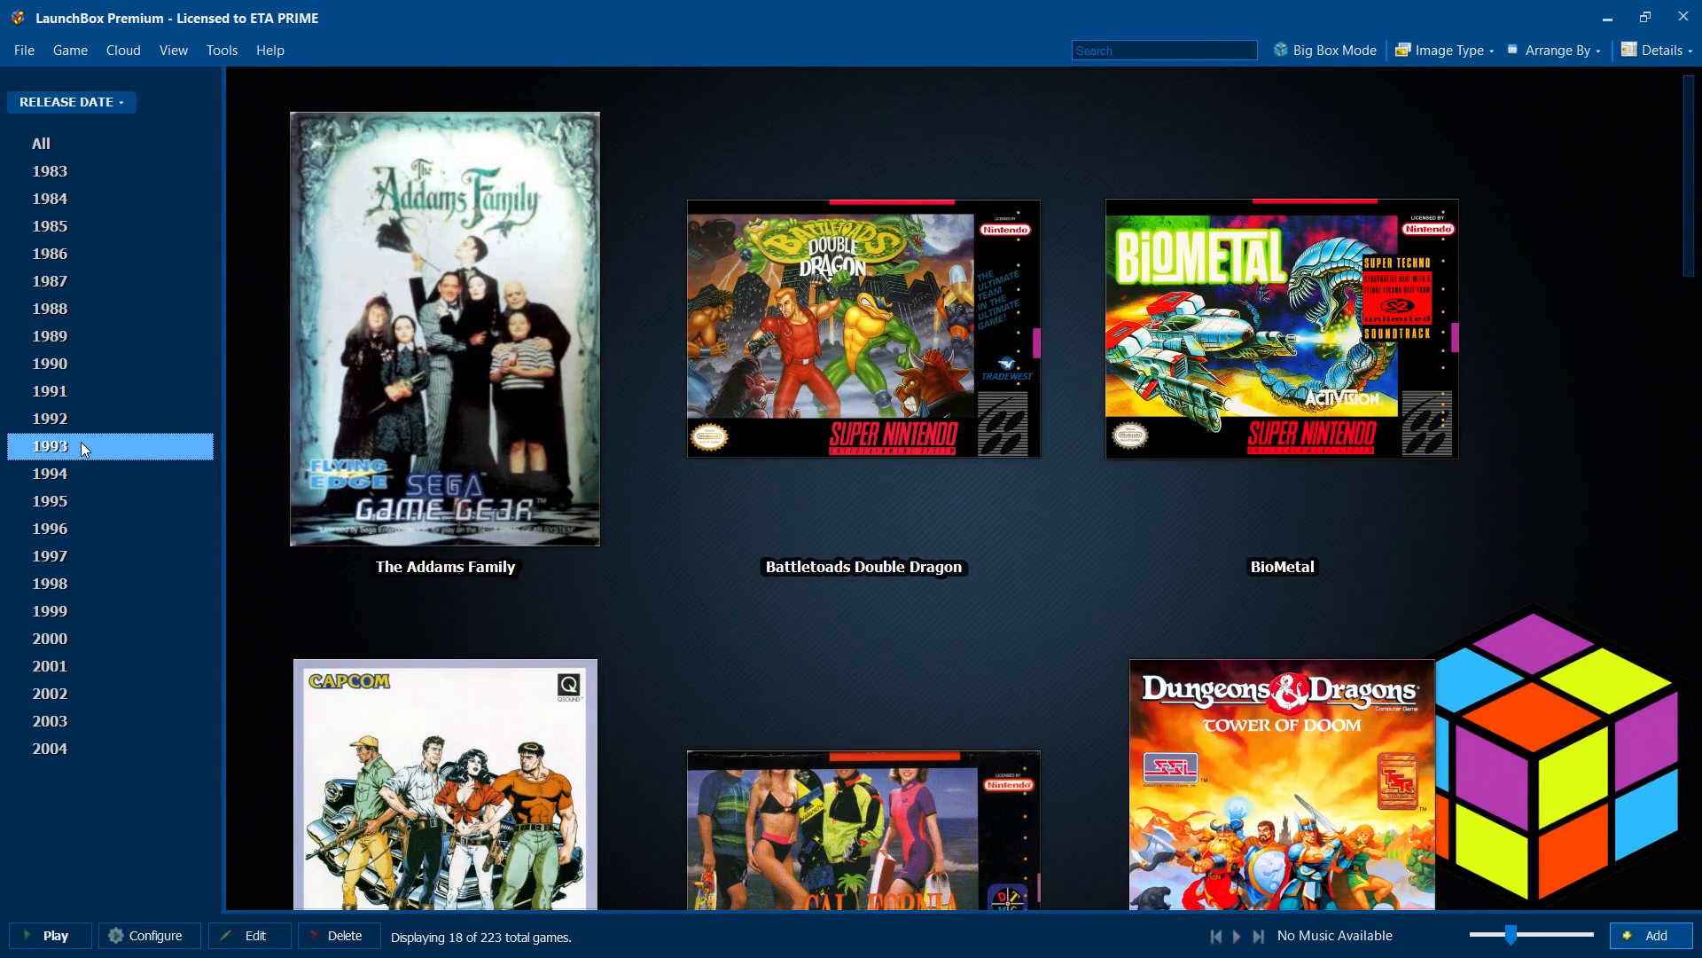
# - Browse The Addams Family, Battletoads Double Dragon and other 1993 titles, then regroup by Platform
pyautogui.click(444, 329)
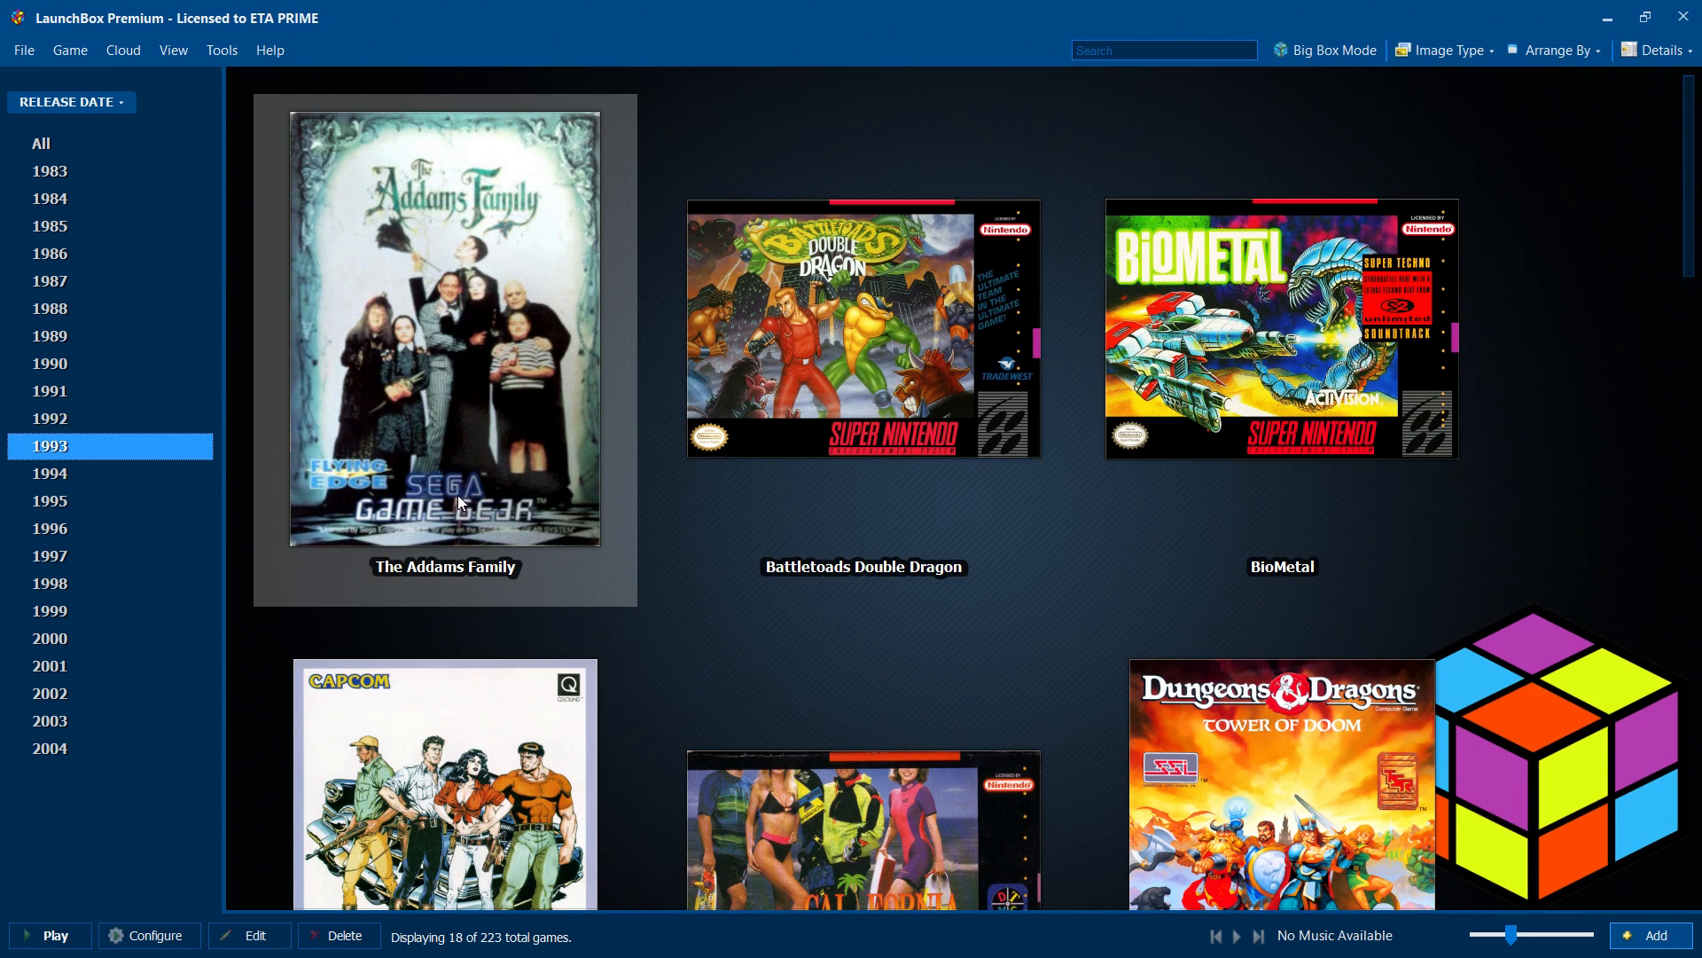
pyautogui.click(863, 329)
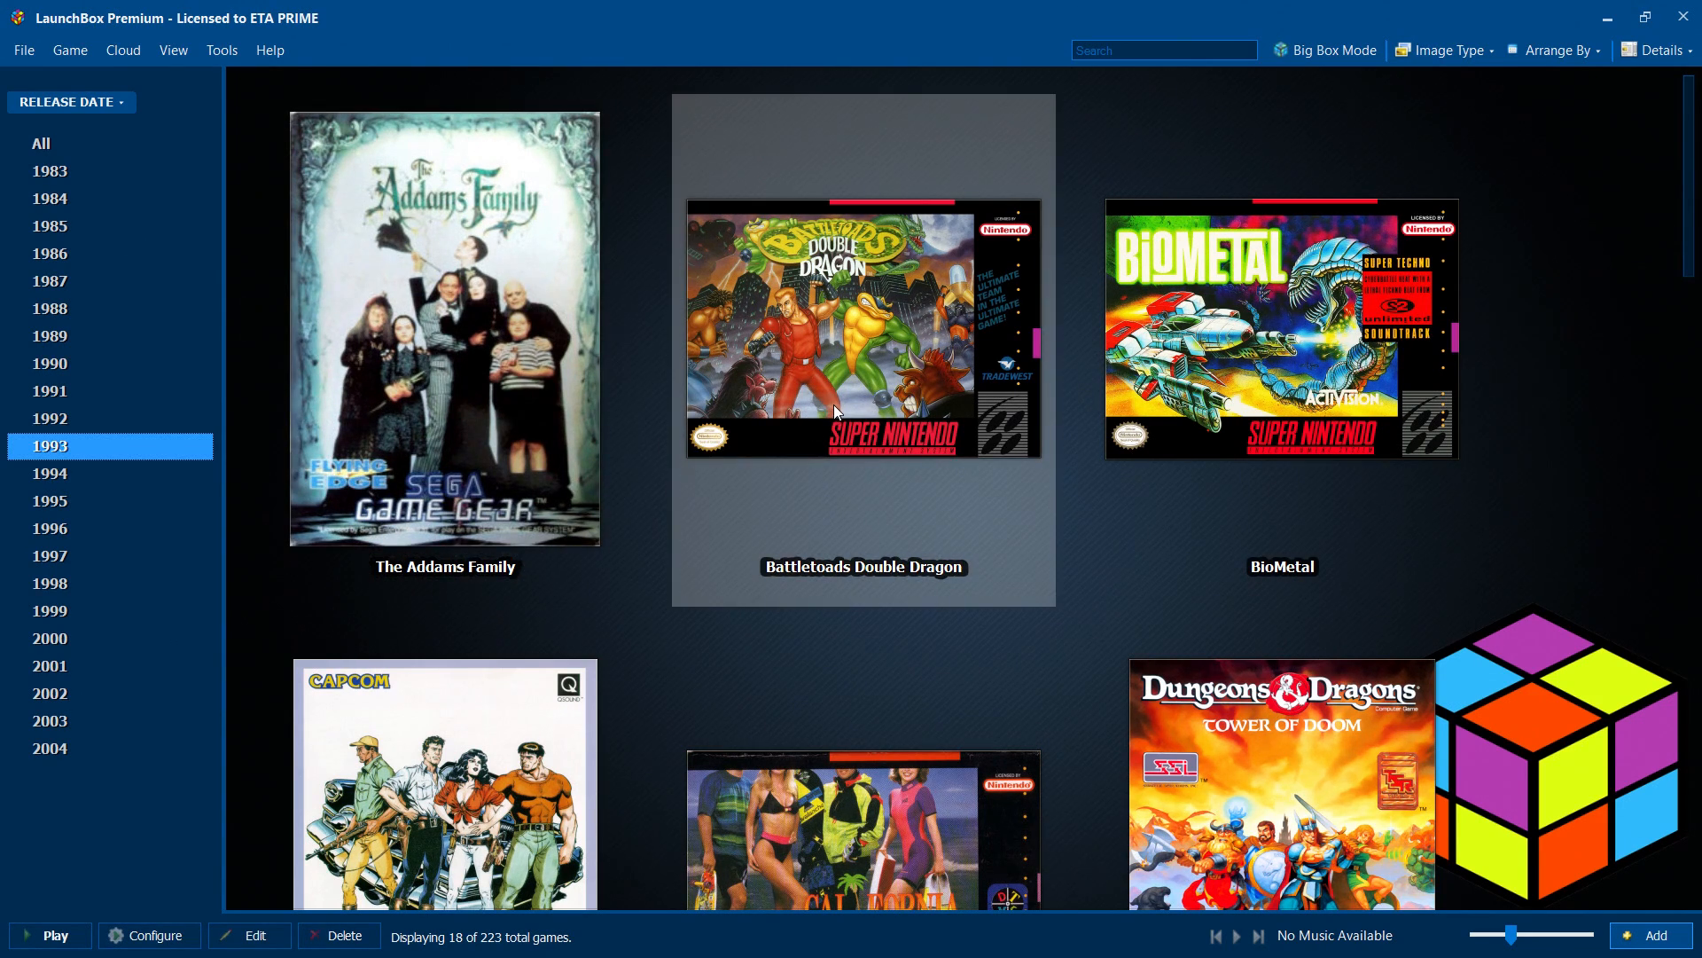
pyautogui.scroll(-3)
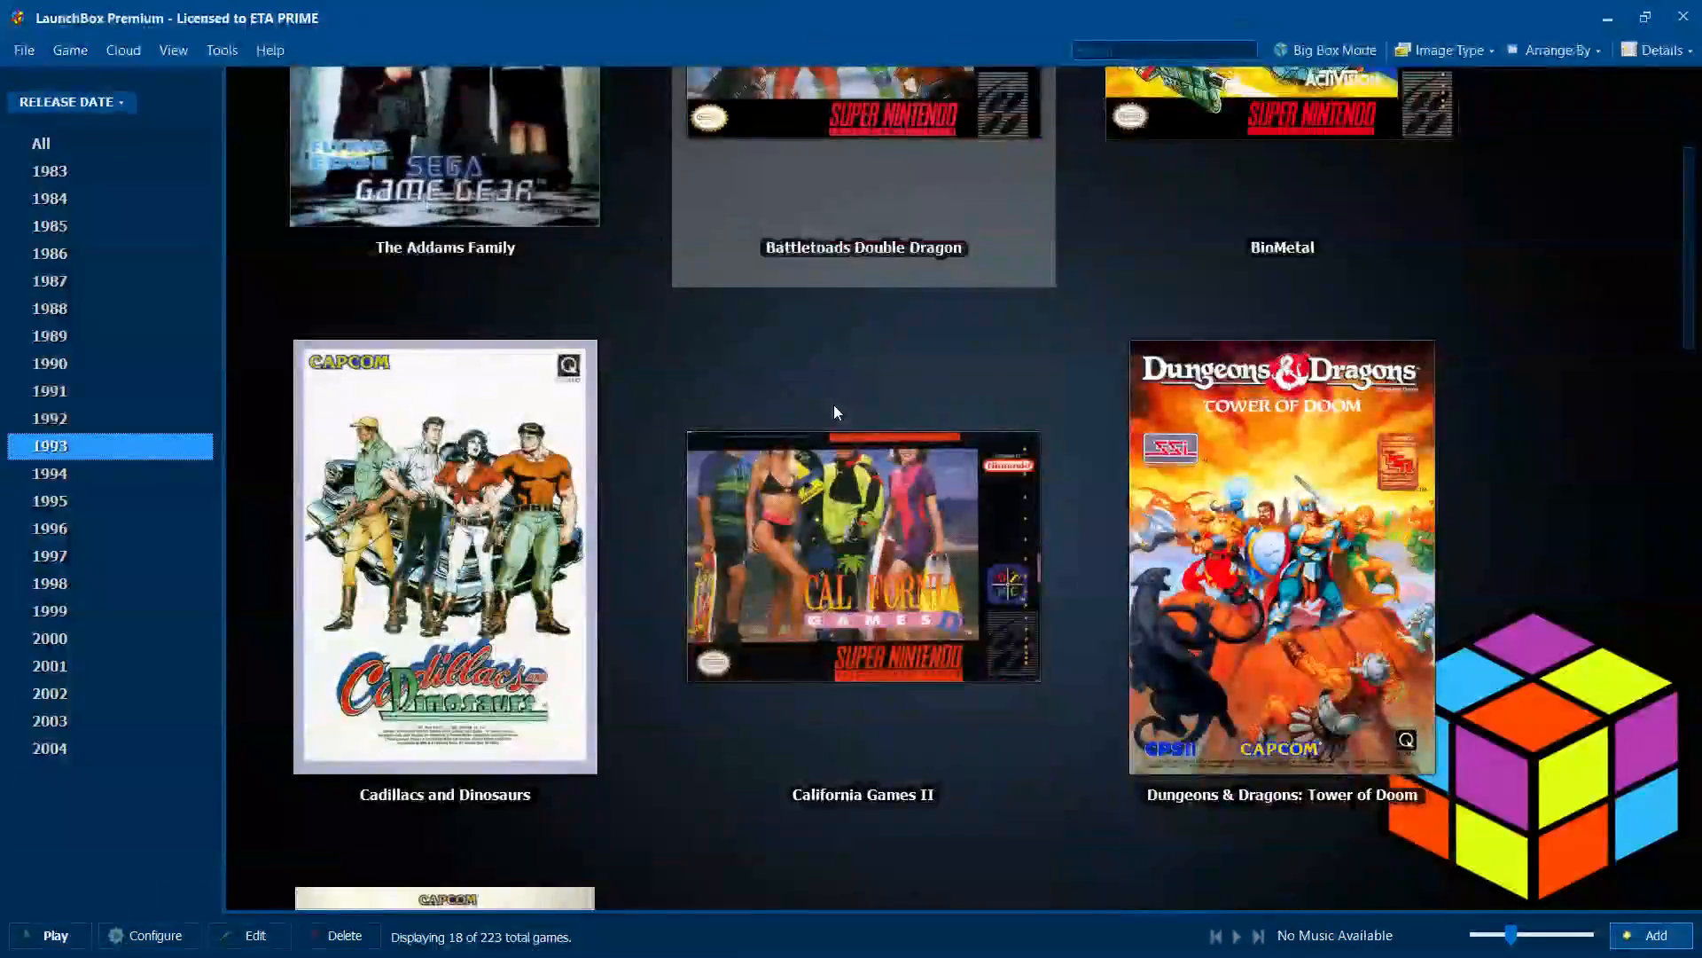
pyautogui.scroll(-3)
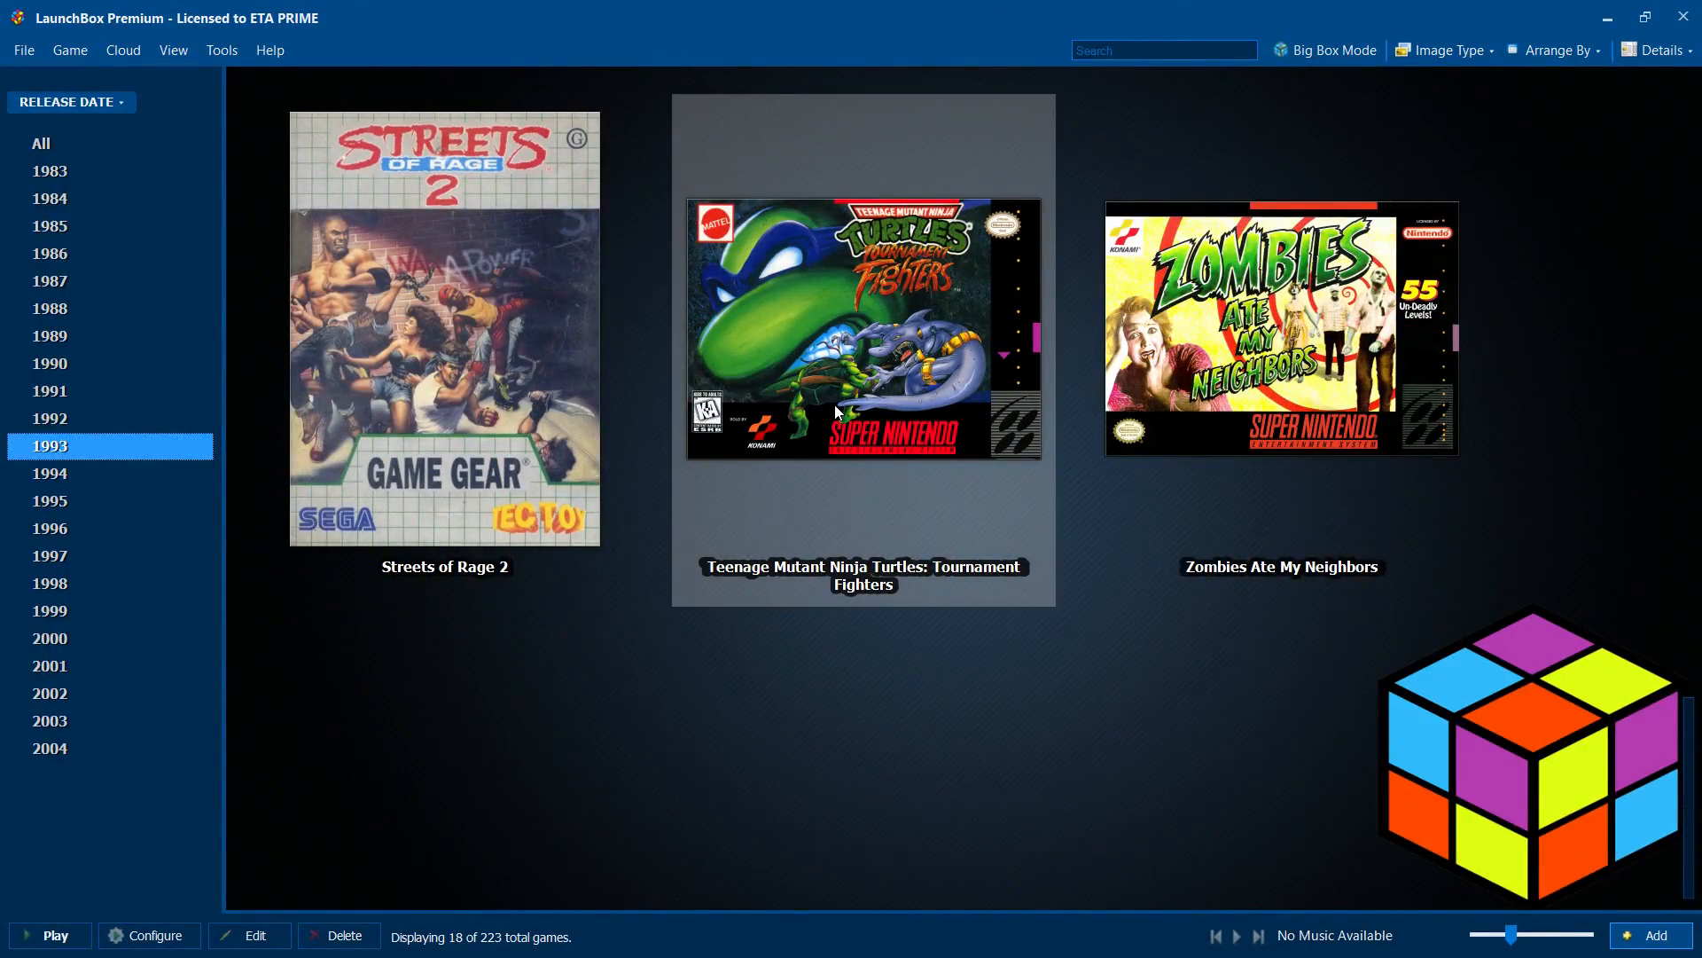
pyautogui.scroll(-3)
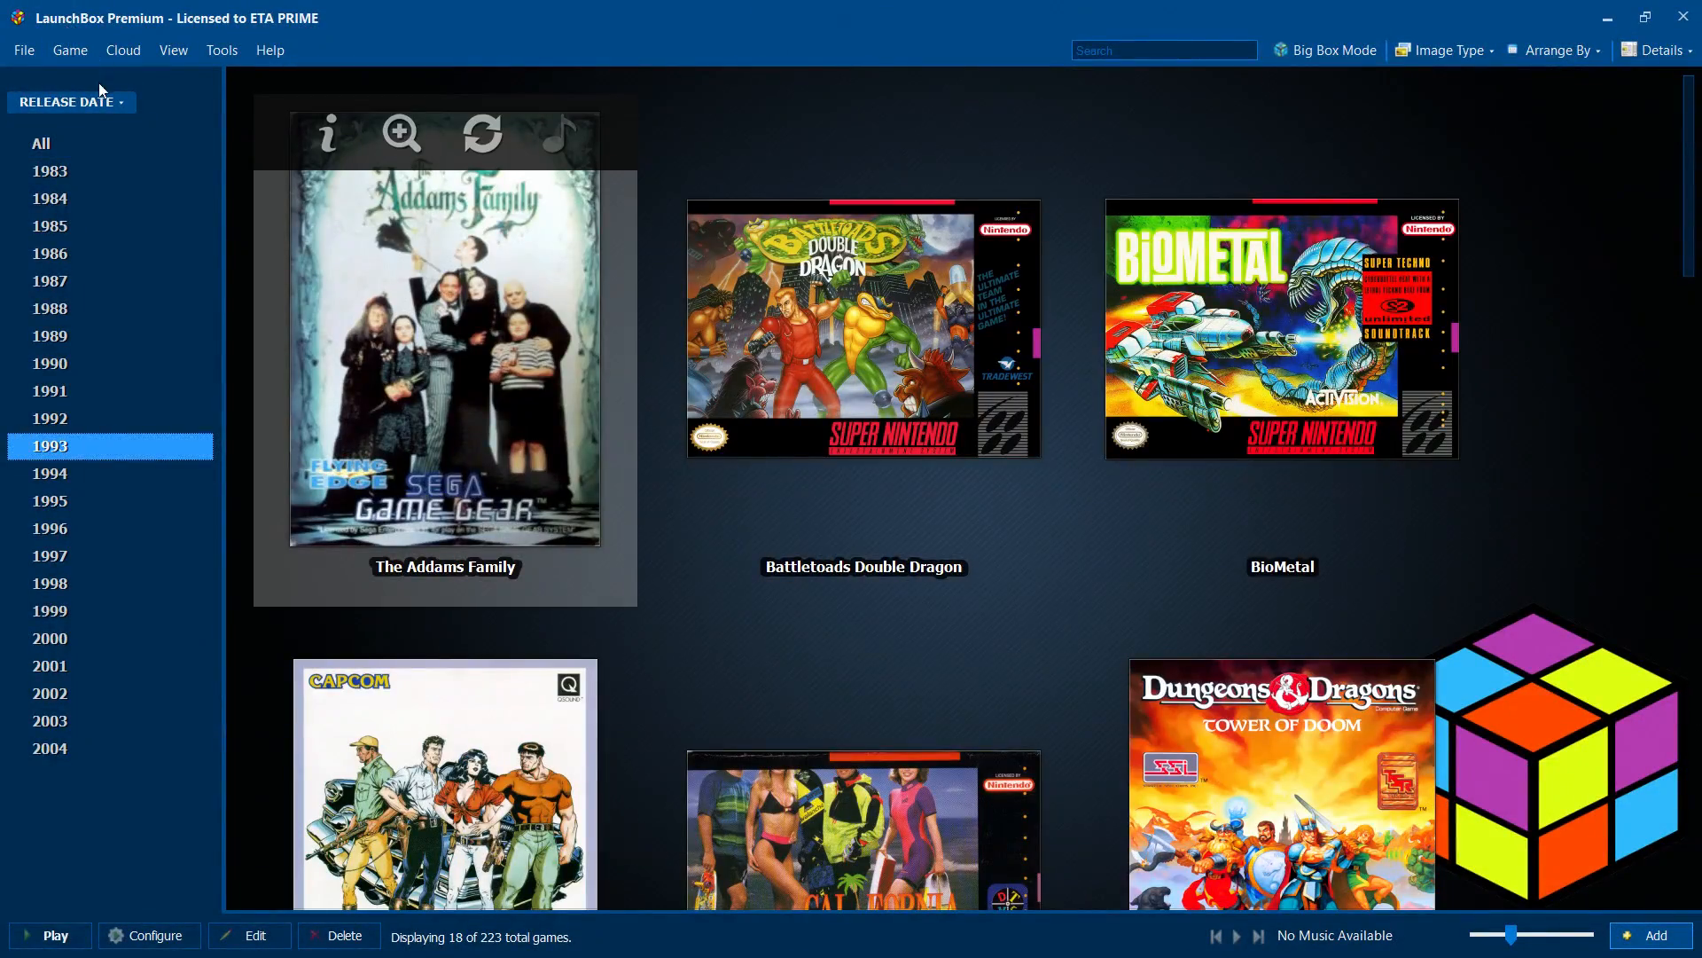
pyautogui.click(70, 101)
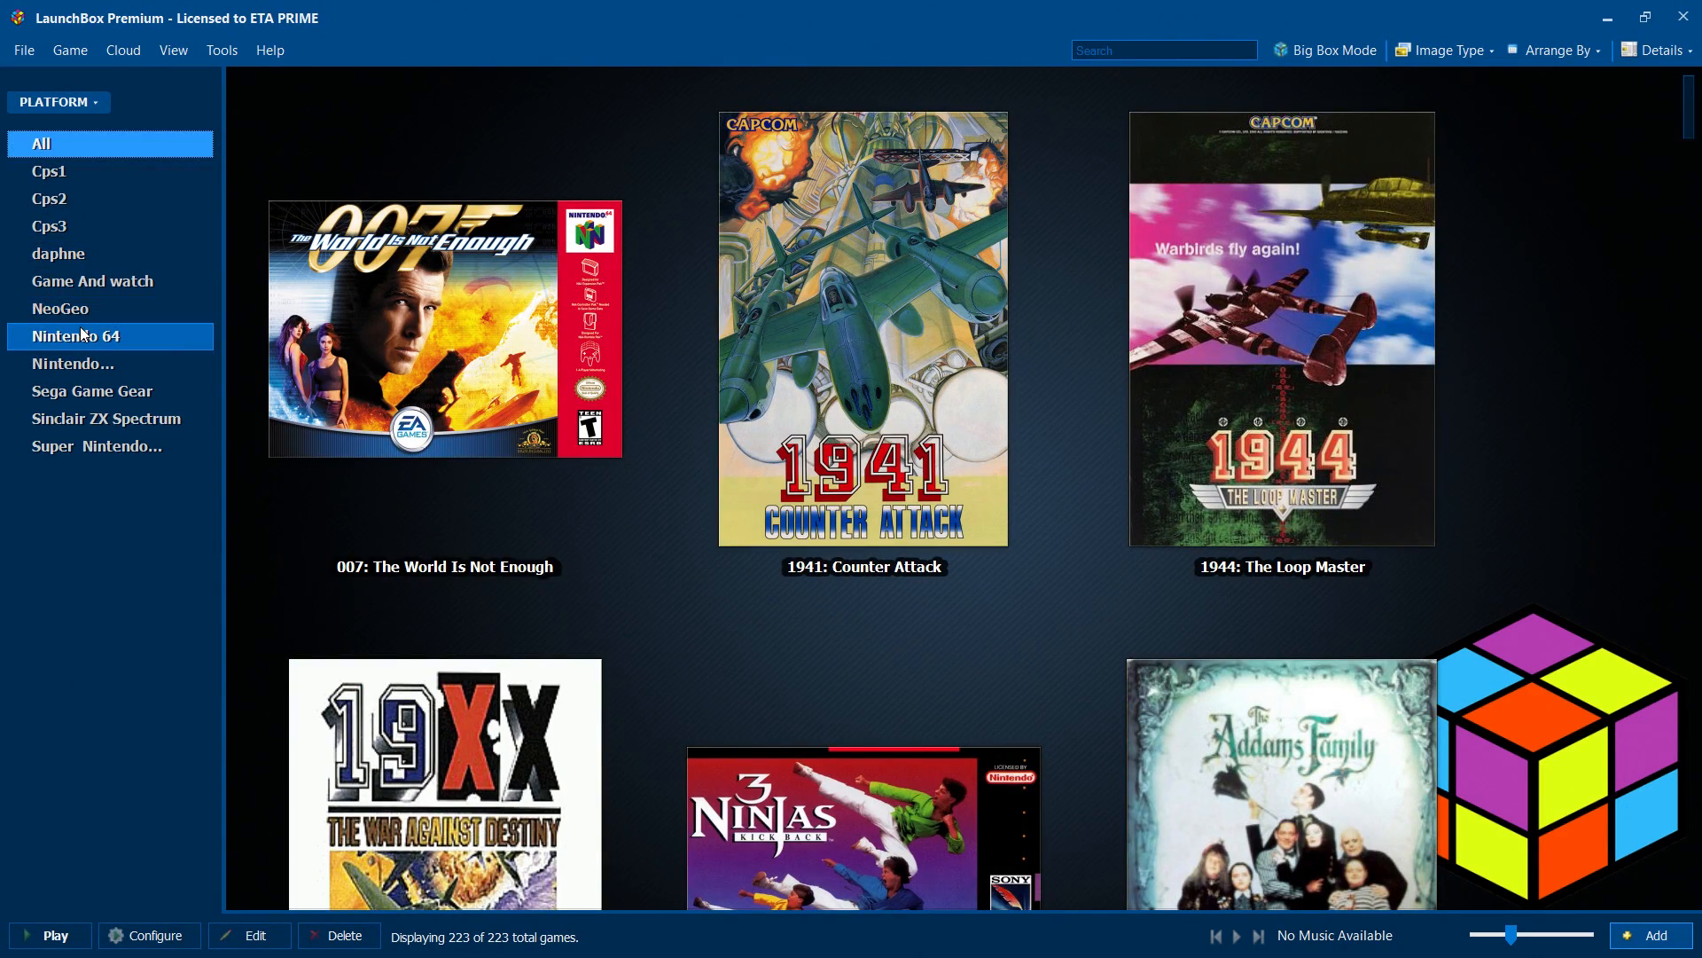
# - Show the 13 NeoGeo games with image type set to Screenshots
pyautogui.click(62, 309)
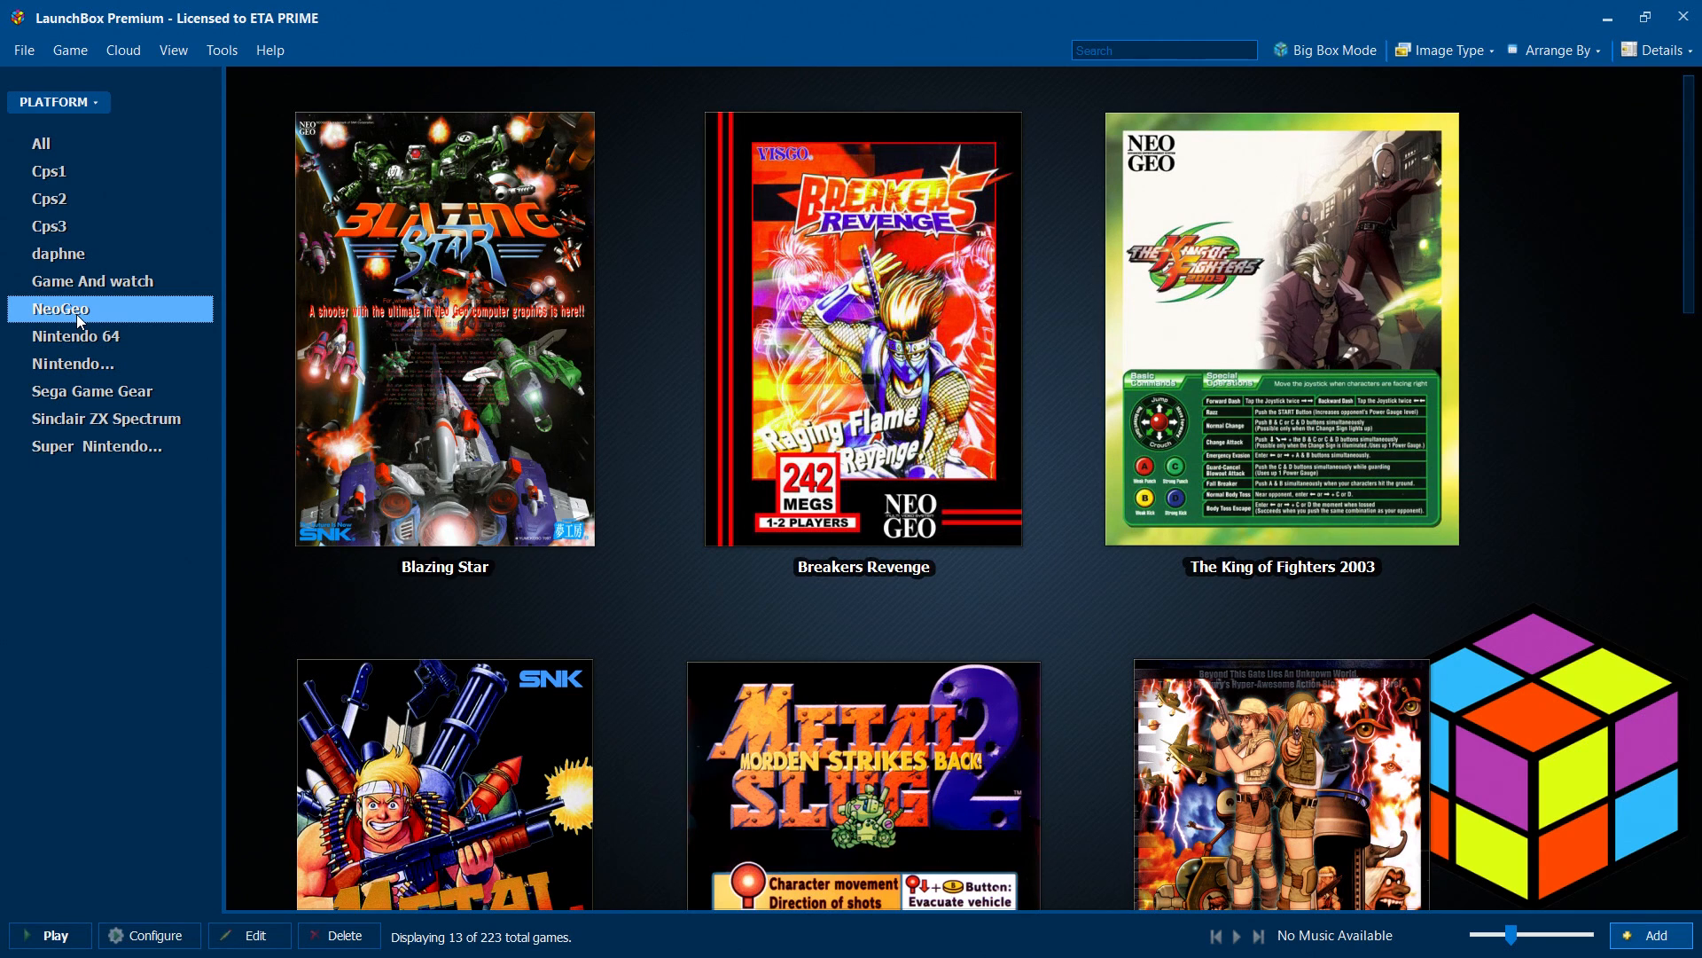
pyautogui.click(1443, 49)
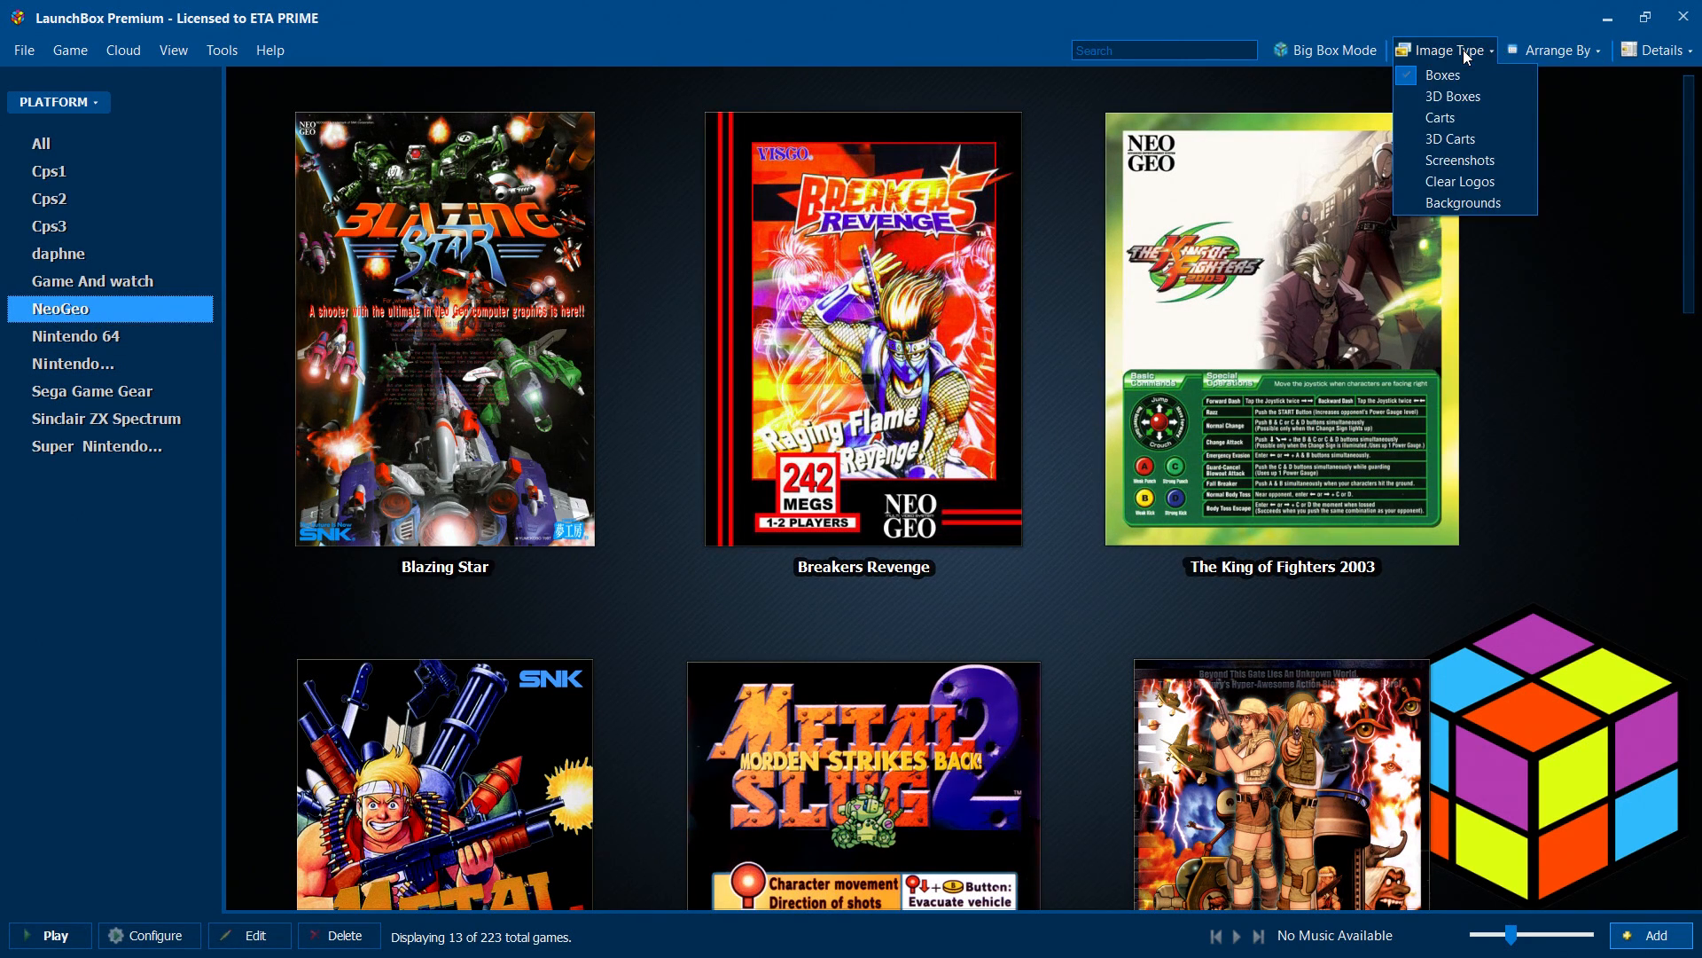
pyautogui.click(1459, 159)
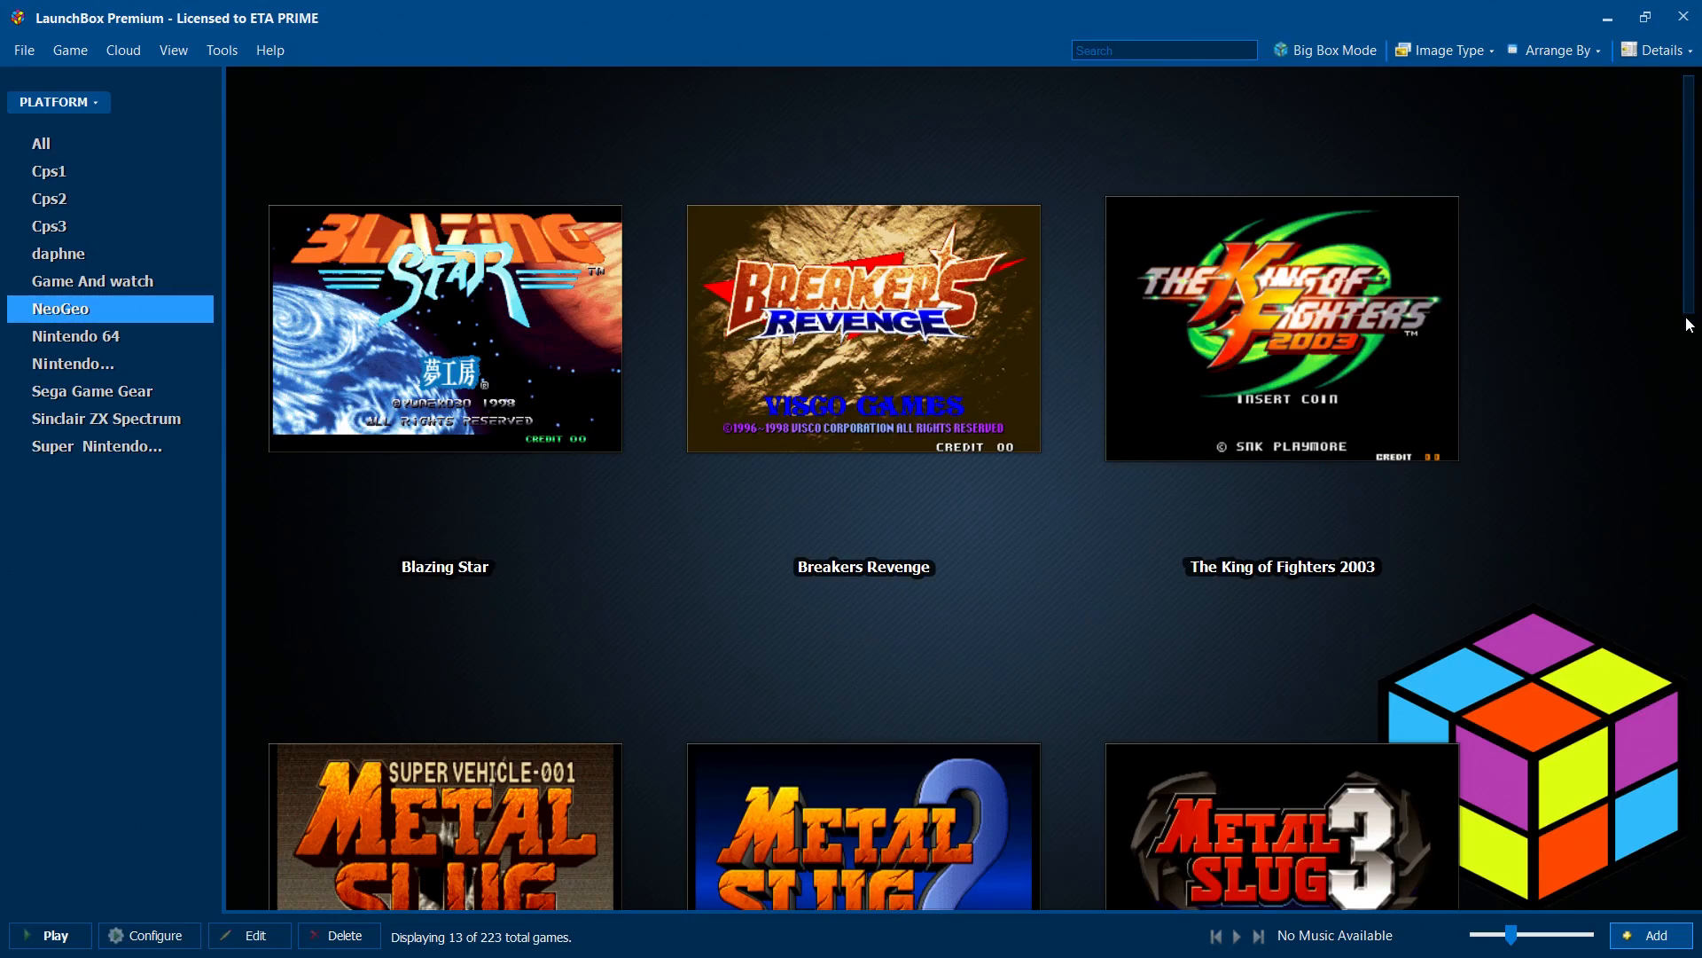
pyautogui.scroll(-3)
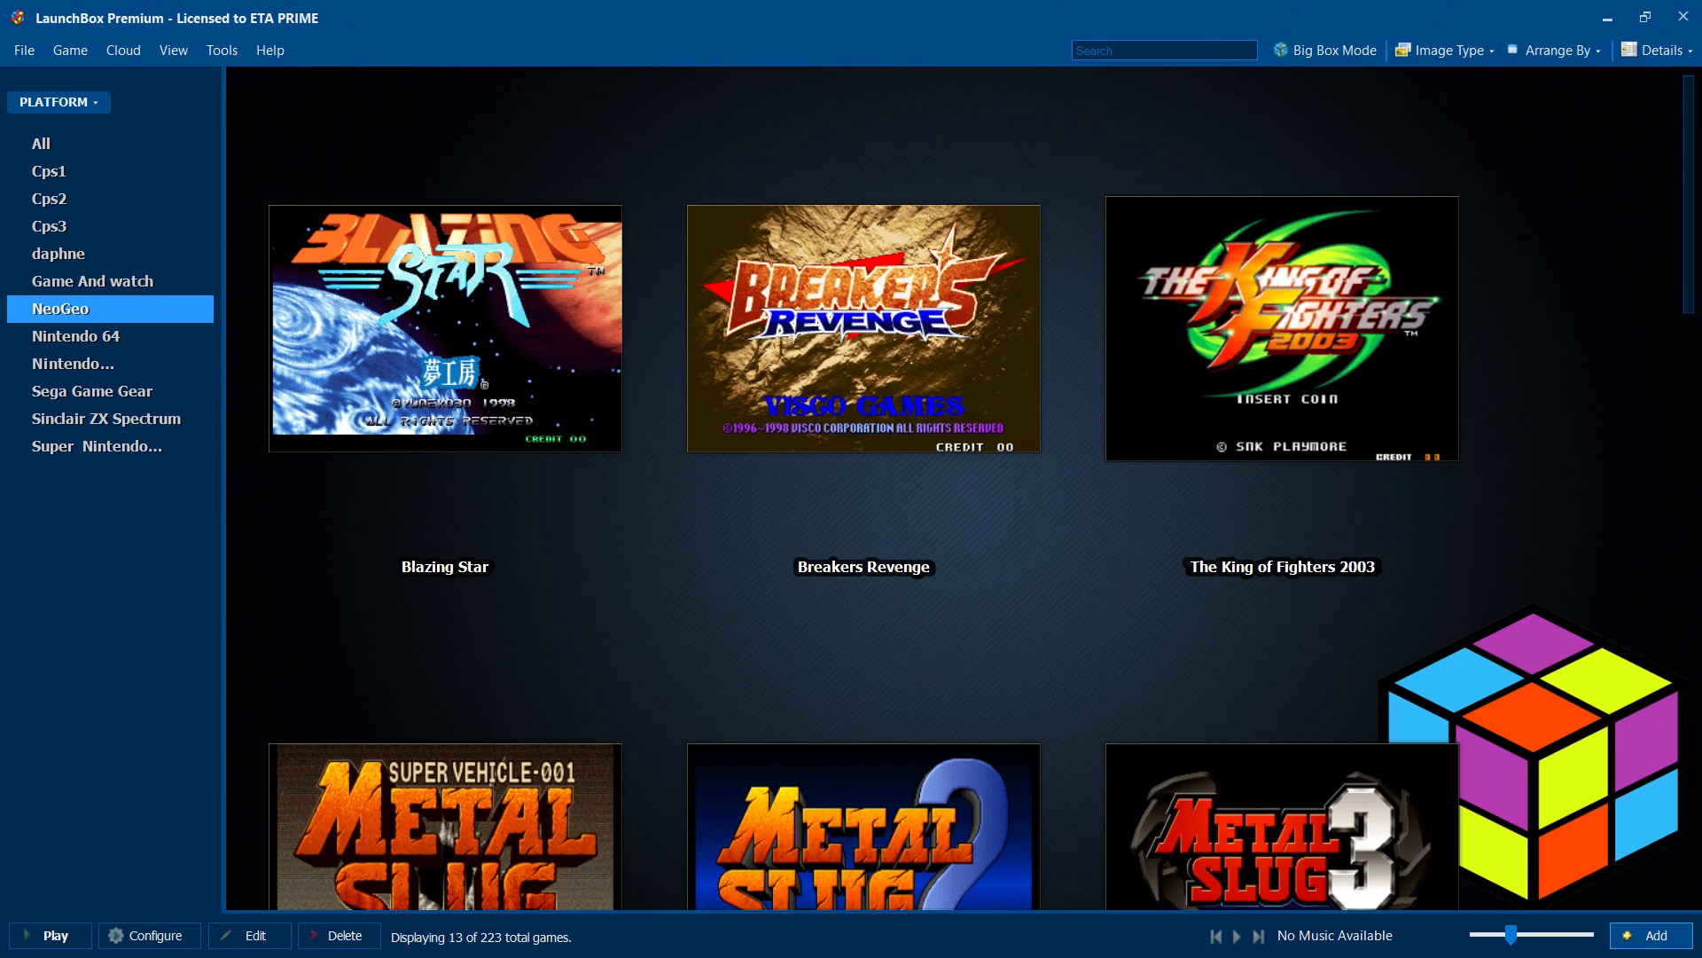
pyautogui.moveTo(1353, 73)
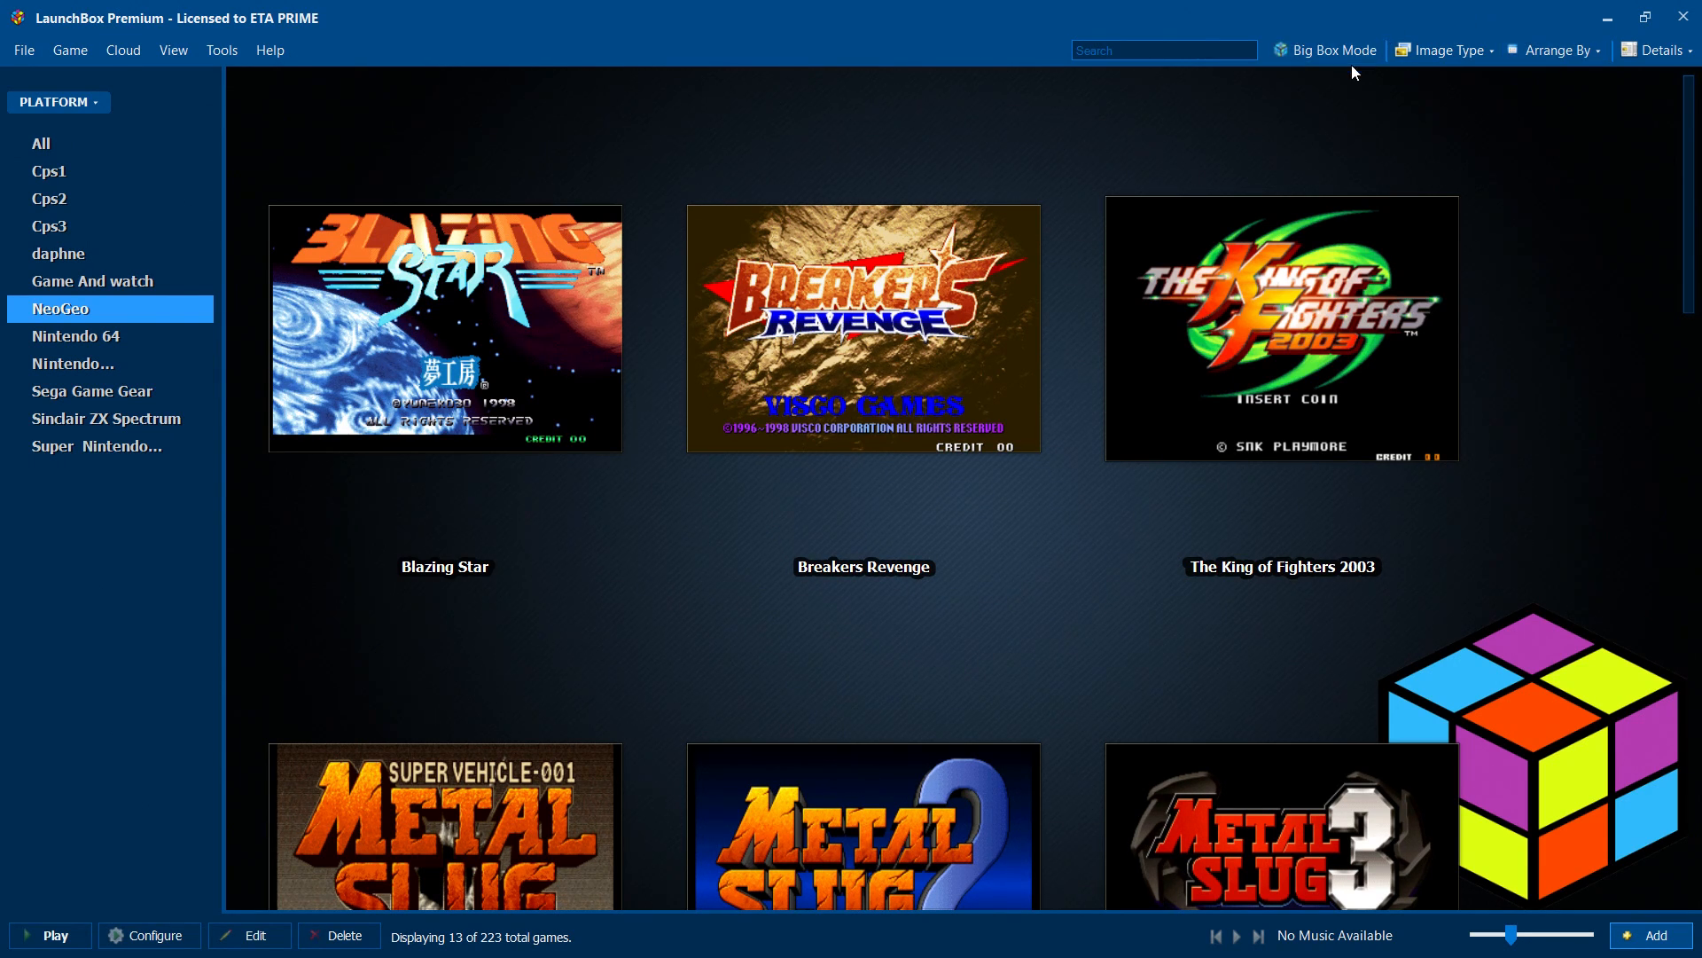
pyautogui.moveTo(1330, 50)
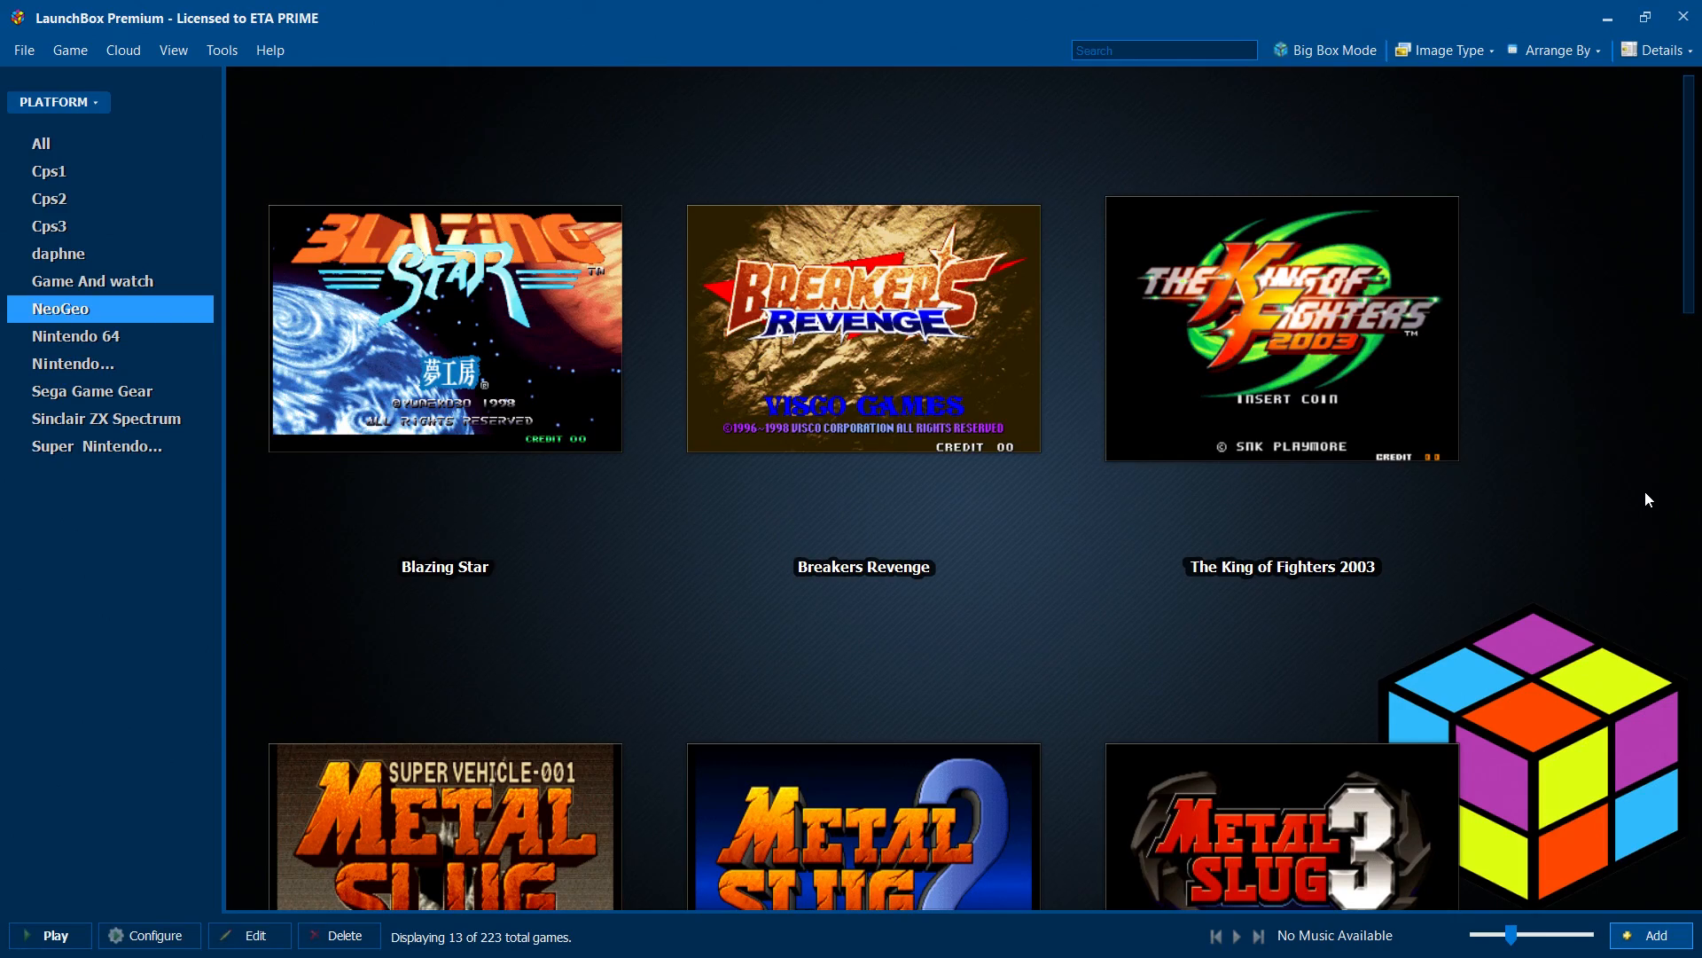
# - Launch Big Box mode from the top toolbar
pyautogui.click(1324, 50)
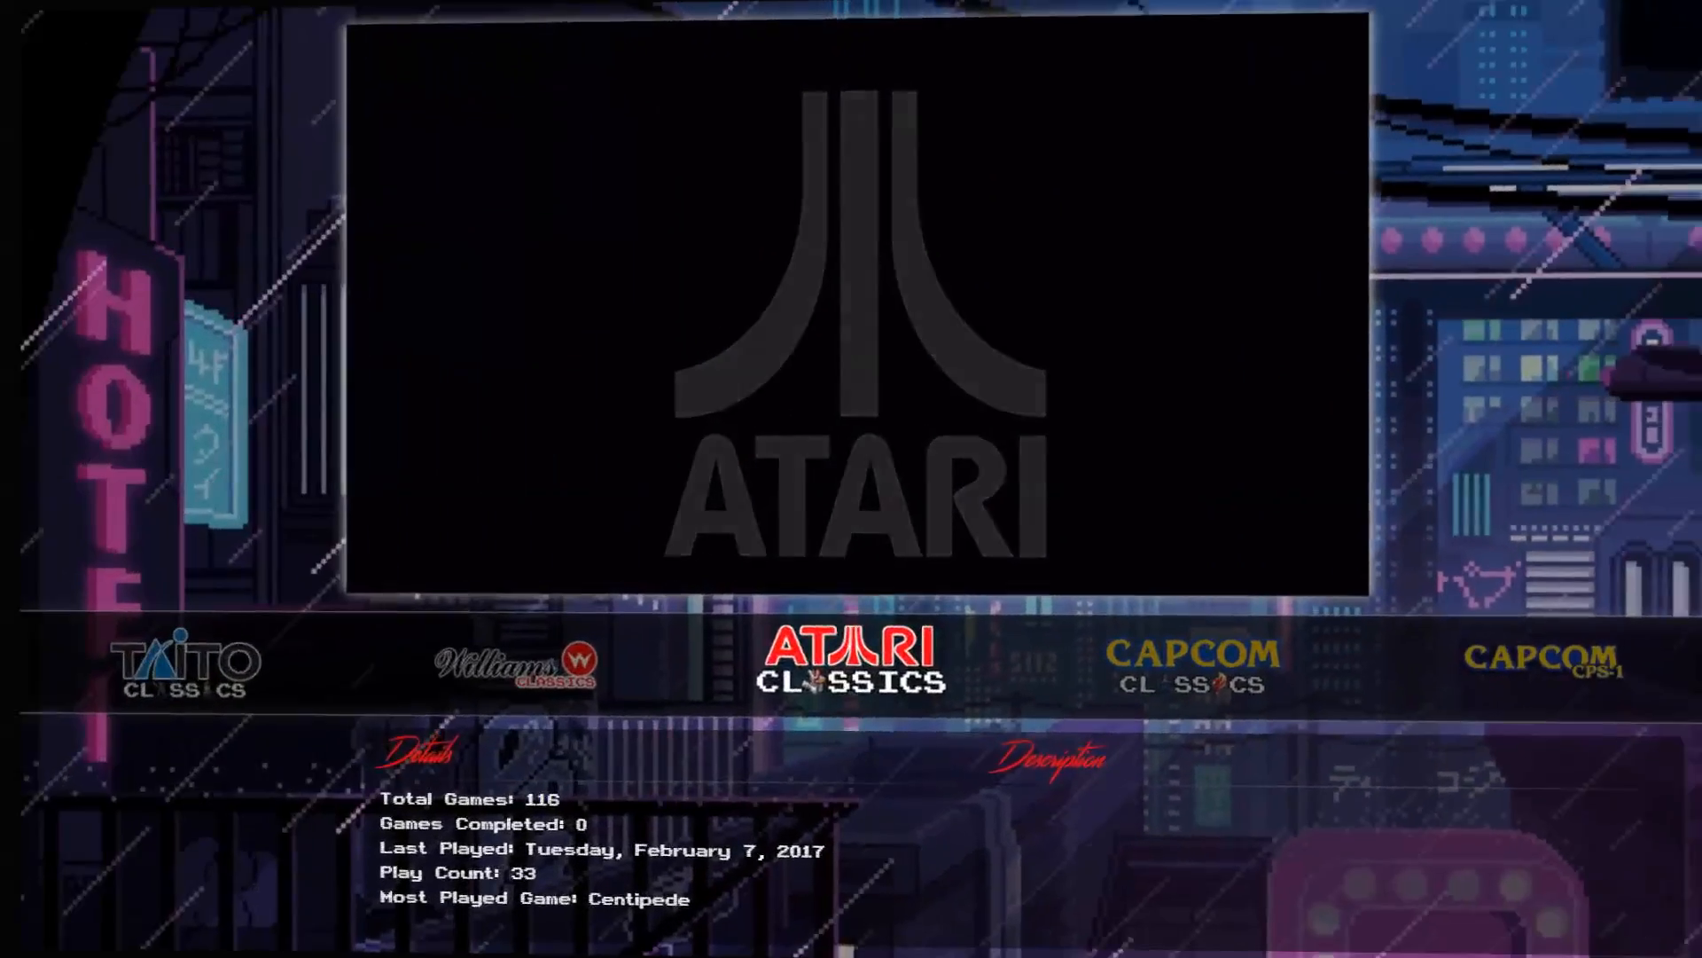